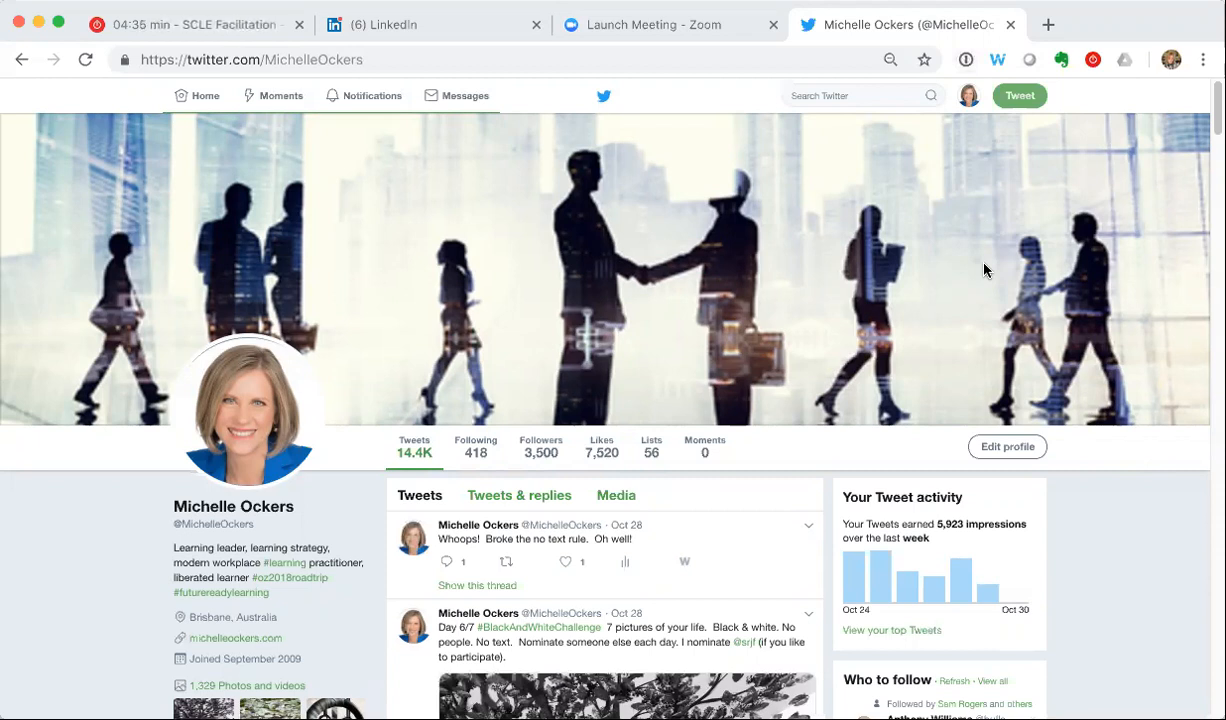
{"action": "mouse_move", "coordinate": [970, 103]}
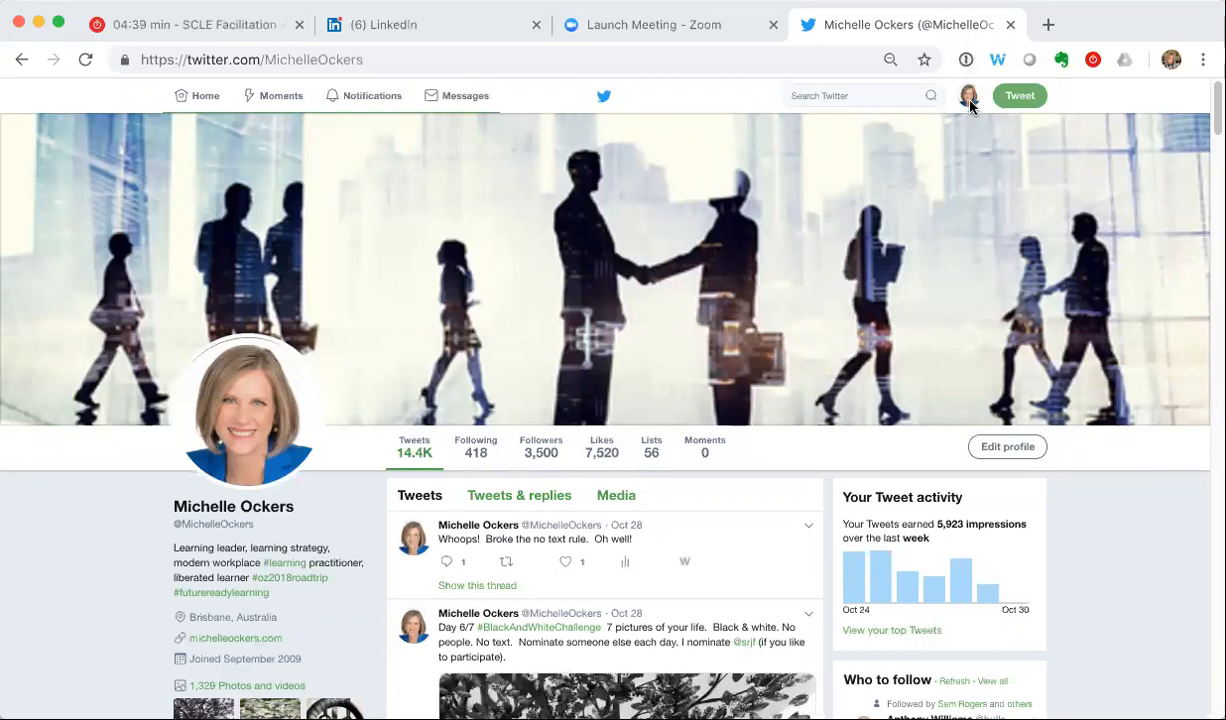
Open the account dropdown from the profile avatar at top right
{"action": "left_click", "coordinate": [968, 95]}
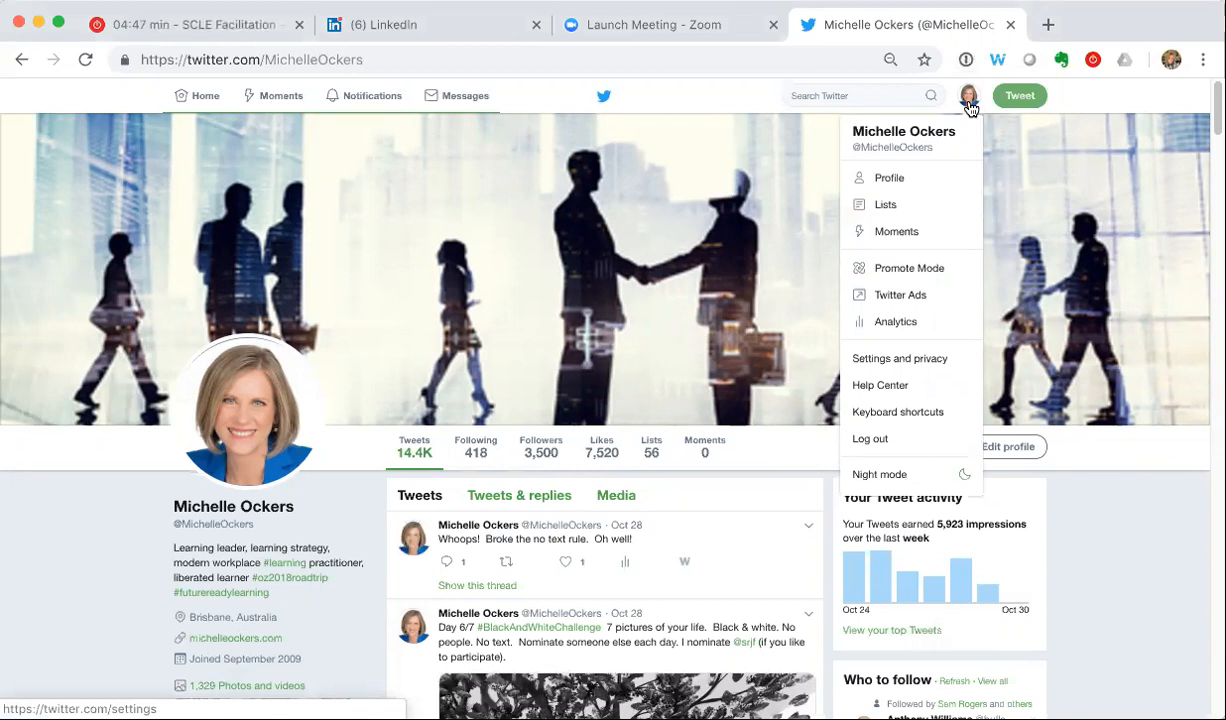
{"action": "mouse_move", "coordinate": [921, 168]}
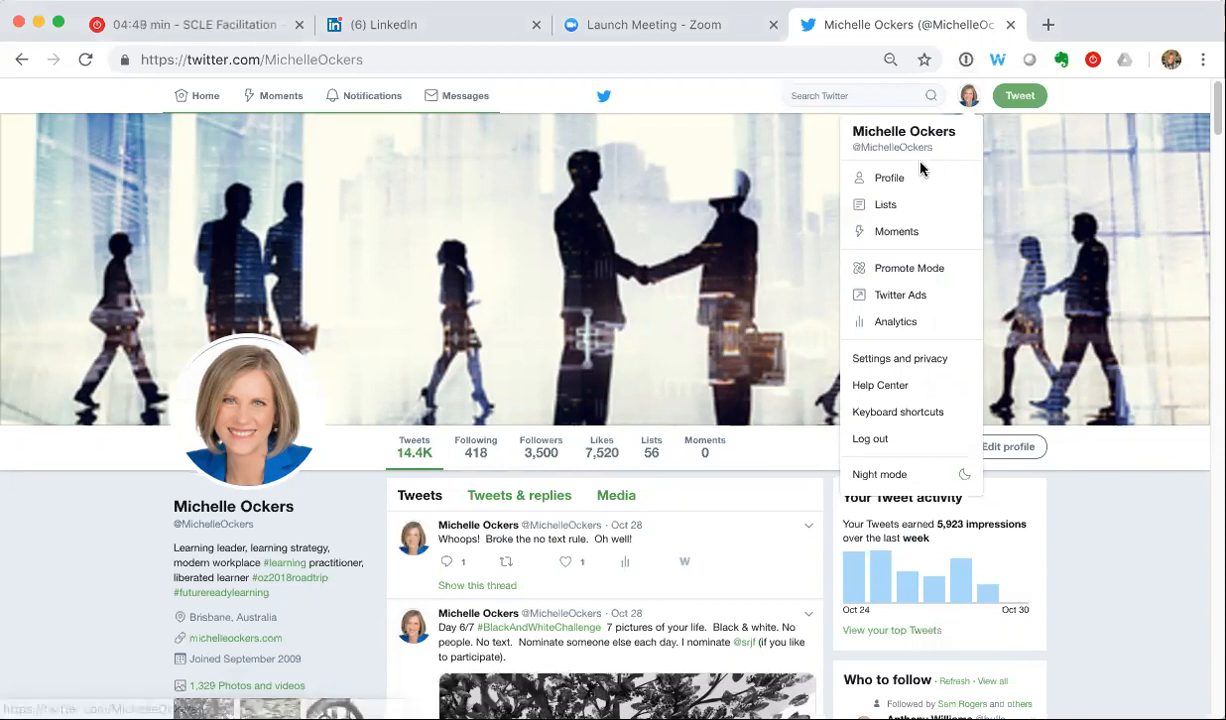
Go to Lists from the account menu and scroll through the subscribed lists
{"action": "left_click", "coordinate": [884, 204]}
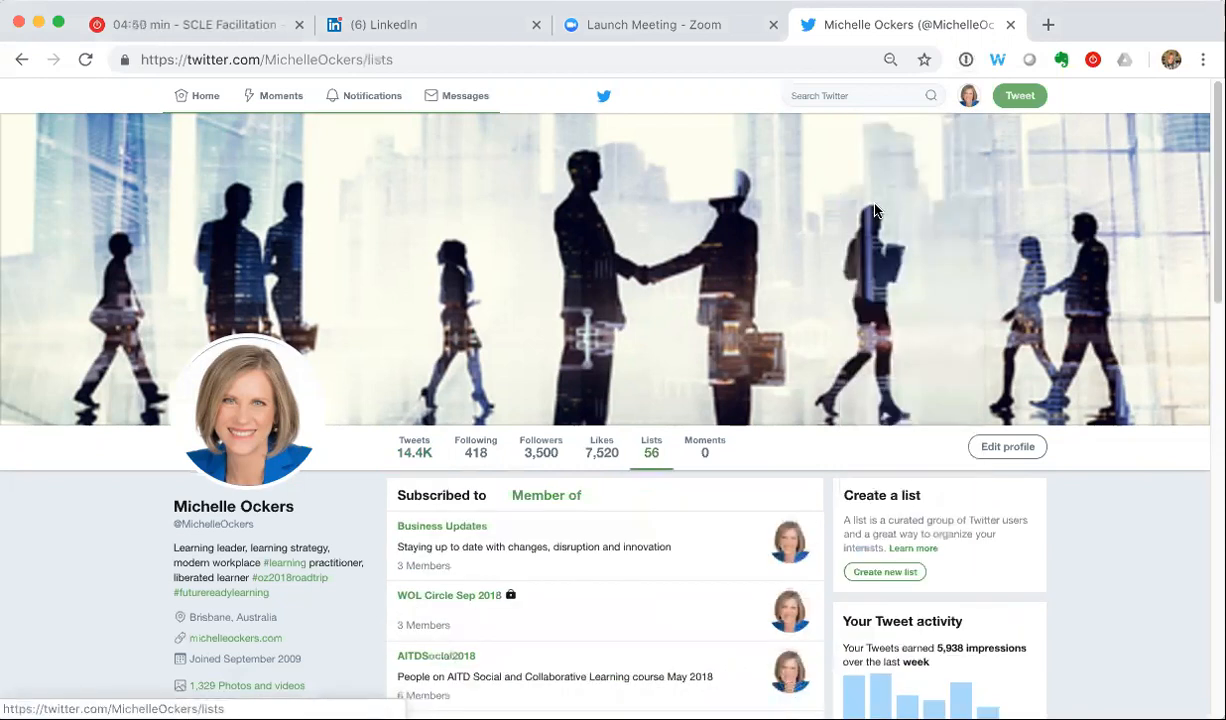
{"action": "scroll", "scroll_direction": "down", "scroll_amount": 3}
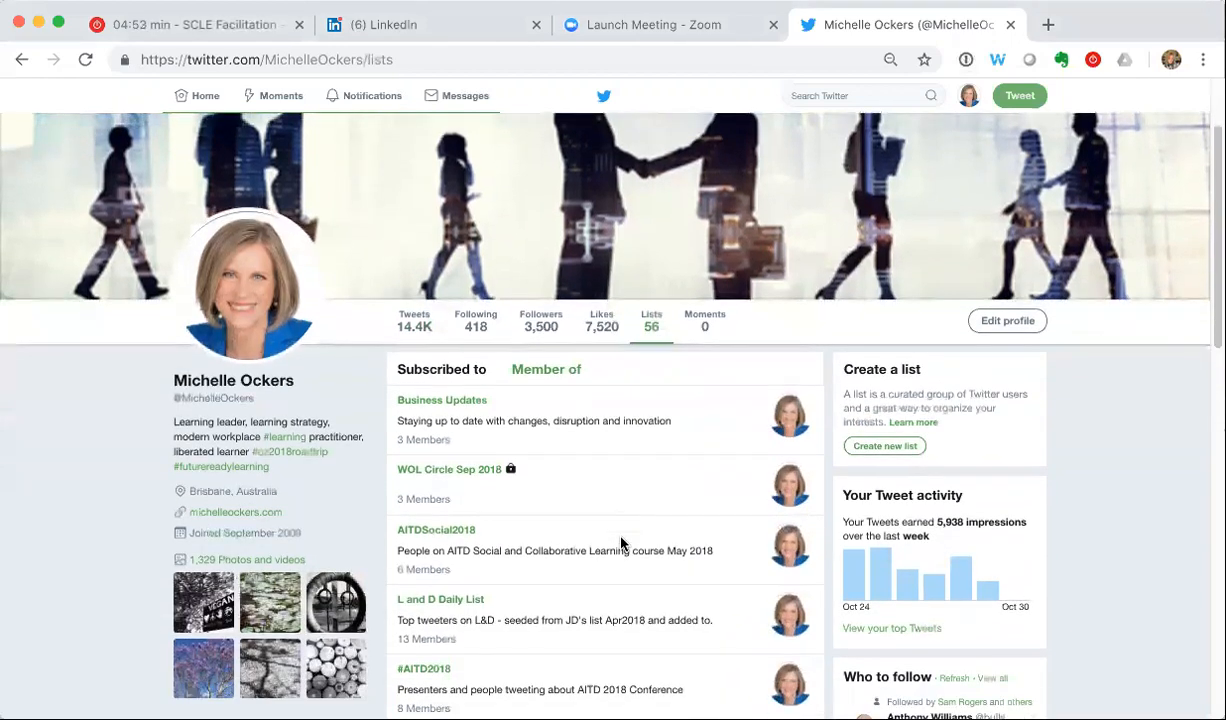
{"action": "scroll", "scroll_direction": "down", "scroll_amount": 3}
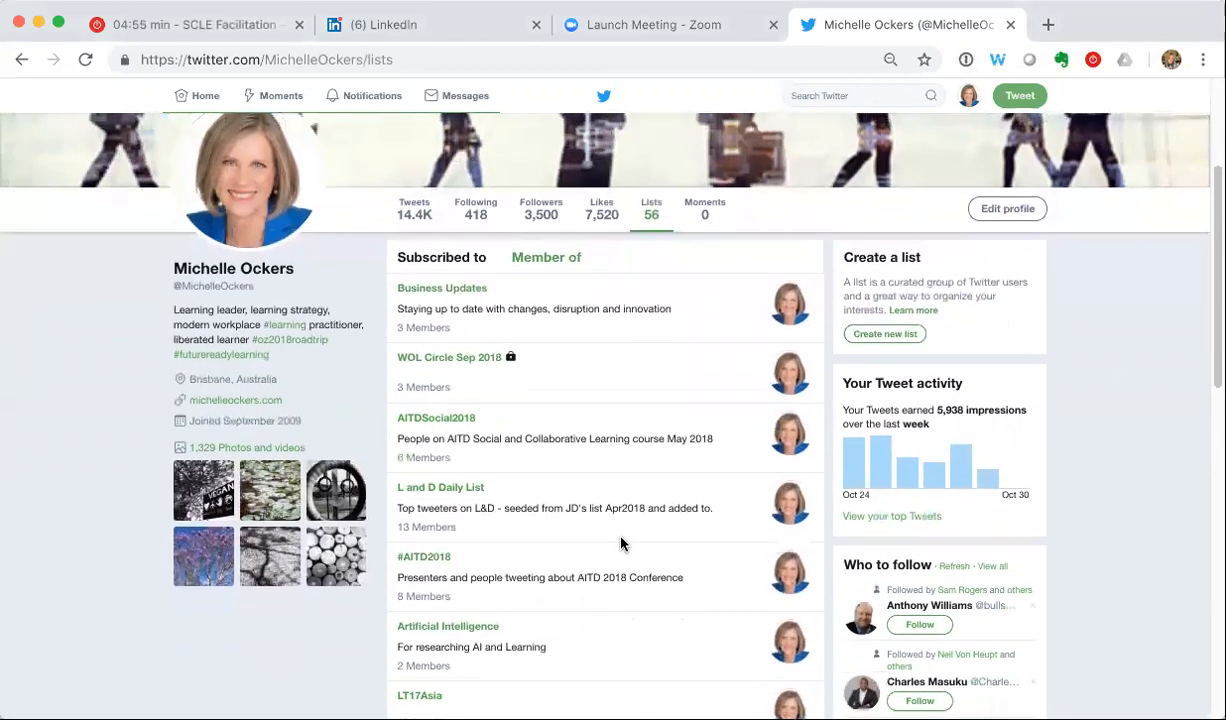
{"action": "scroll", "scroll_direction": "up", "scroll_amount": 3}
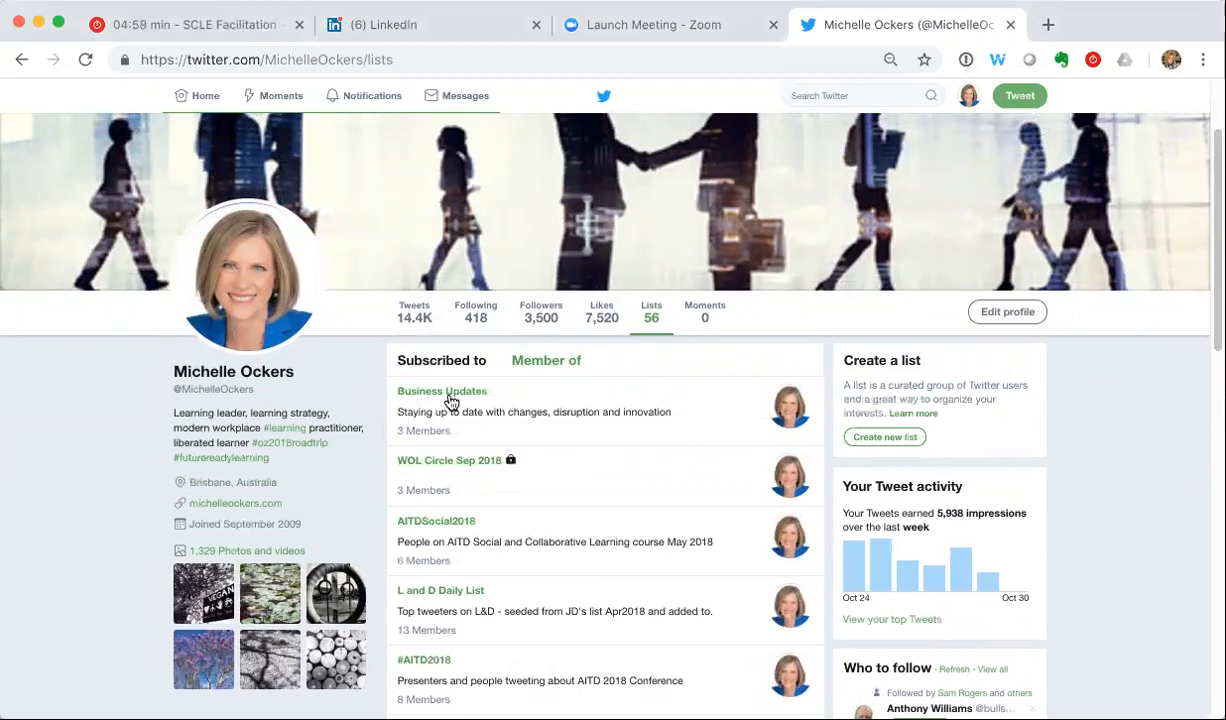
{"action": "mouse_move", "coordinate": [490, 337]}
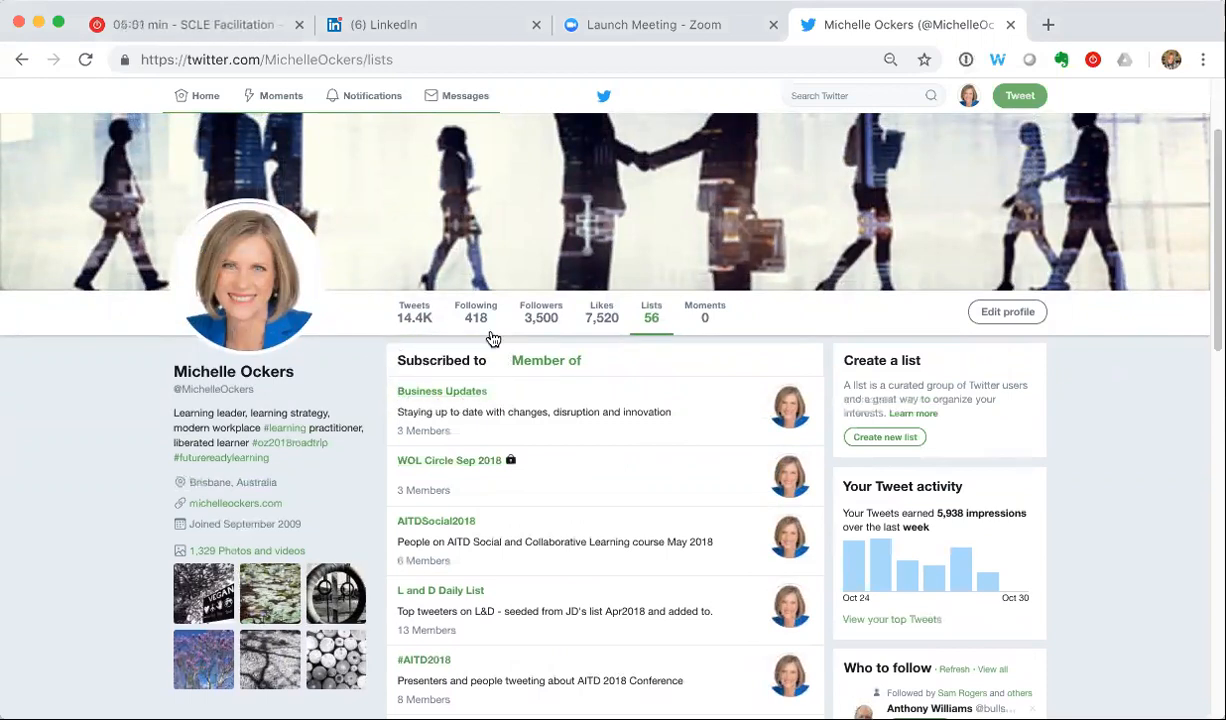
{"action": "mouse_move", "coordinate": [510, 358]}
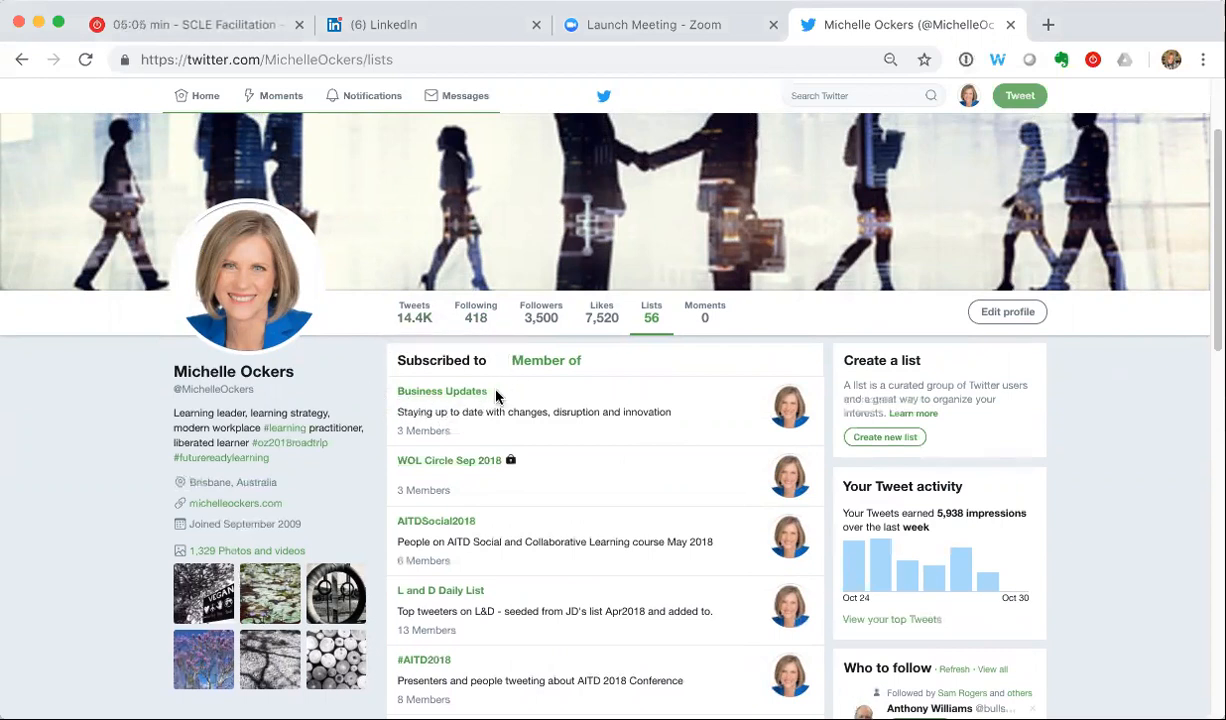
{"action": "mouse_move", "coordinate": [418, 387]}
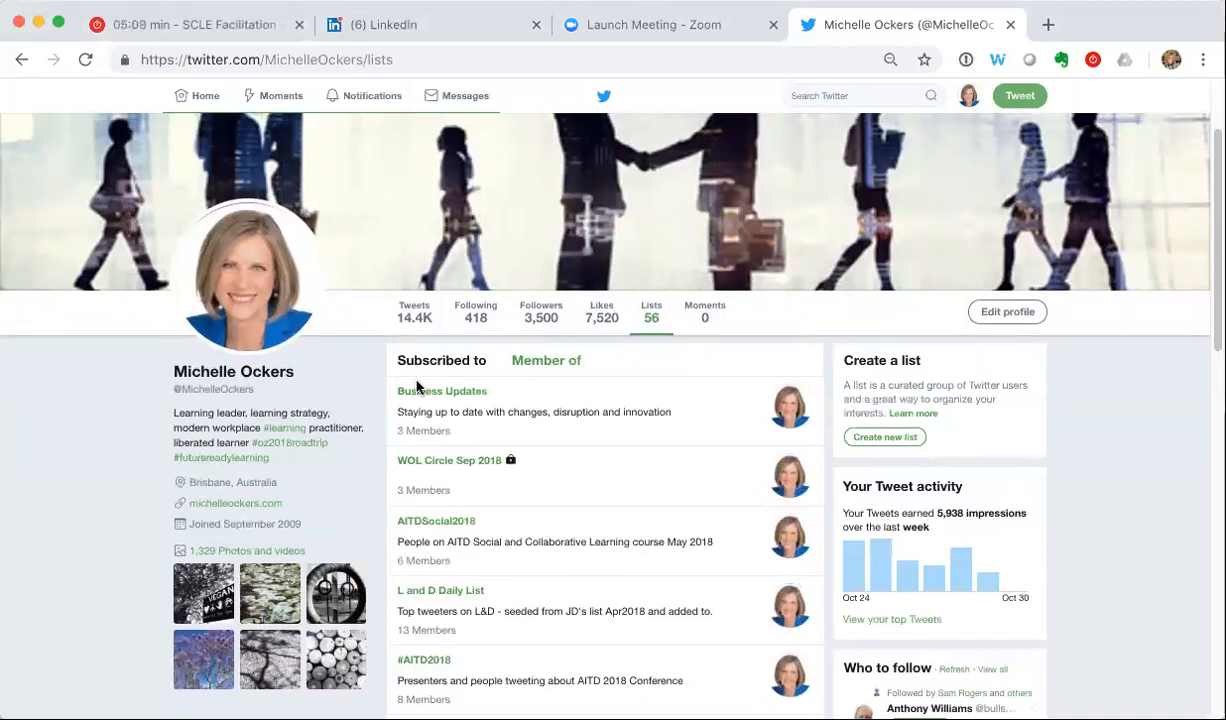
Check the Member of lists, then return to the Subscribed to lists
{"action": "left_click", "coordinate": [546, 360]}
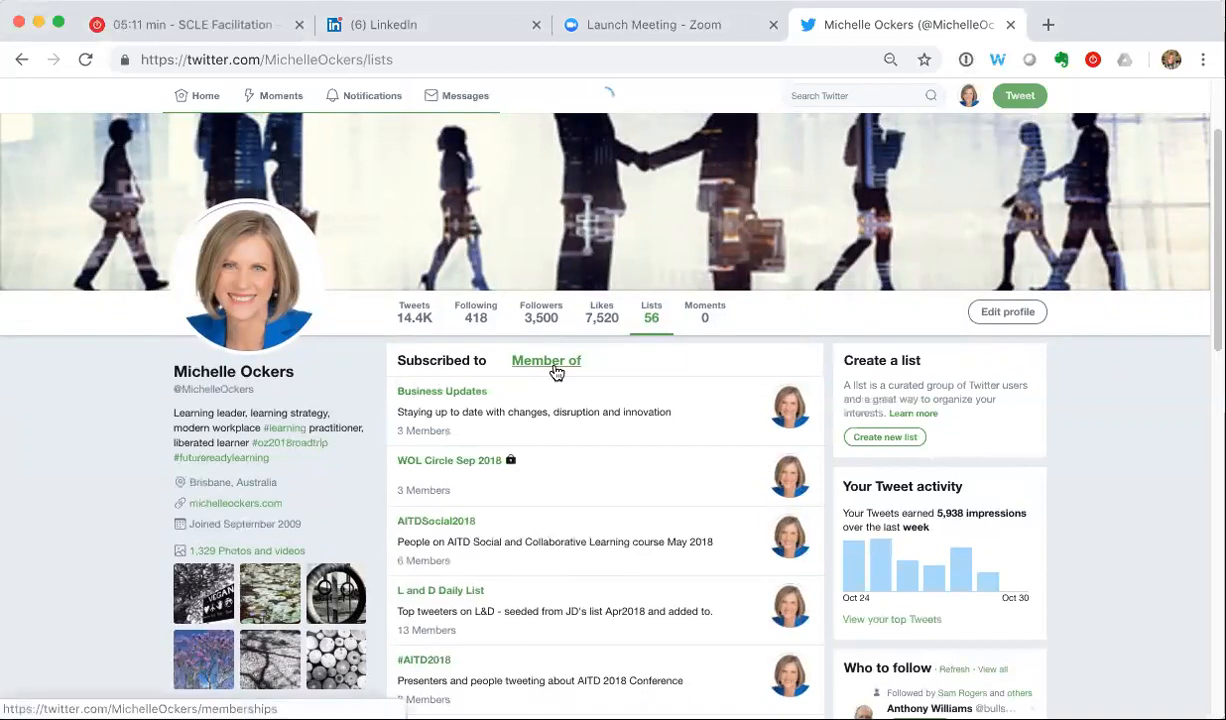
{"action": "left_click", "coordinate": [546, 360]}
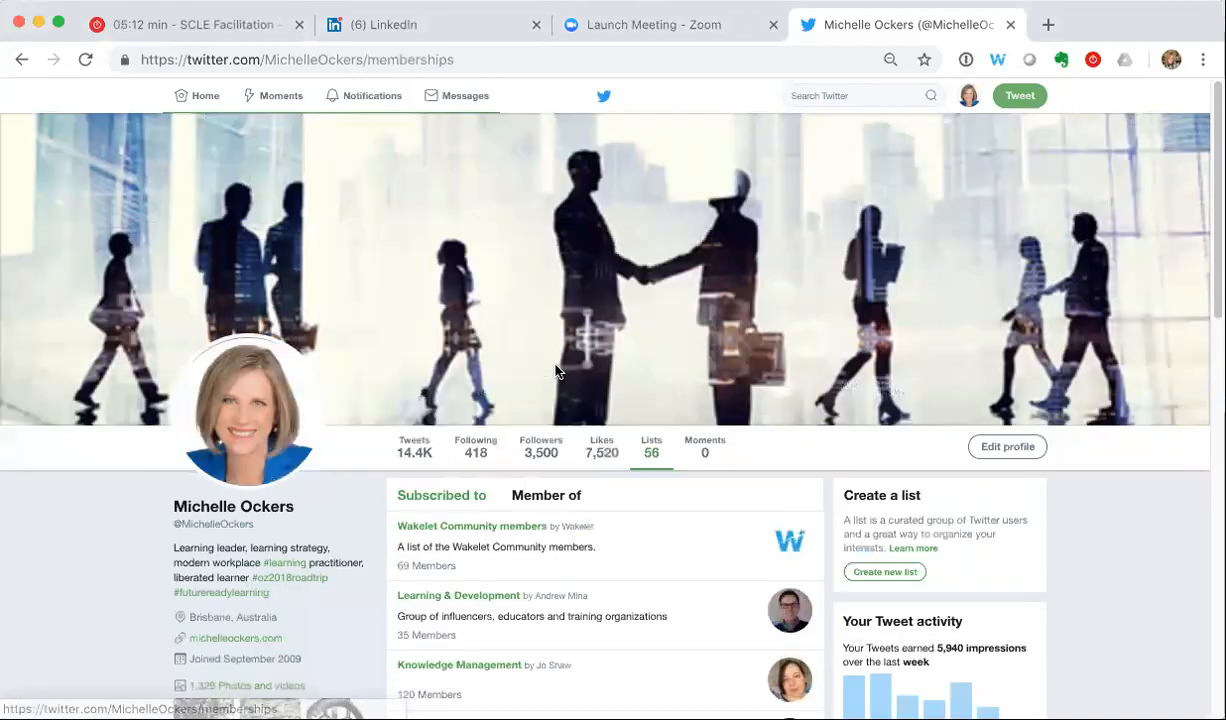
{"action": "scroll", "scroll_direction": "down", "scroll_amount": 3}
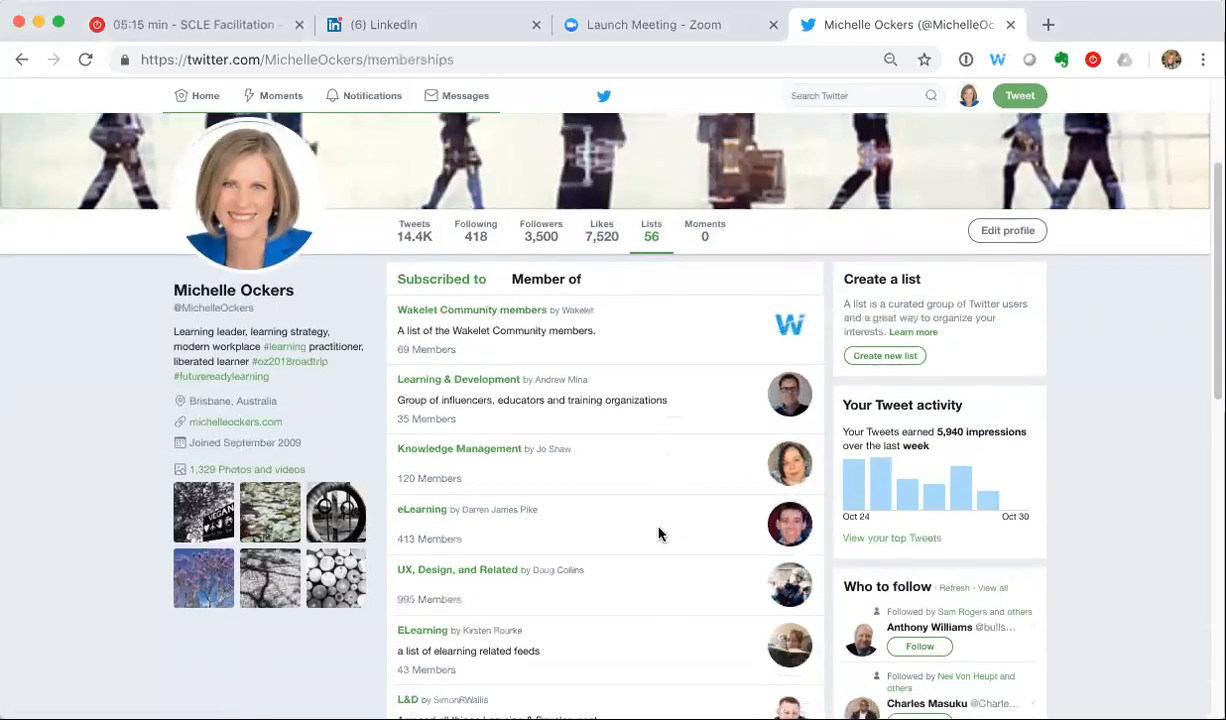
{"action": "scroll", "scroll_direction": "up", "scroll_amount": 3}
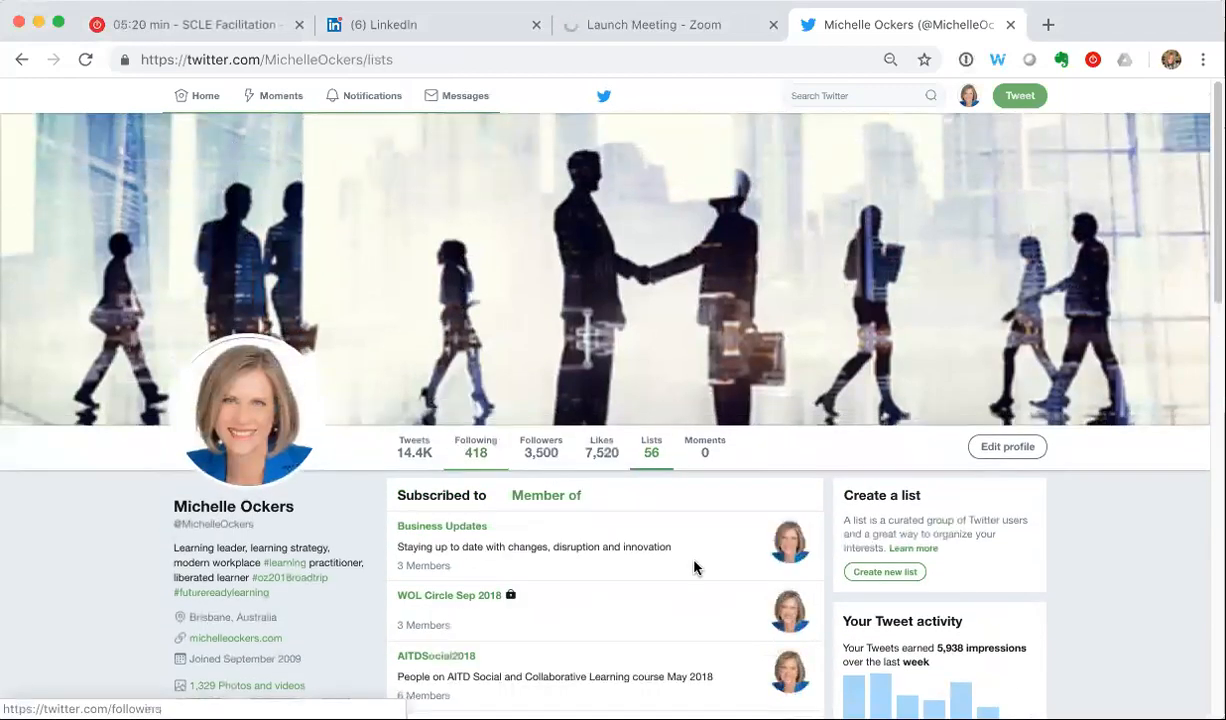
{"action": "scroll", "scroll_direction": "down", "scroll_amount": 3}
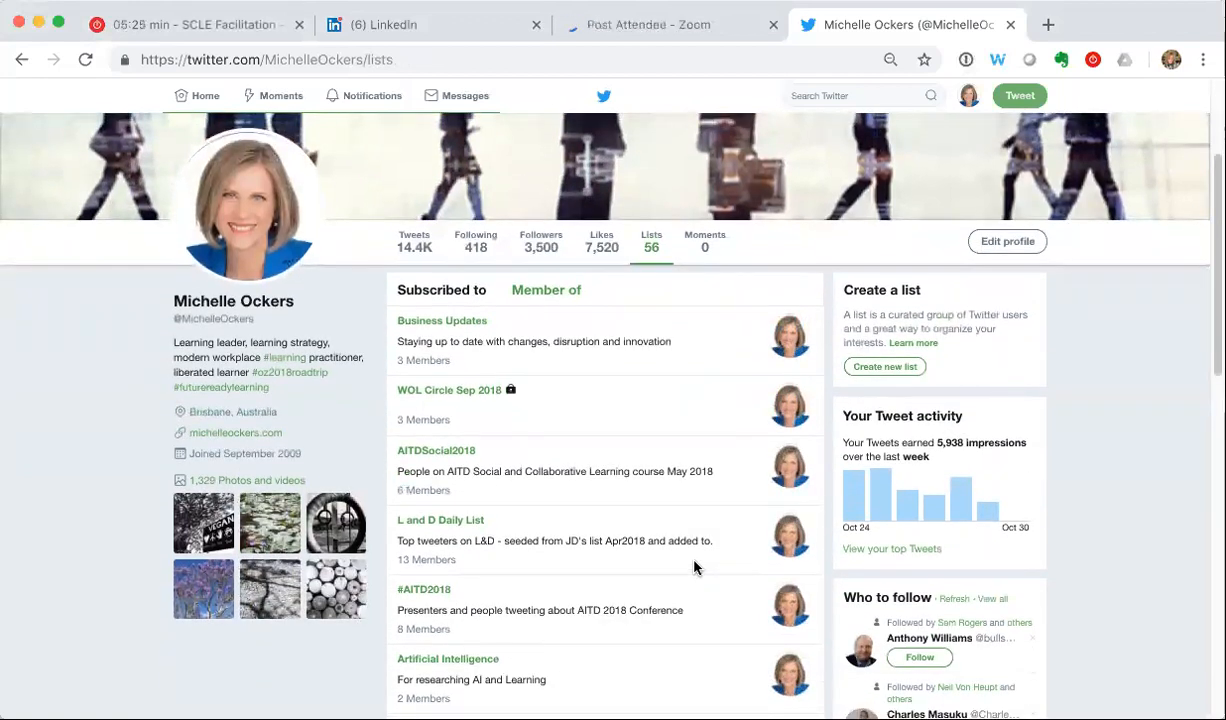
{"action": "scroll", "scroll_direction": "down", "scroll_amount": 3}
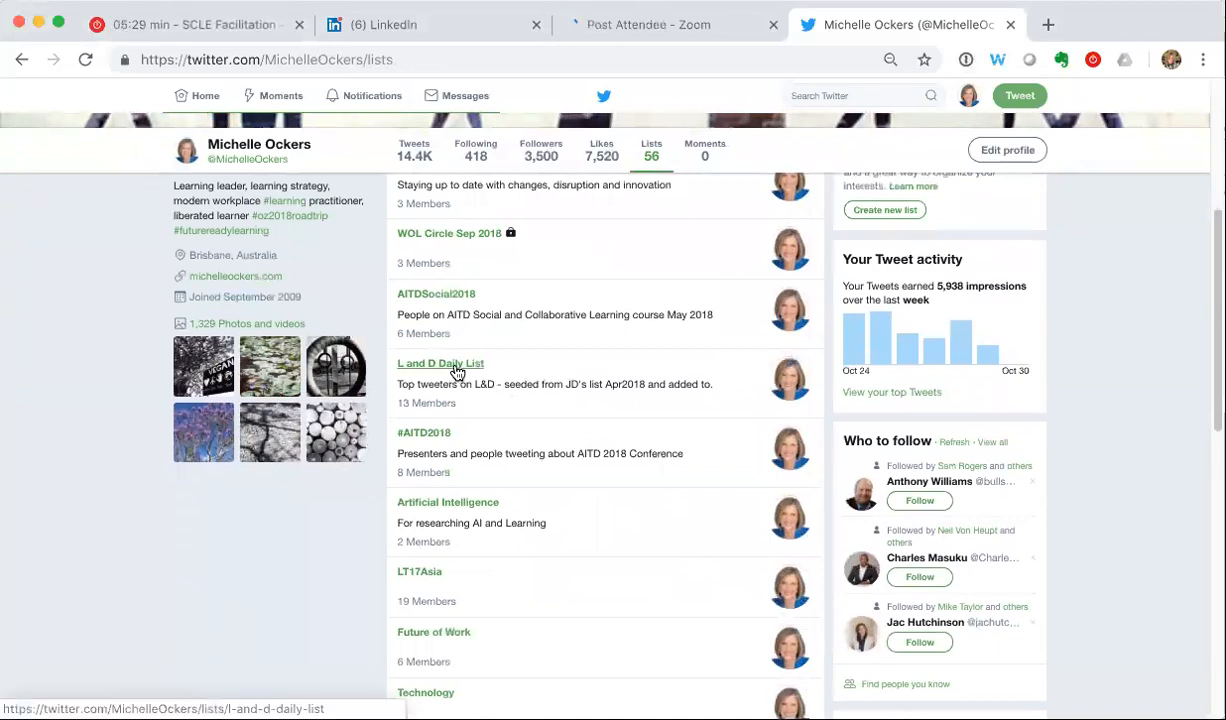
Open the L and D Daily List and browse its members
{"action": "left_click", "coordinate": [440, 363]}
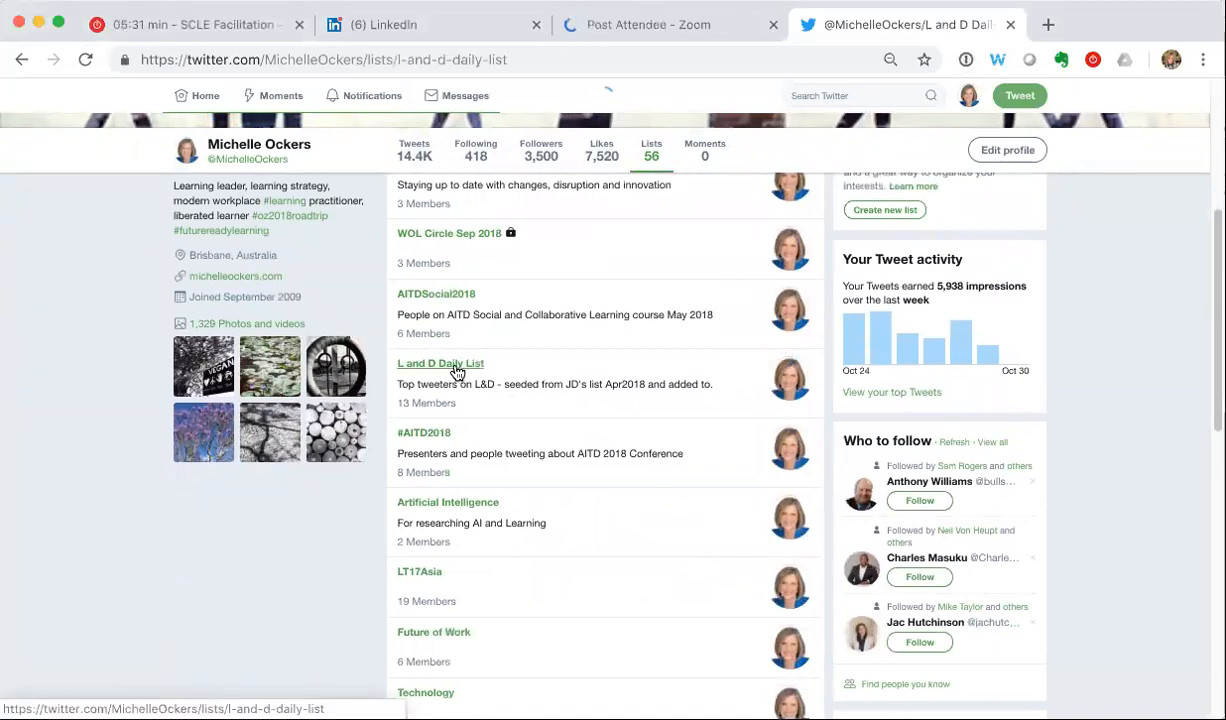
{"action": "left_click", "coordinate": [440, 363]}
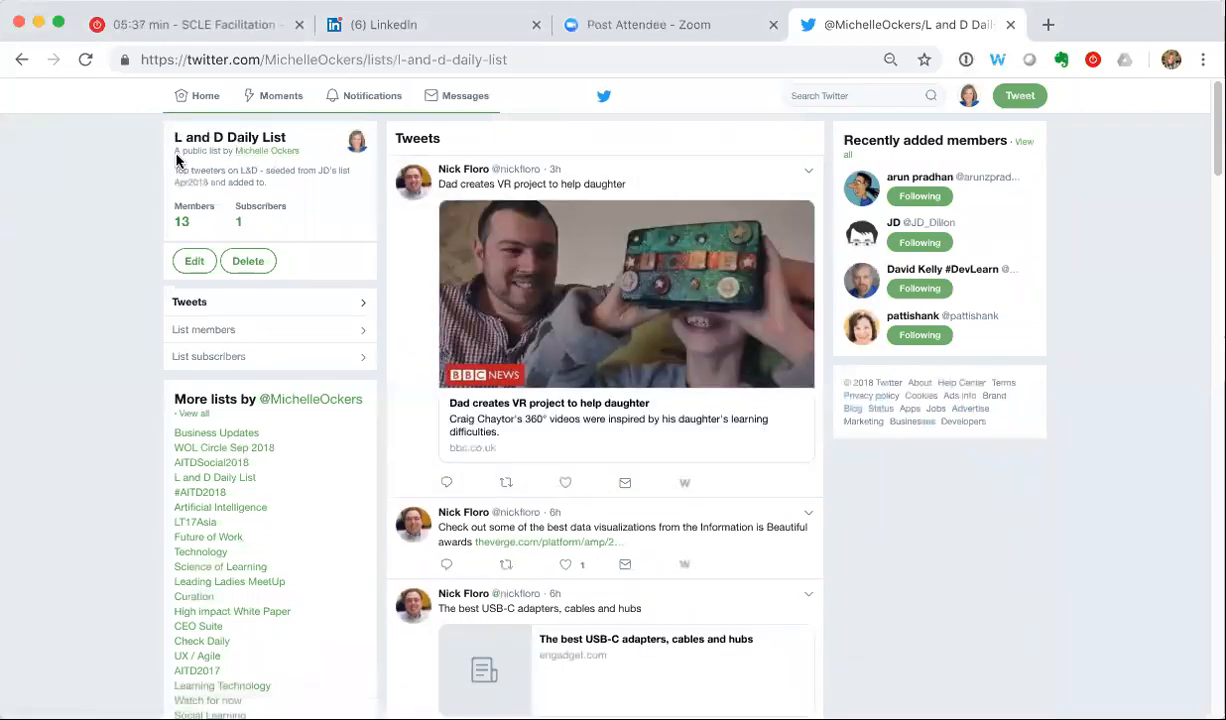
{"action": "mouse_move", "coordinate": [295, 160]}
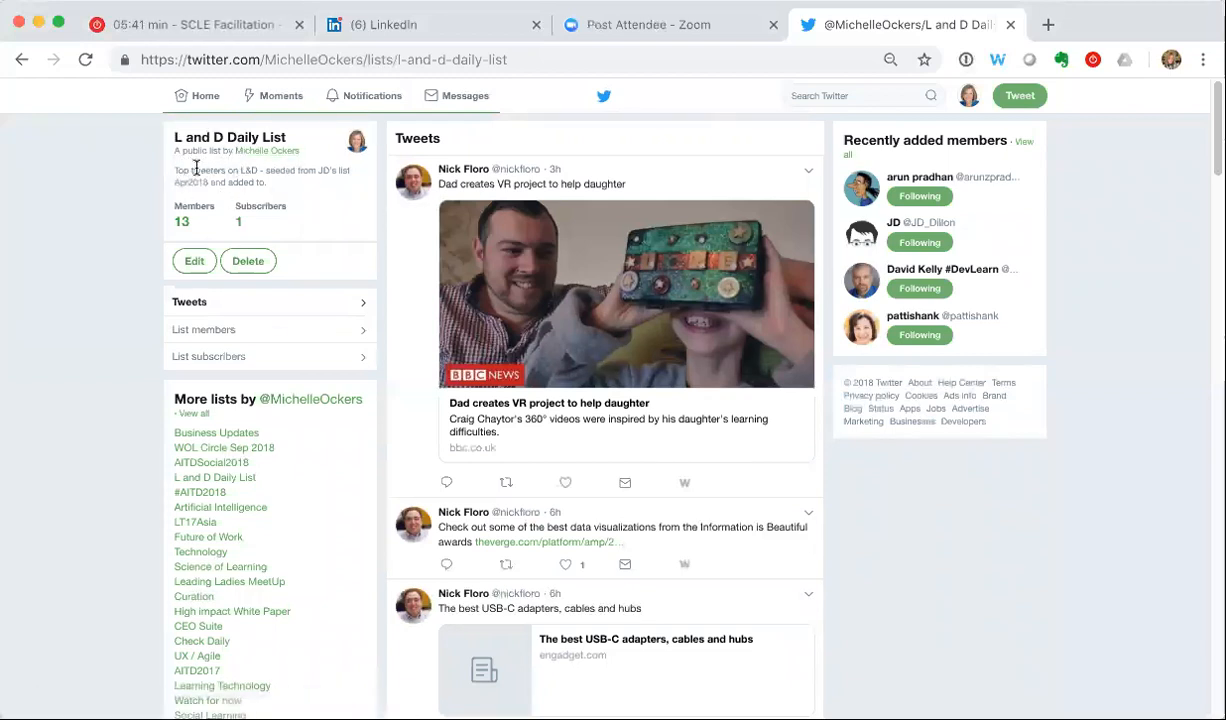
{"action": "mouse_move", "coordinate": [298, 188]}
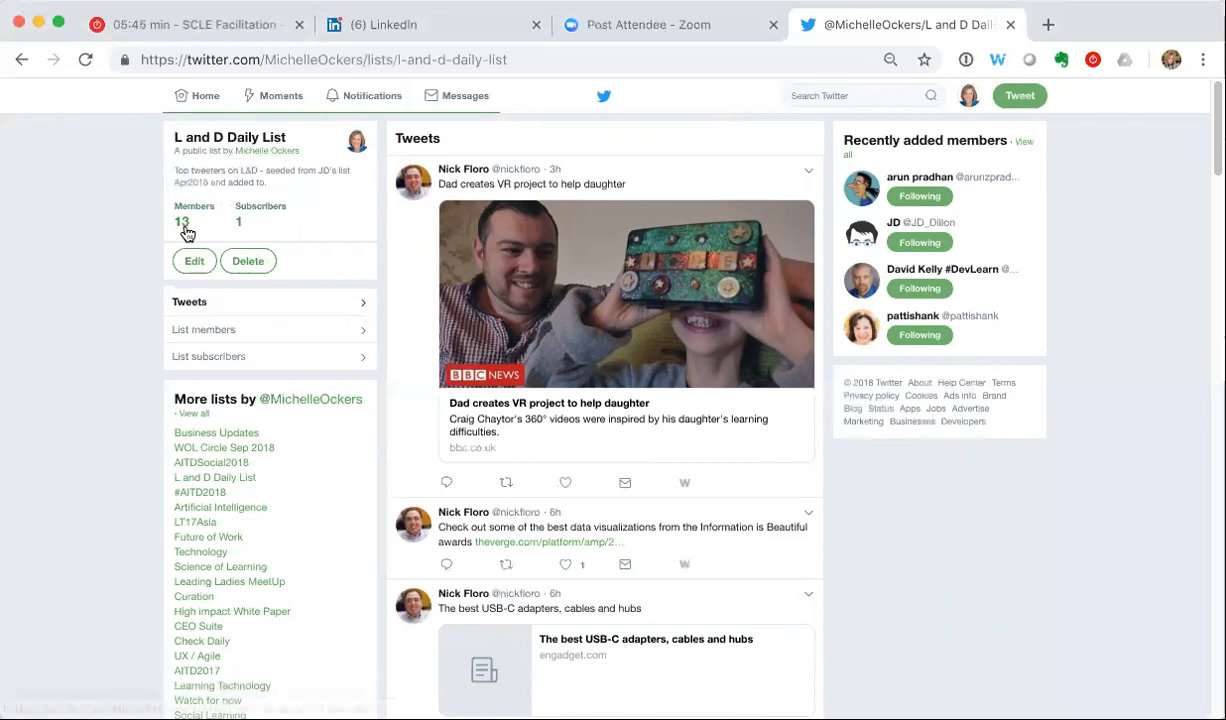
{"action": "mouse_move", "coordinate": [267, 232]}
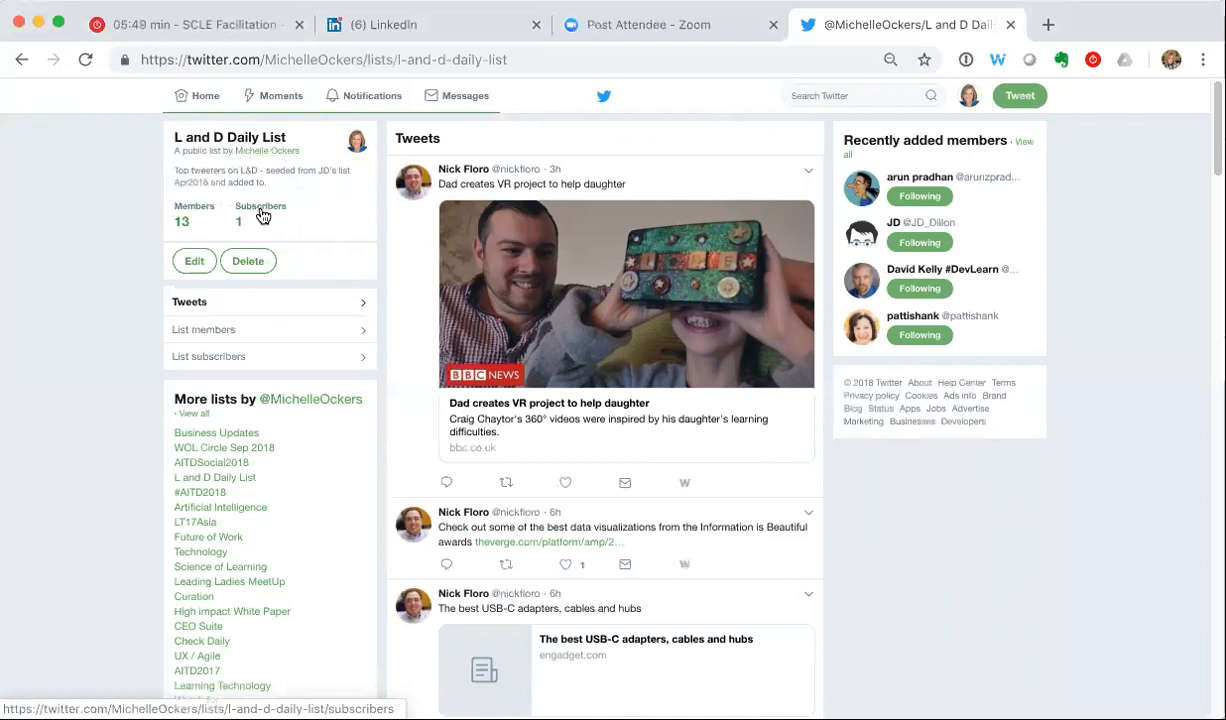
{"action": "mouse_move", "coordinate": [220, 329]}
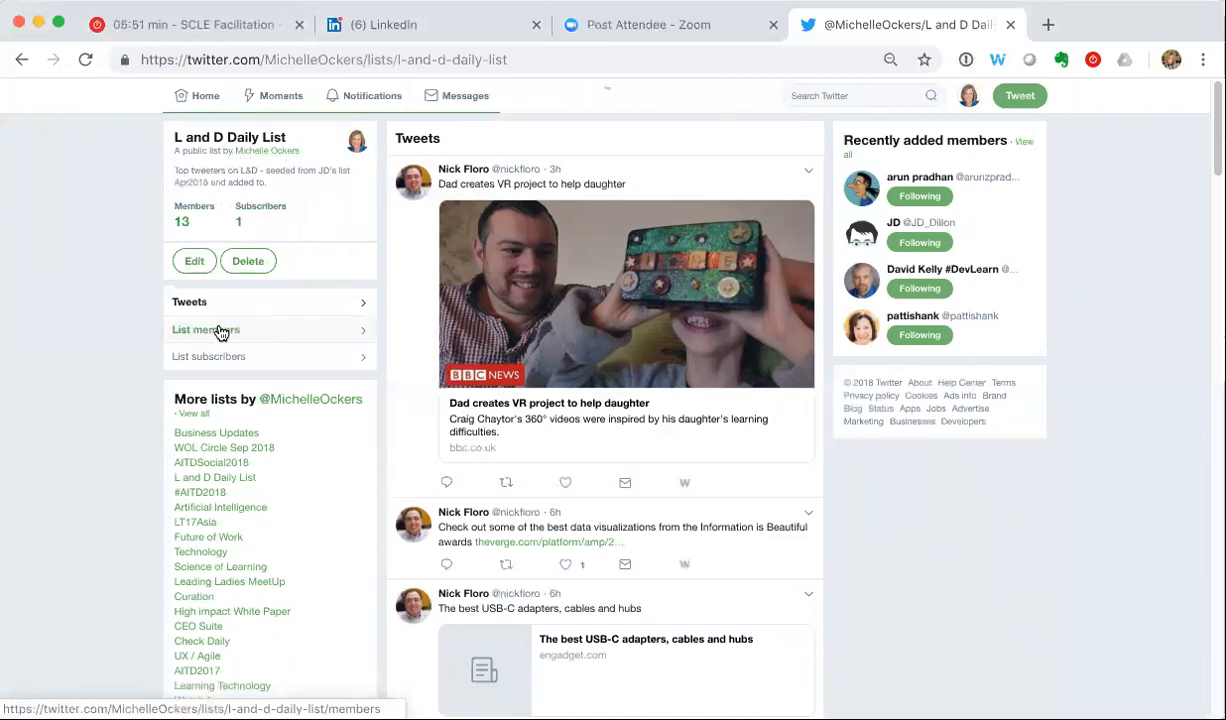
{"action": "left_click", "coordinate": [205, 329]}
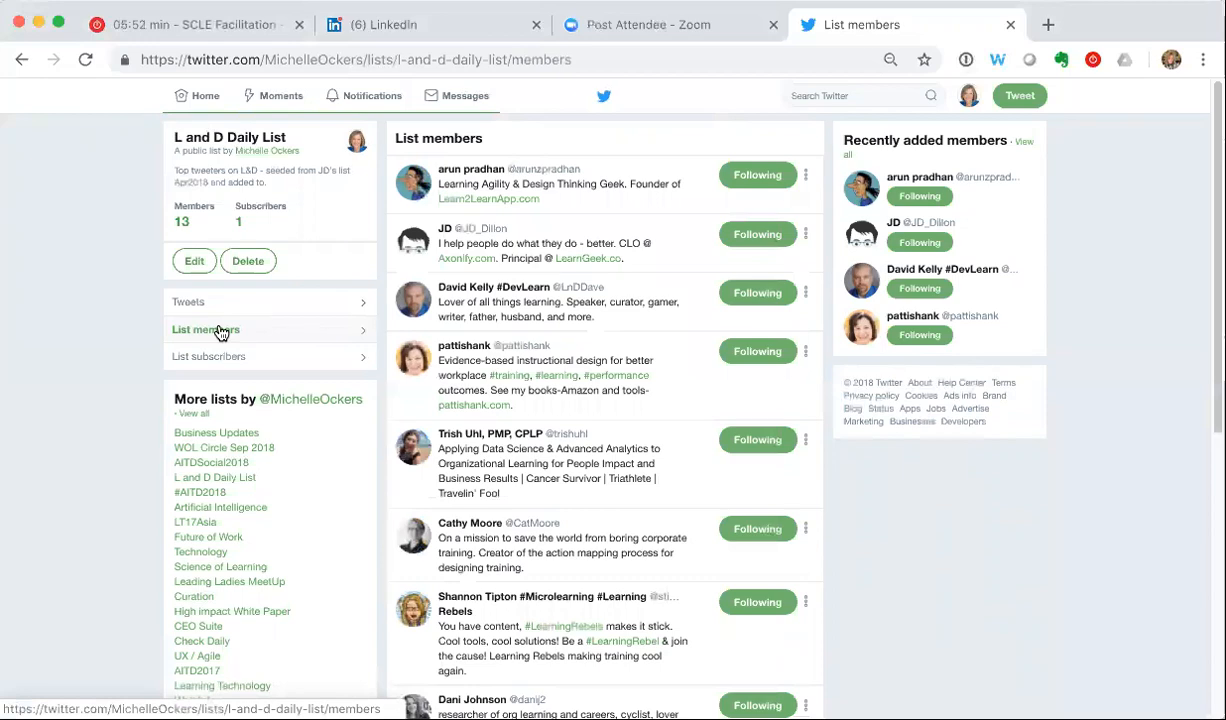
{"action": "scroll", "scroll_direction": "down", "scroll_amount": 3}
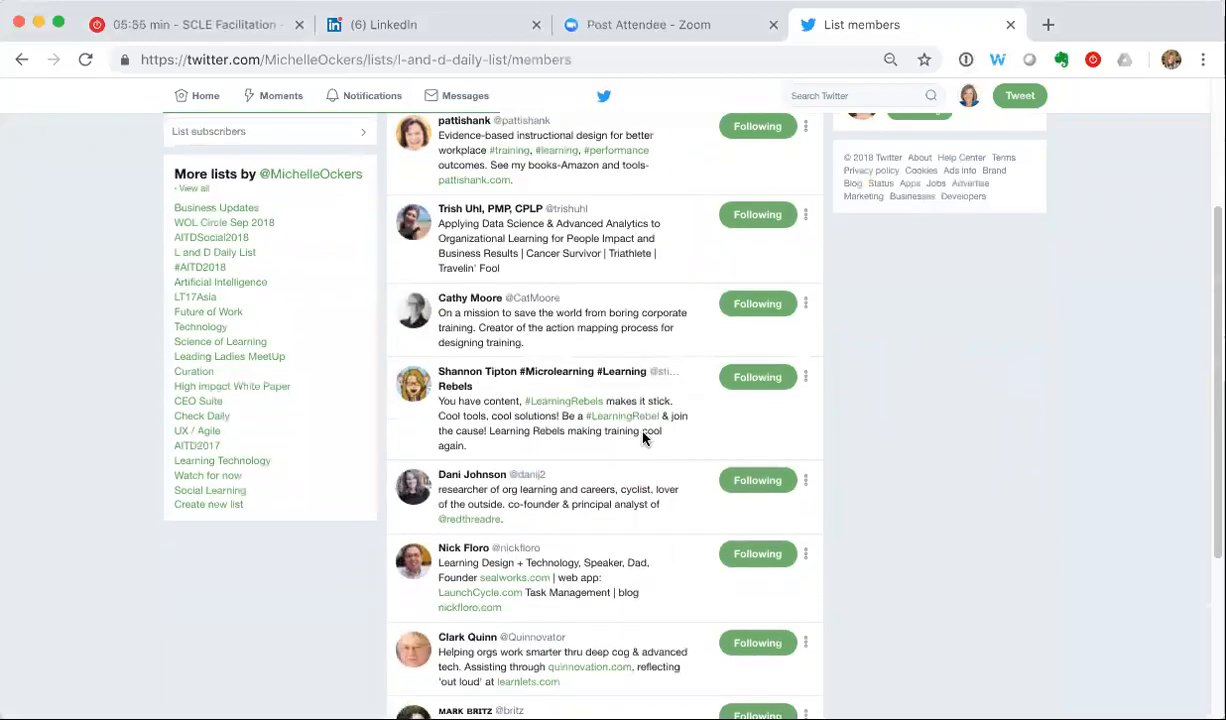
{"action": "scroll", "scroll_direction": "down", "scroll_amount": 3}
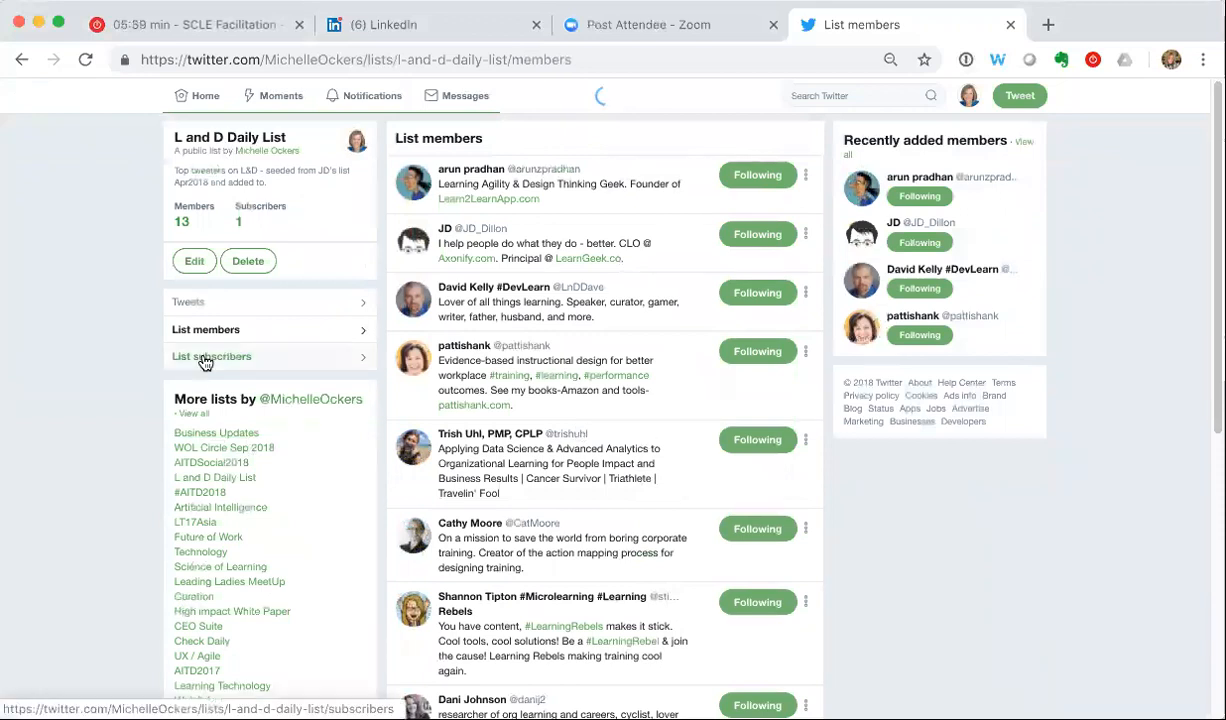
View the list's single subscriber, then return to its 13 members
{"action": "left_click", "coordinate": [212, 356]}
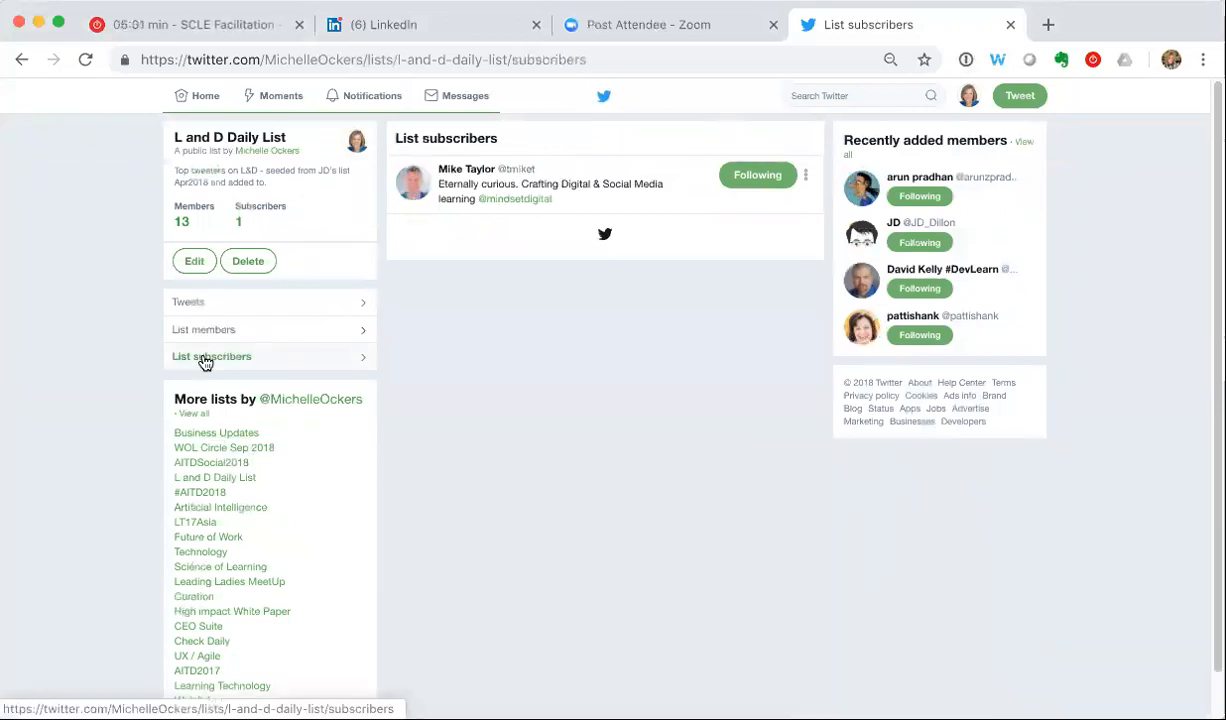
{"action": "left_click", "coordinate": [204, 329]}
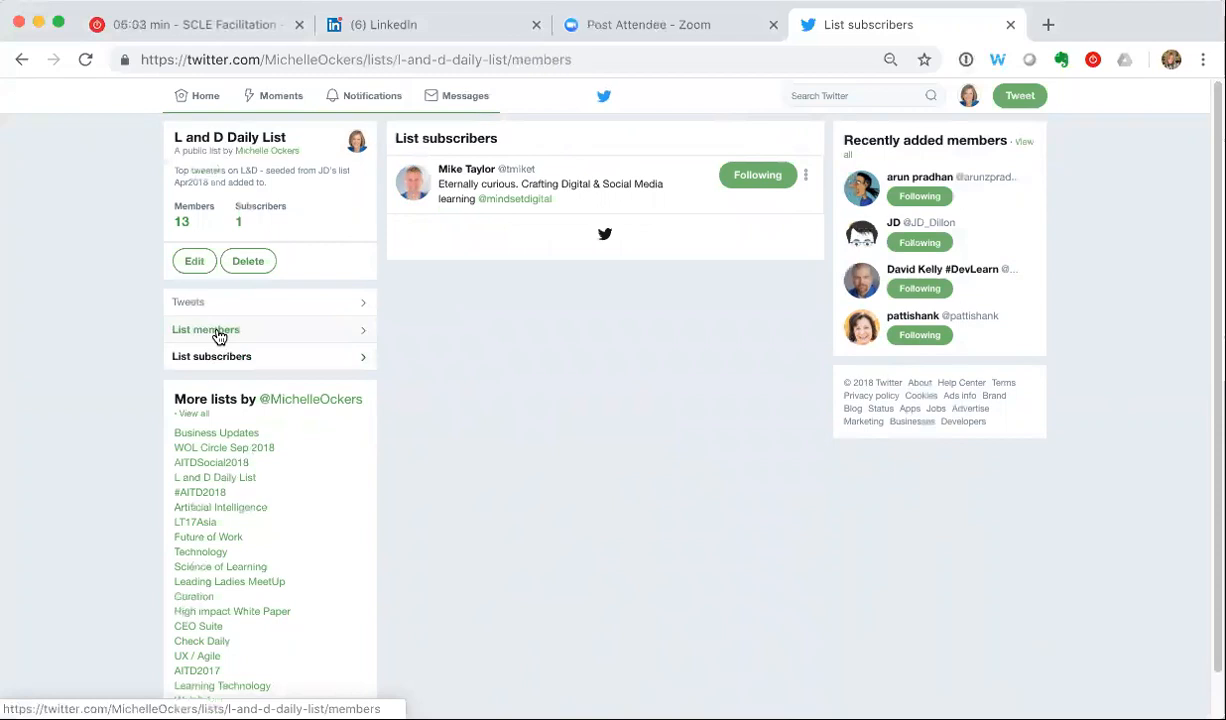
{"action": "left_click", "coordinate": [205, 329]}
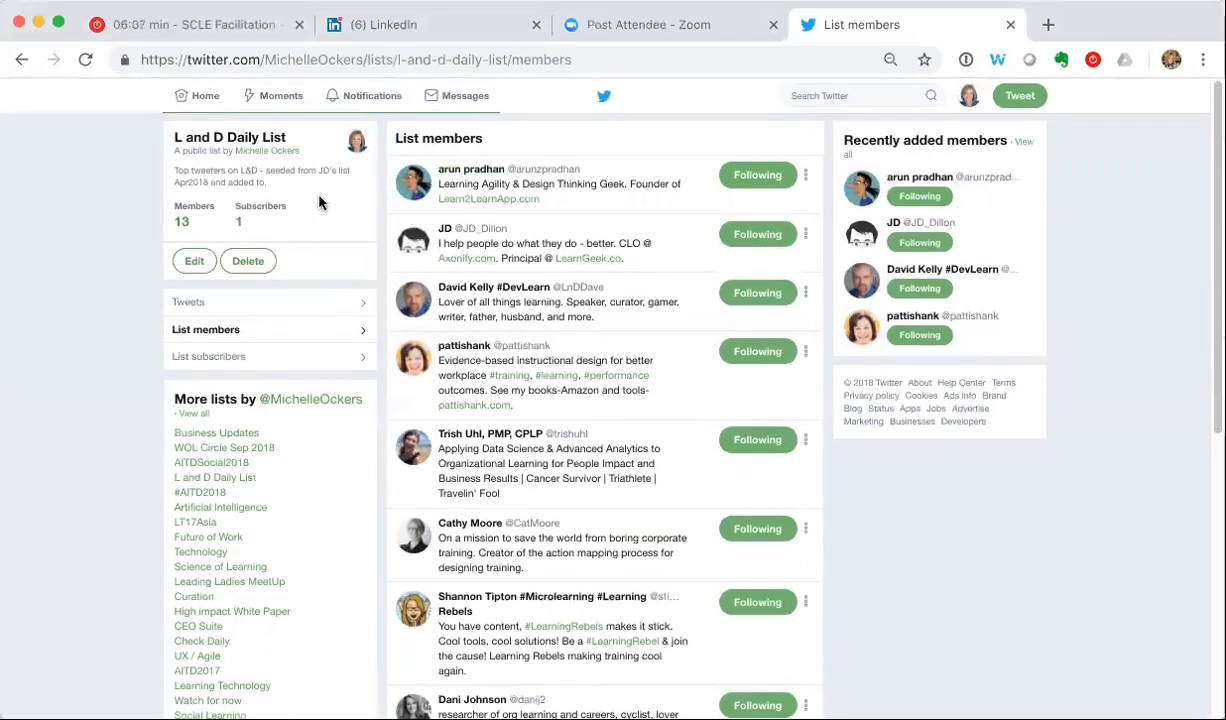
Switch the L and D Daily List back to its Tweets timeline
{"action": "left_click", "coordinate": [189, 302]}
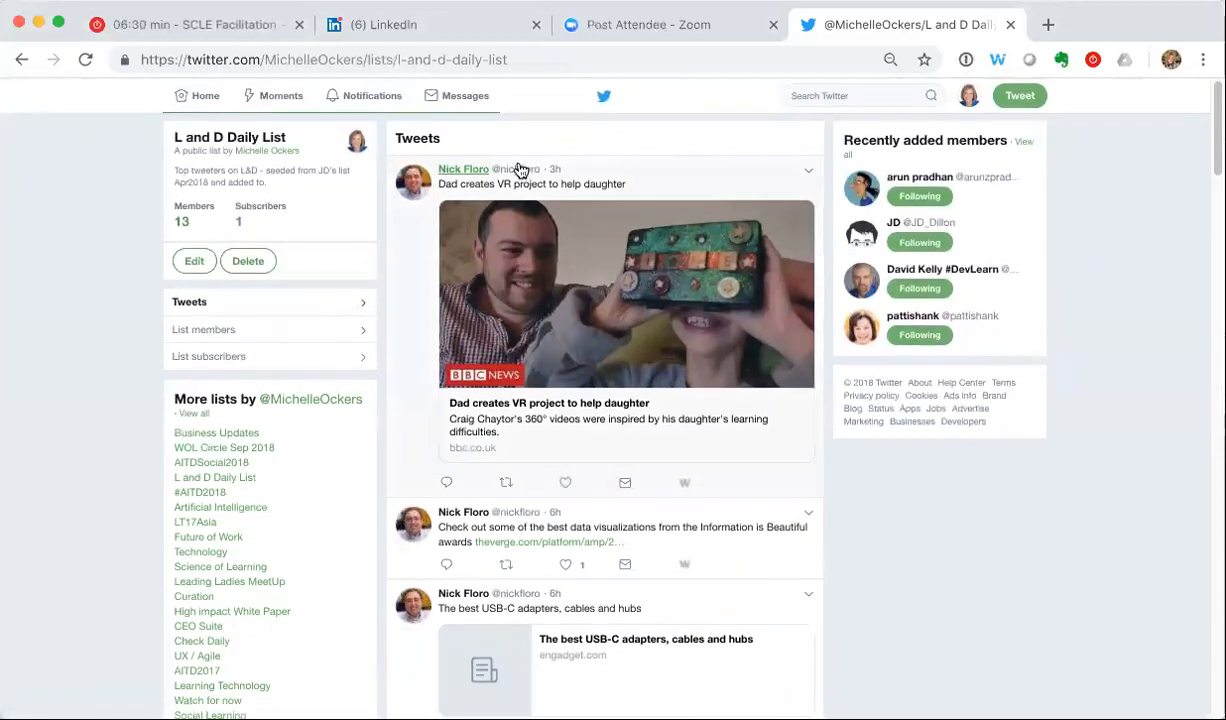
{"action": "mouse_move", "coordinate": [336, 462]}
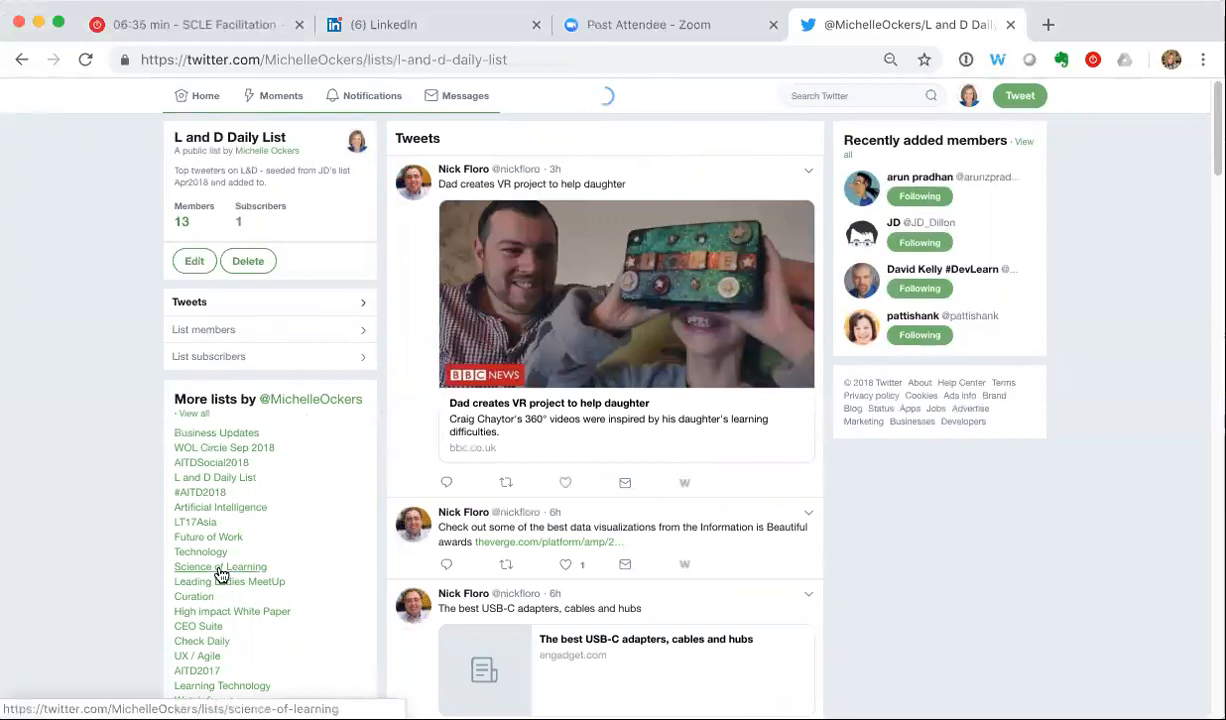
{"action": "left_click", "coordinate": [220, 566]}
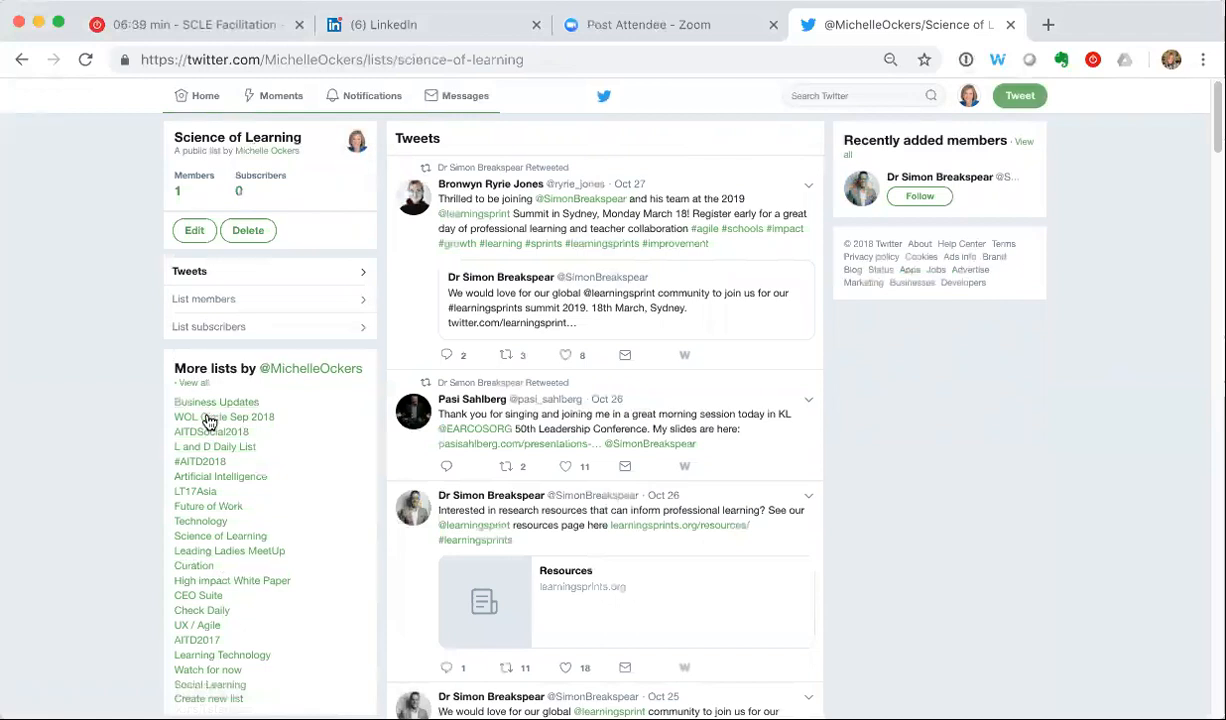
{"action": "mouse_move", "coordinate": [398, 569]}
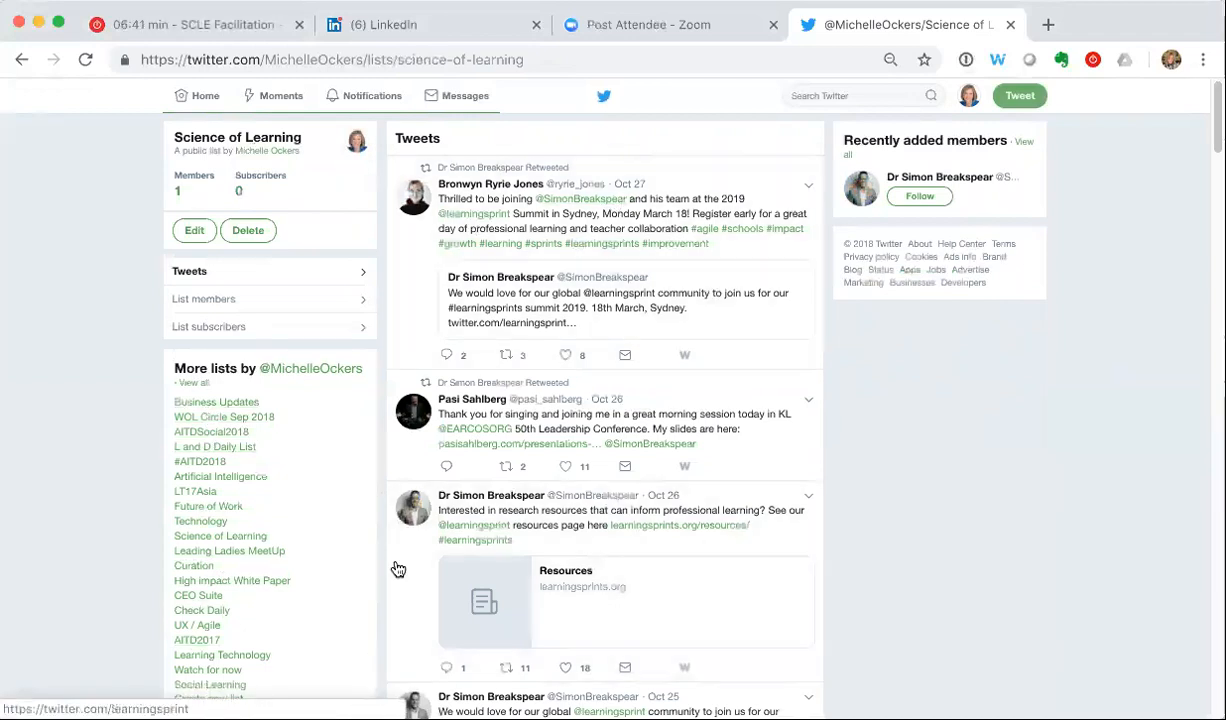
{"action": "mouse_move", "coordinate": [381, 569]}
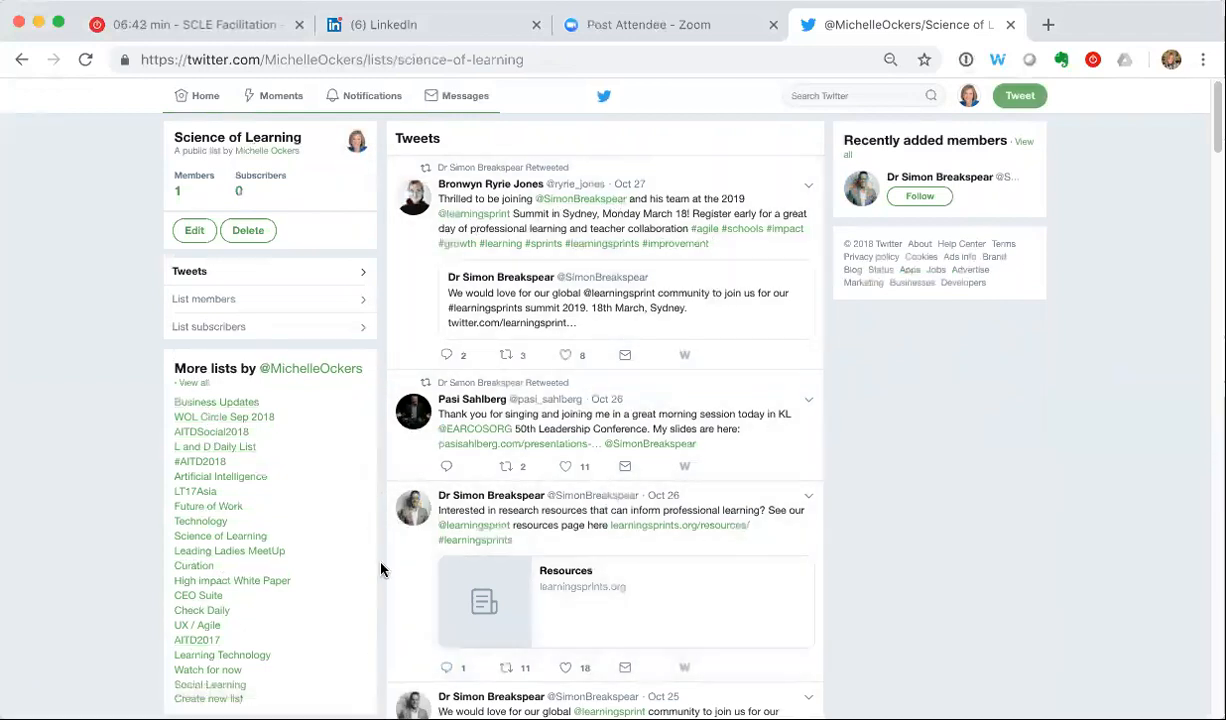
{"action": "mouse_move", "coordinate": [630, 622]}
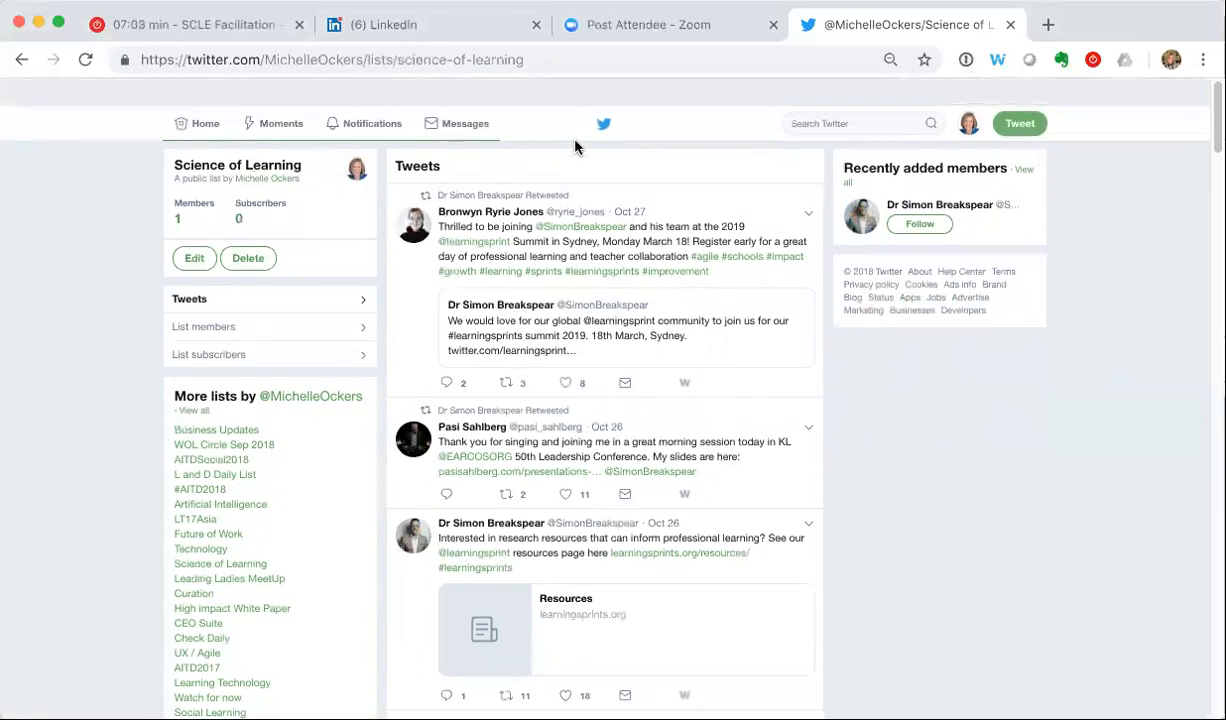
{"action": "scroll", "scroll_direction": "down", "scroll_amount": 3}
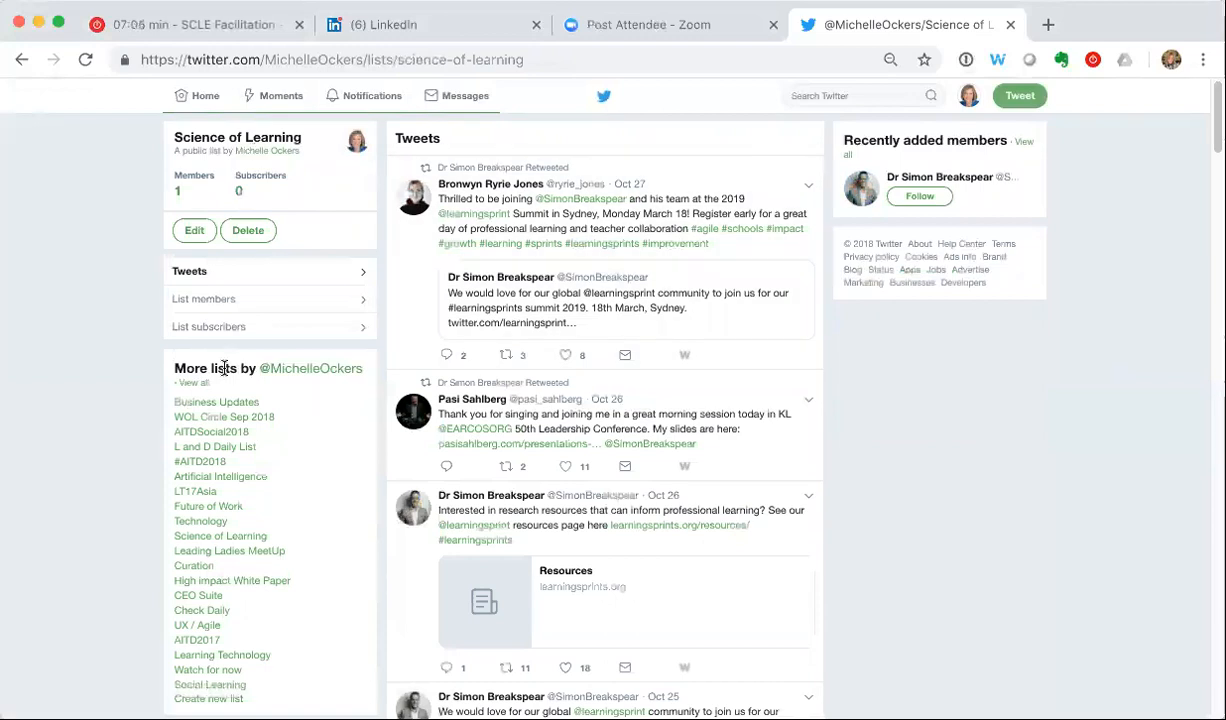
{"action": "scroll", "scroll_direction": "down", "scroll_amount": 3}
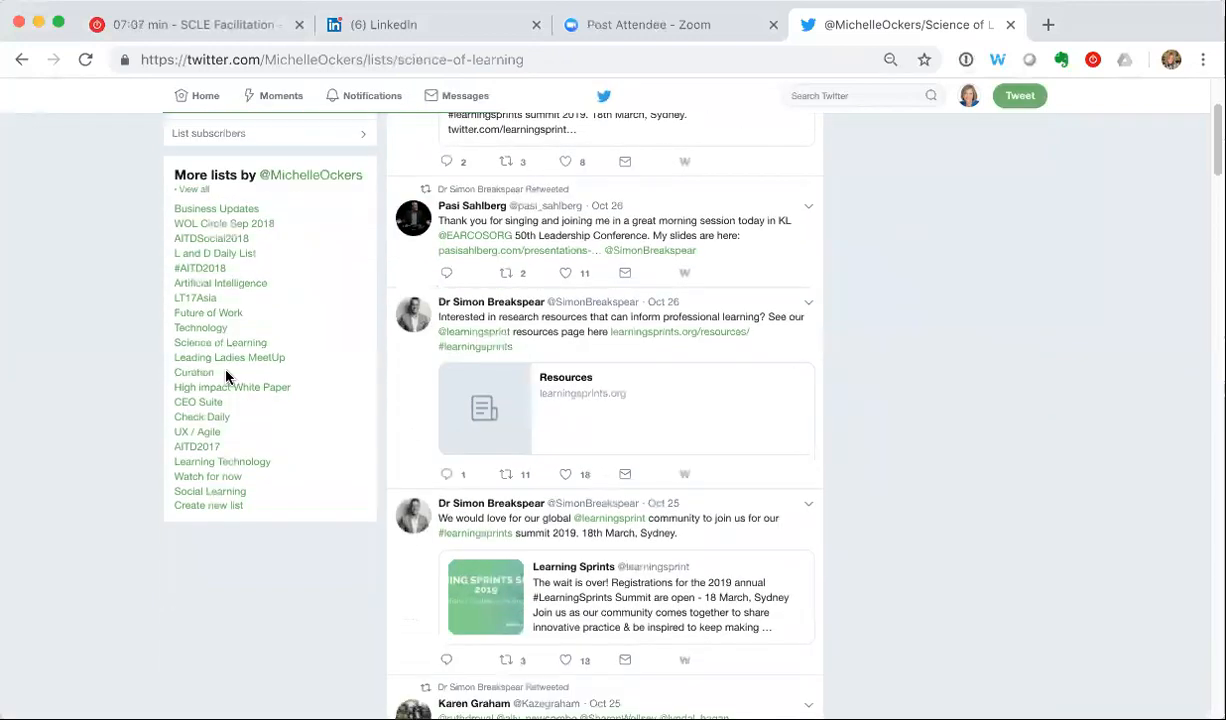
{"action": "mouse_move", "coordinate": [217, 222]}
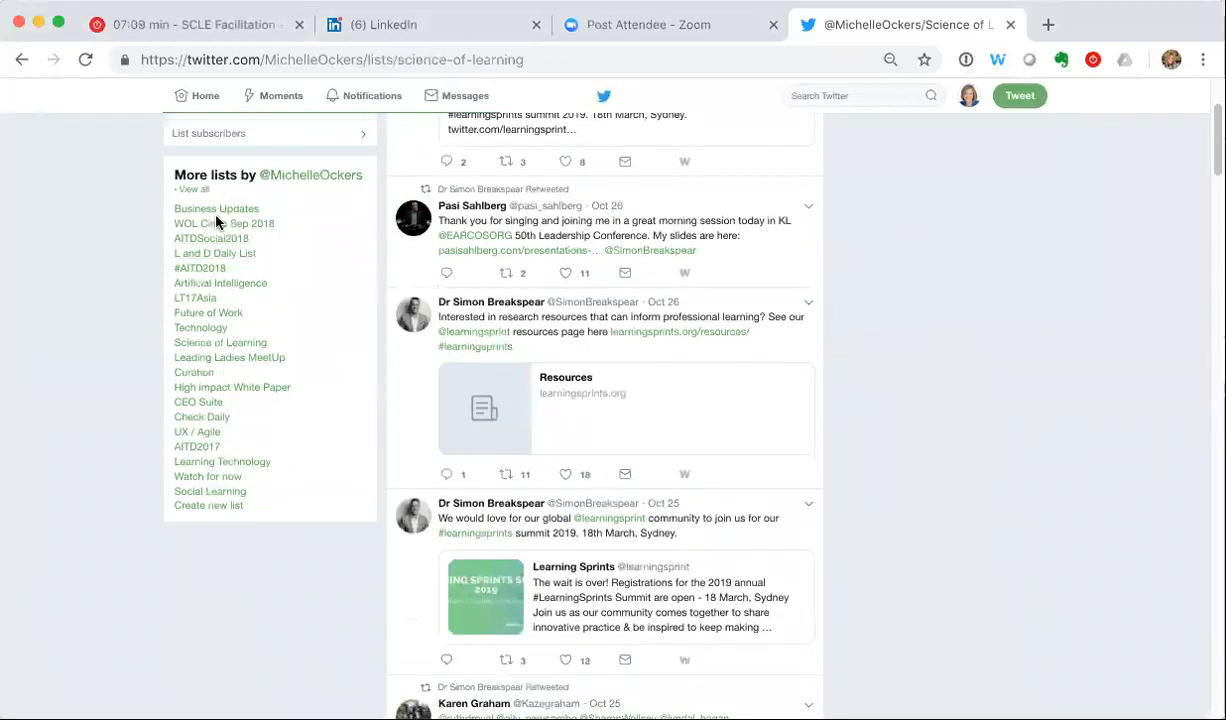
{"action": "mouse_move", "coordinate": [224, 223]}
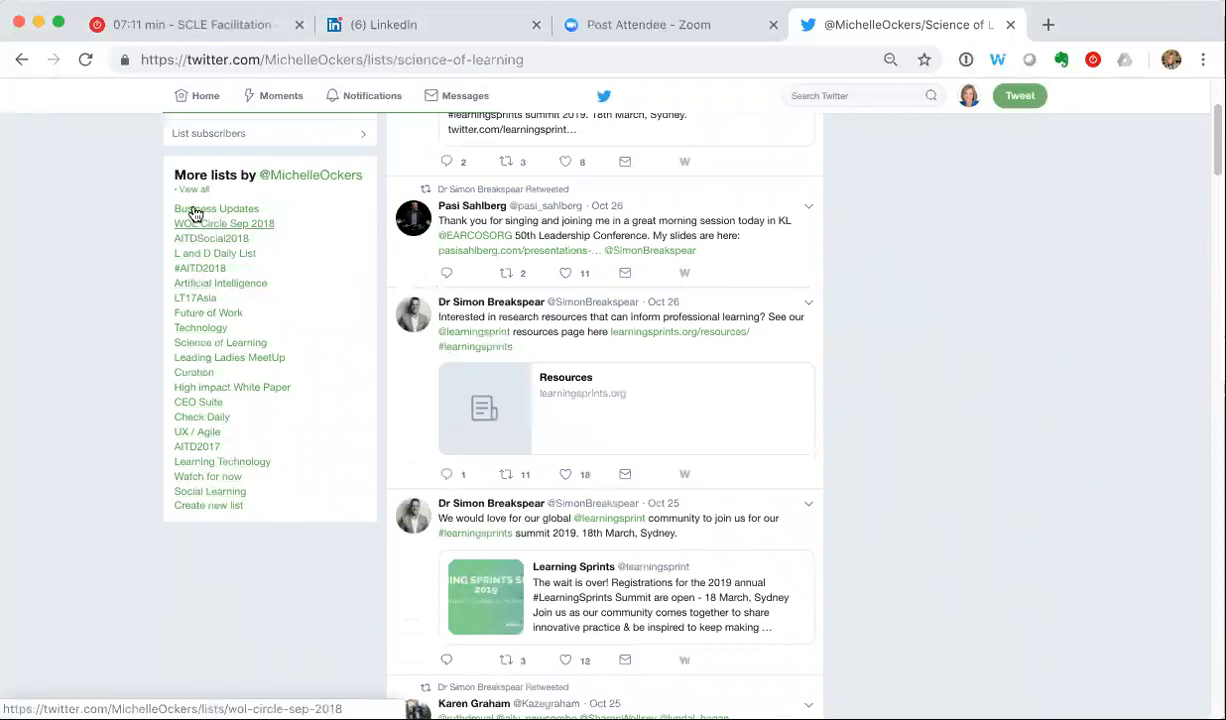
{"action": "mouse_move", "coordinate": [185, 475]}
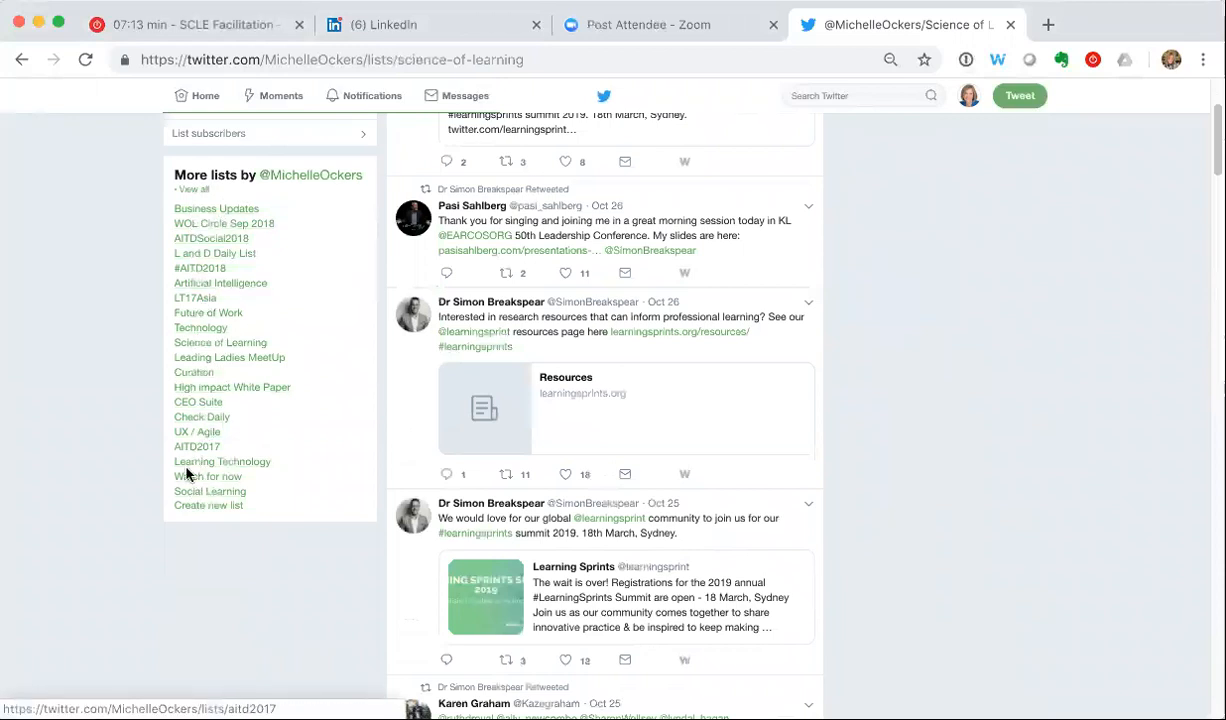
{"action": "mouse_move", "coordinate": [210, 512]}
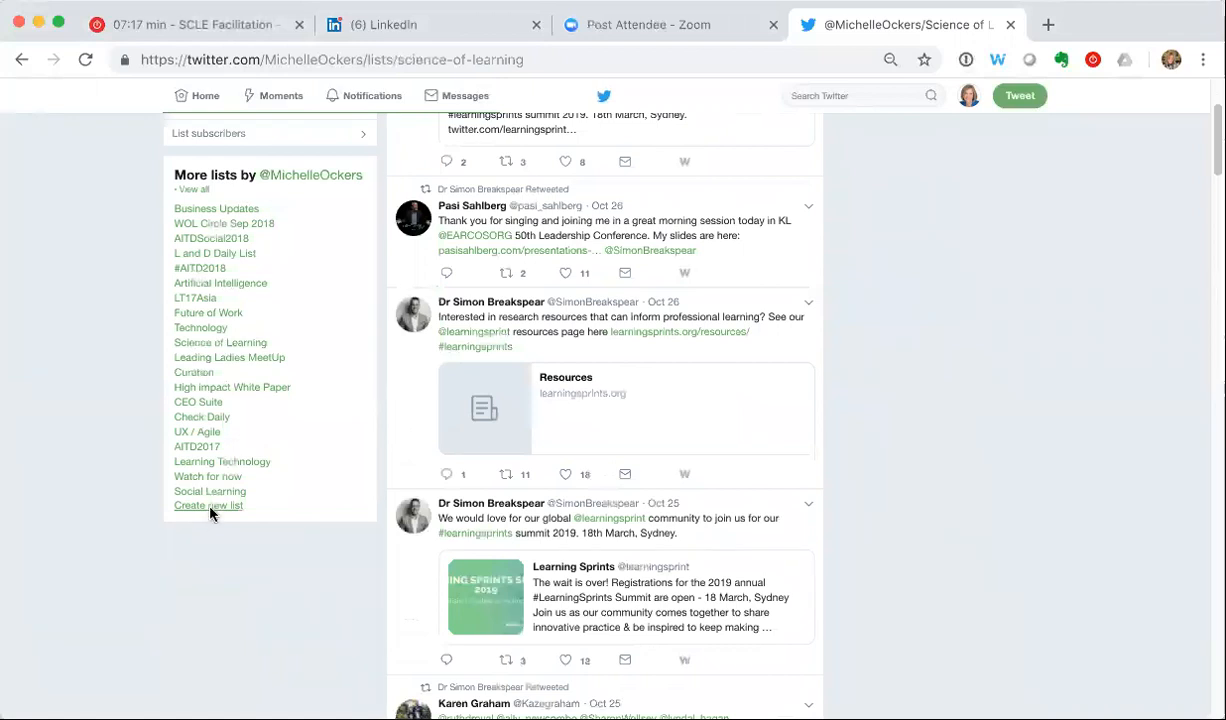
Start a new list named 'Demonstration' with description 'To show how lists work'
{"action": "left_click", "coordinate": [208, 505]}
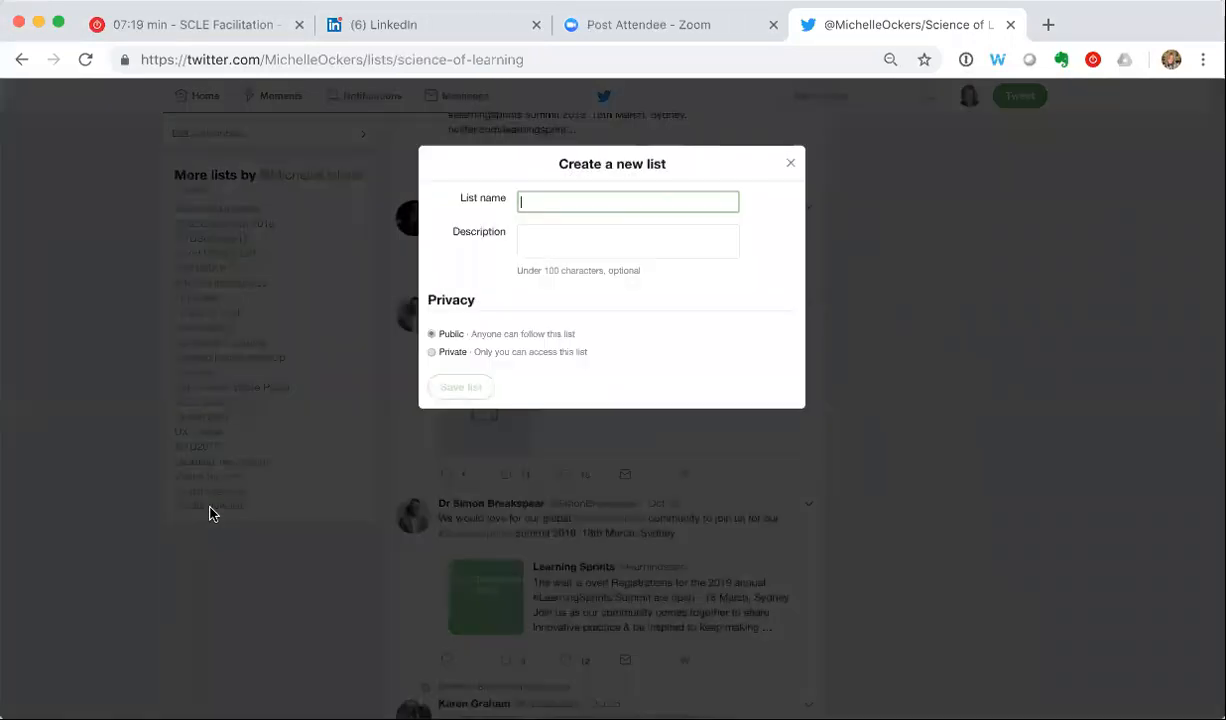
{"action": "type", "text": "Demonstra"}
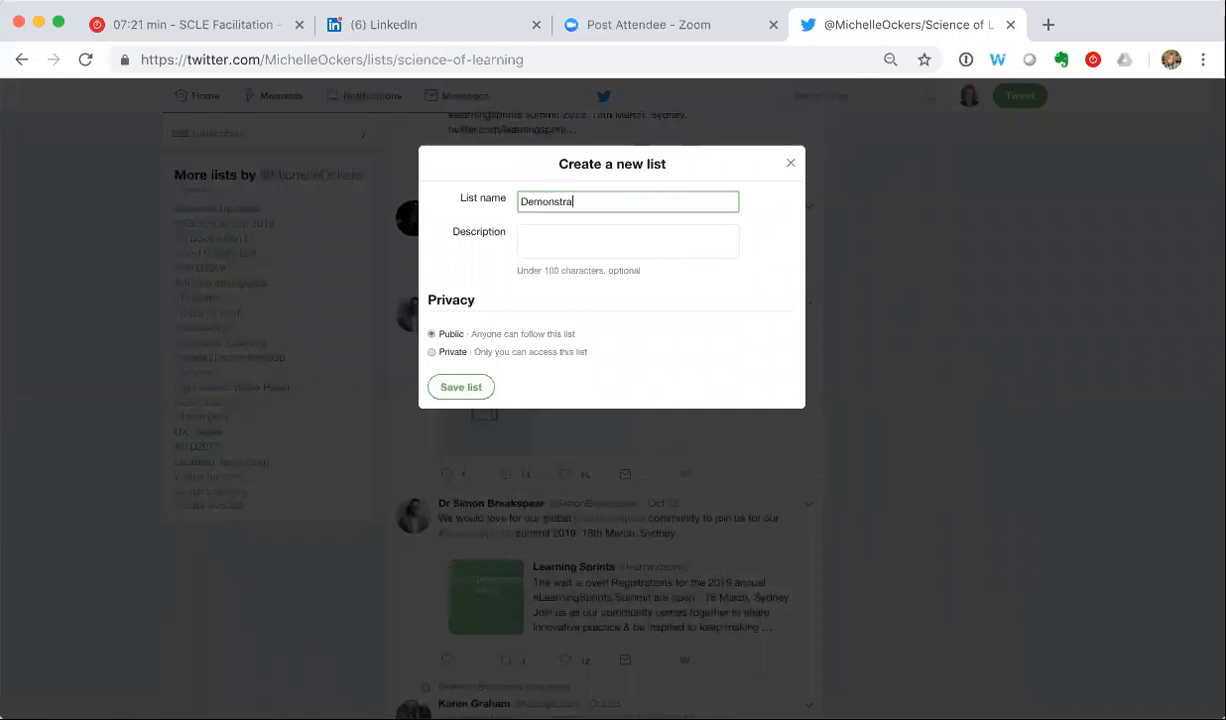
{"action": "type", "text": "tion"}
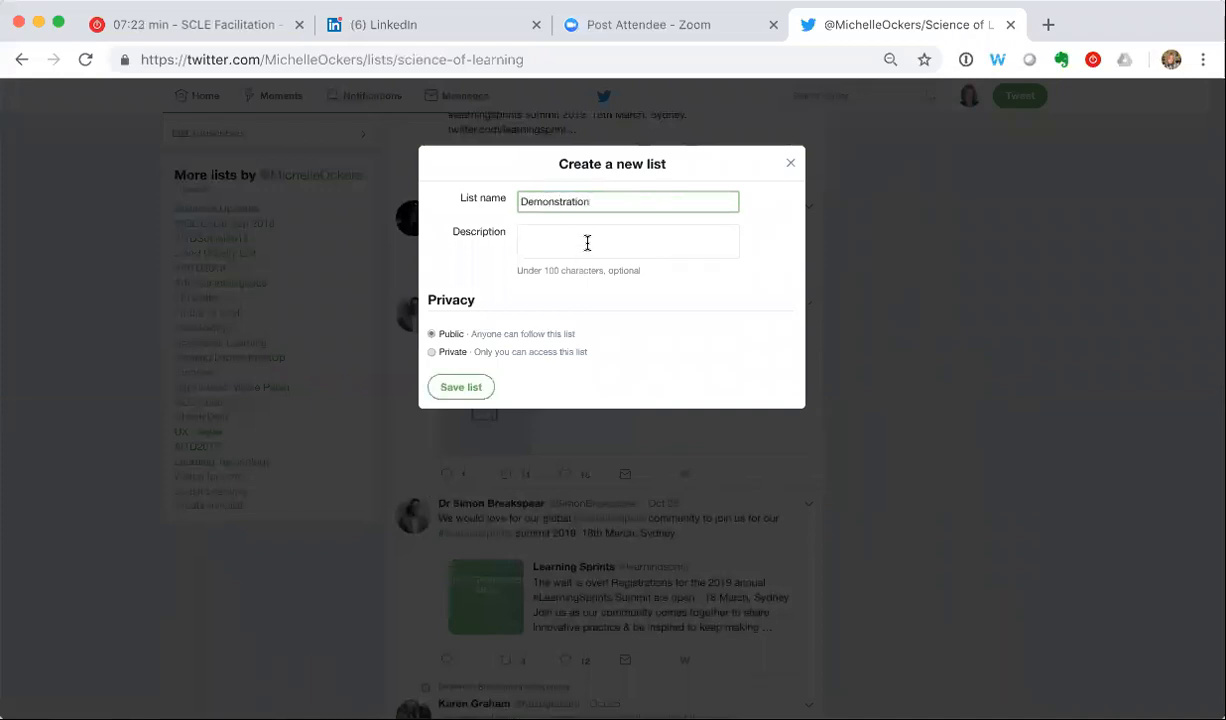
{"action": "left_click", "coordinate": [627, 241]}
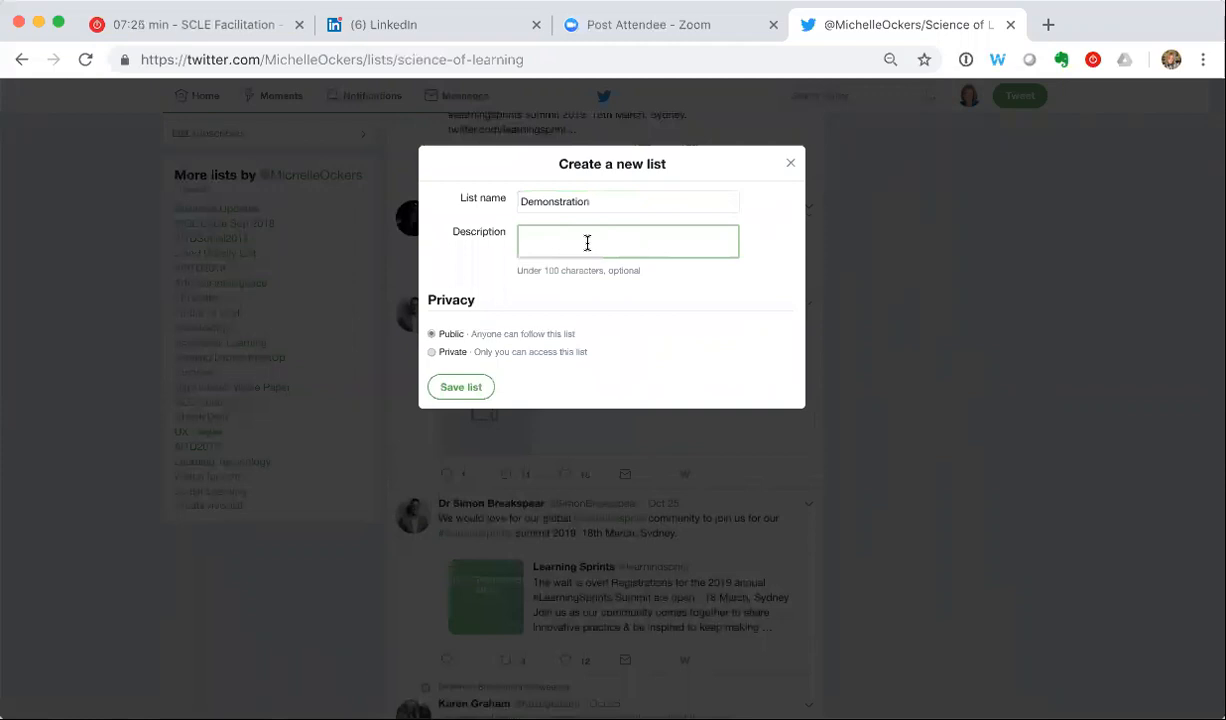
{"action": "type", "text": "To"}
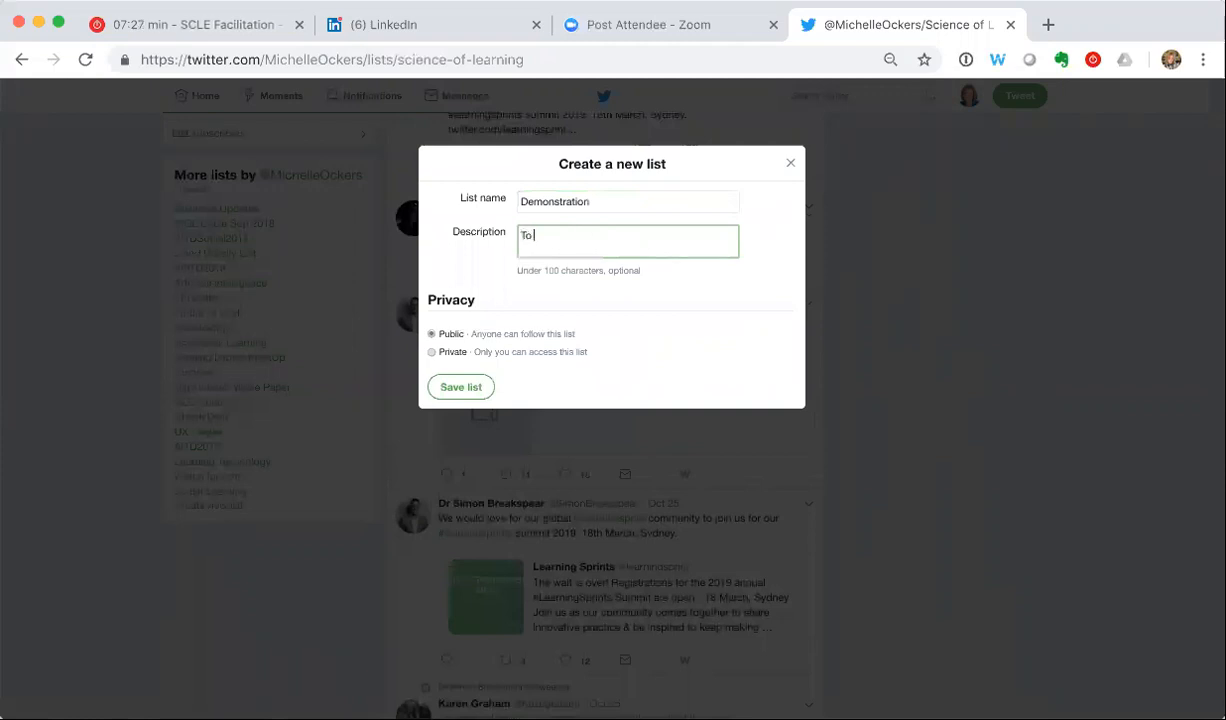
{"action": "type", "text": "show how lists"}
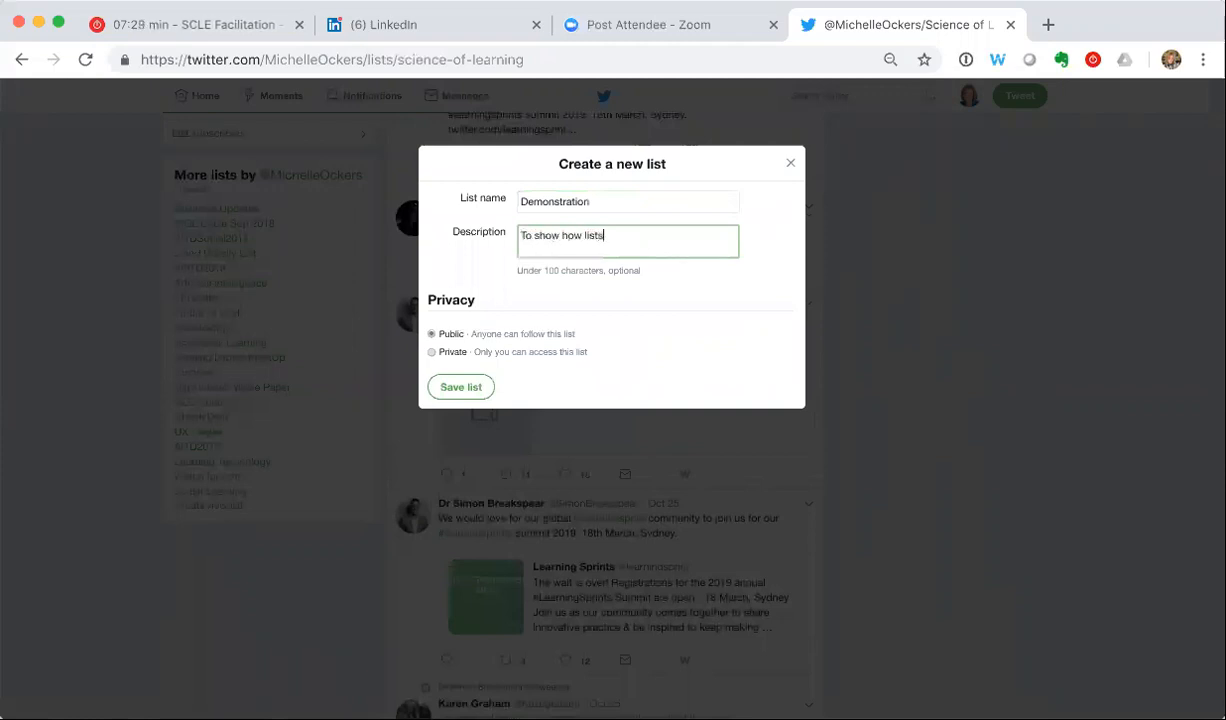
{"action": "type", "text": "work"}
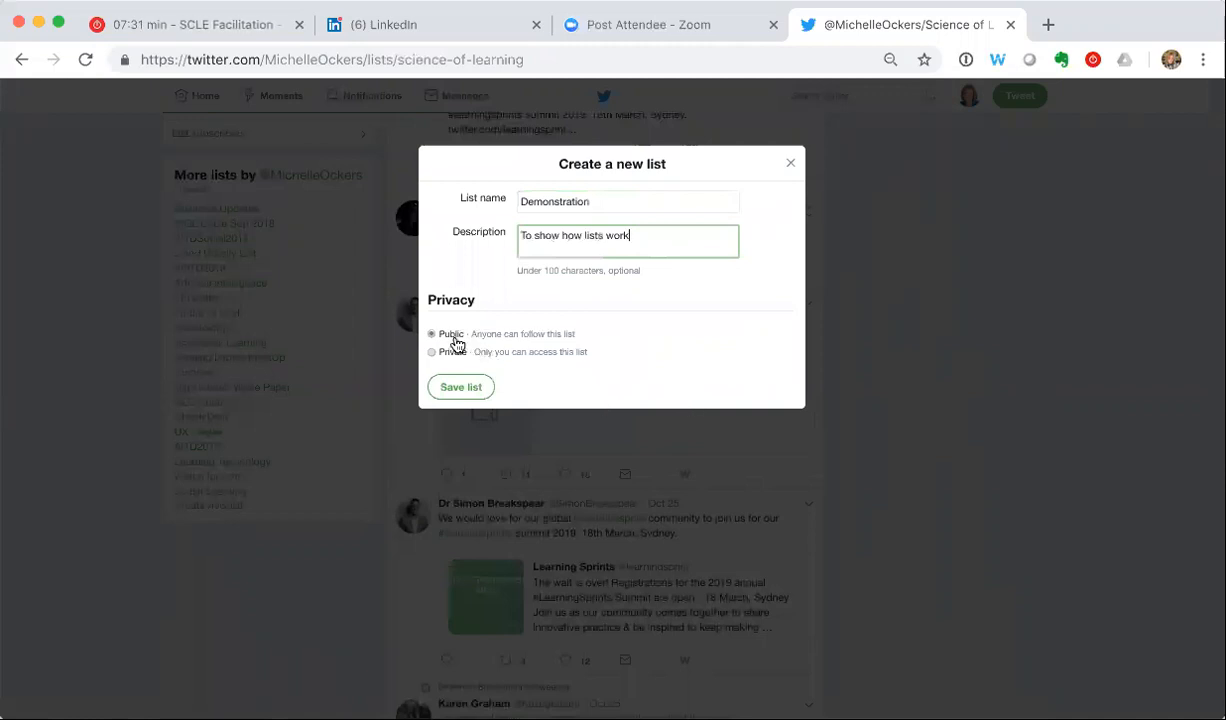
{"action": "mouse_move", "coordinate": [518, 343]}
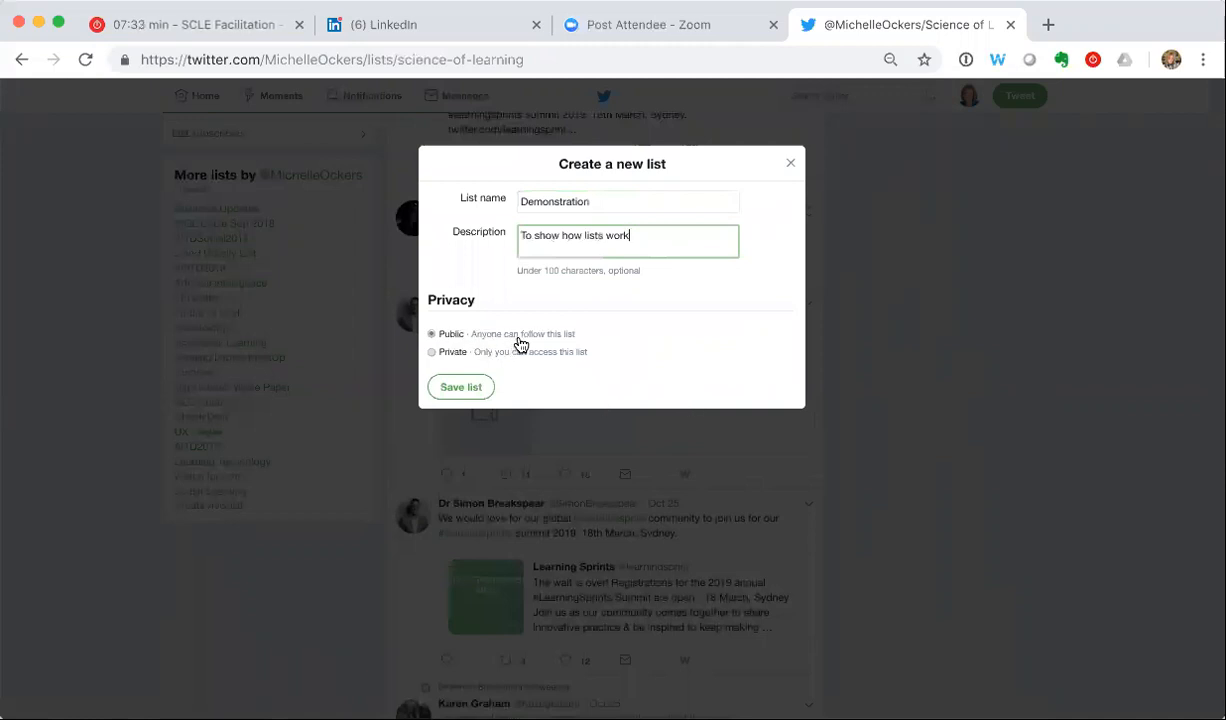
{"action": "mouse_move", "coordinate": [423, 369]}
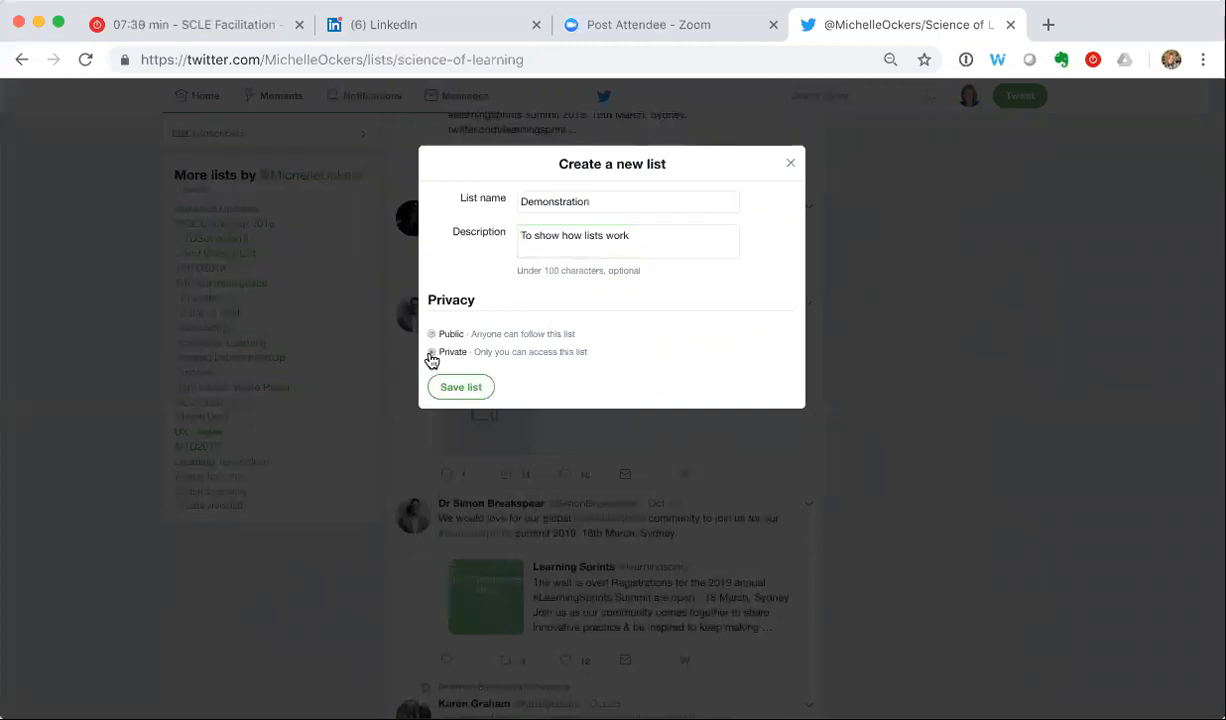
Keep the Demonstration list public and save it
{"action": "left_click", "coordinate": [431, 333]}
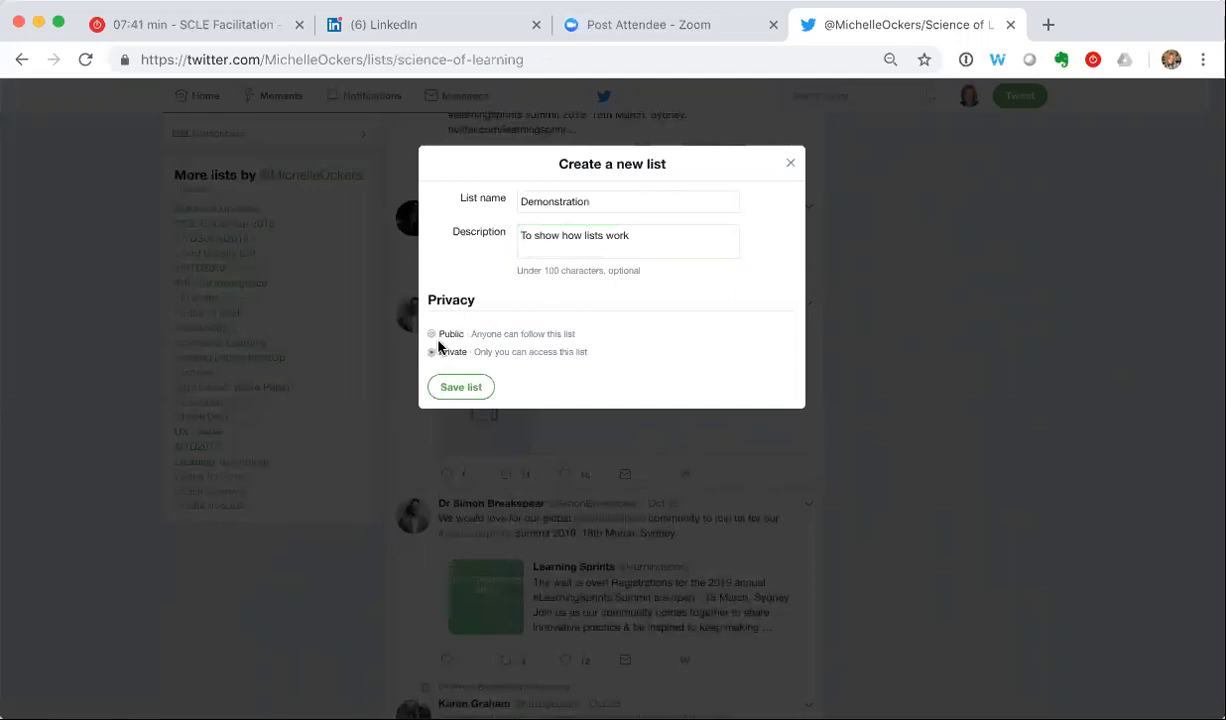
{"action": "left_click", "coordinate": [432, 333]}
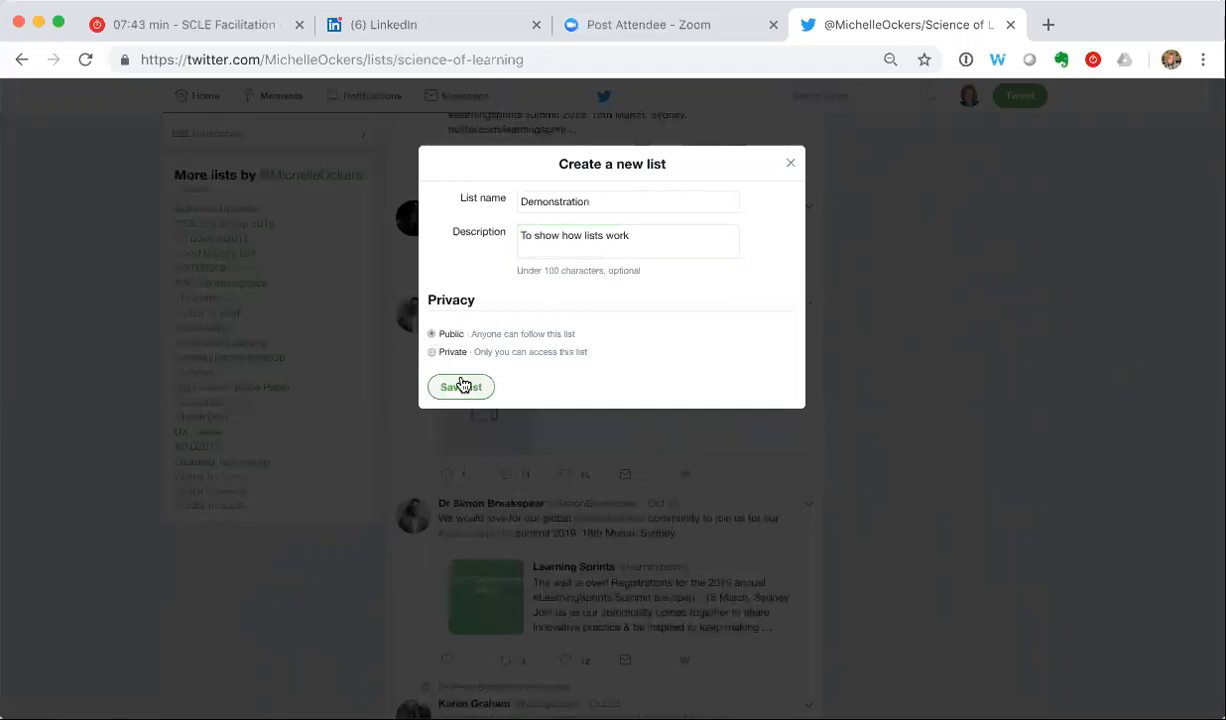
{"action": "left_click", "coordinate": [460, 387]}
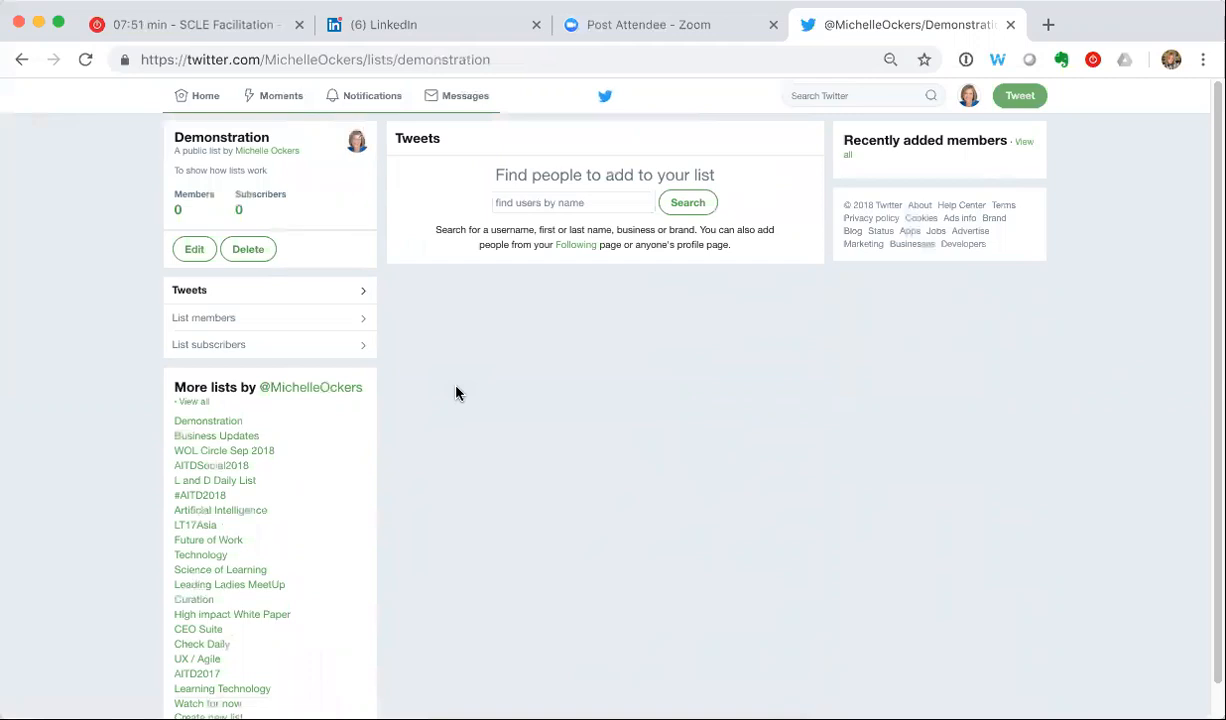
{"action": "left_click", "coordinate": [572, 202]}
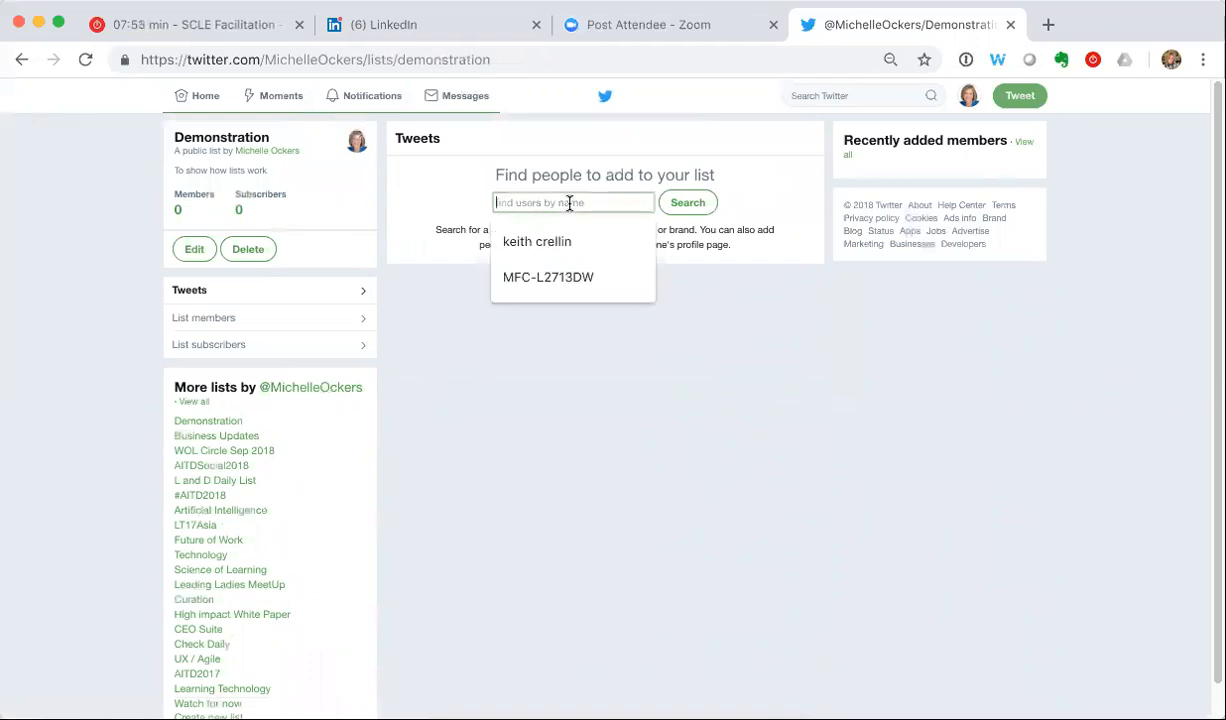
{"action": "type", "text": "@a"}
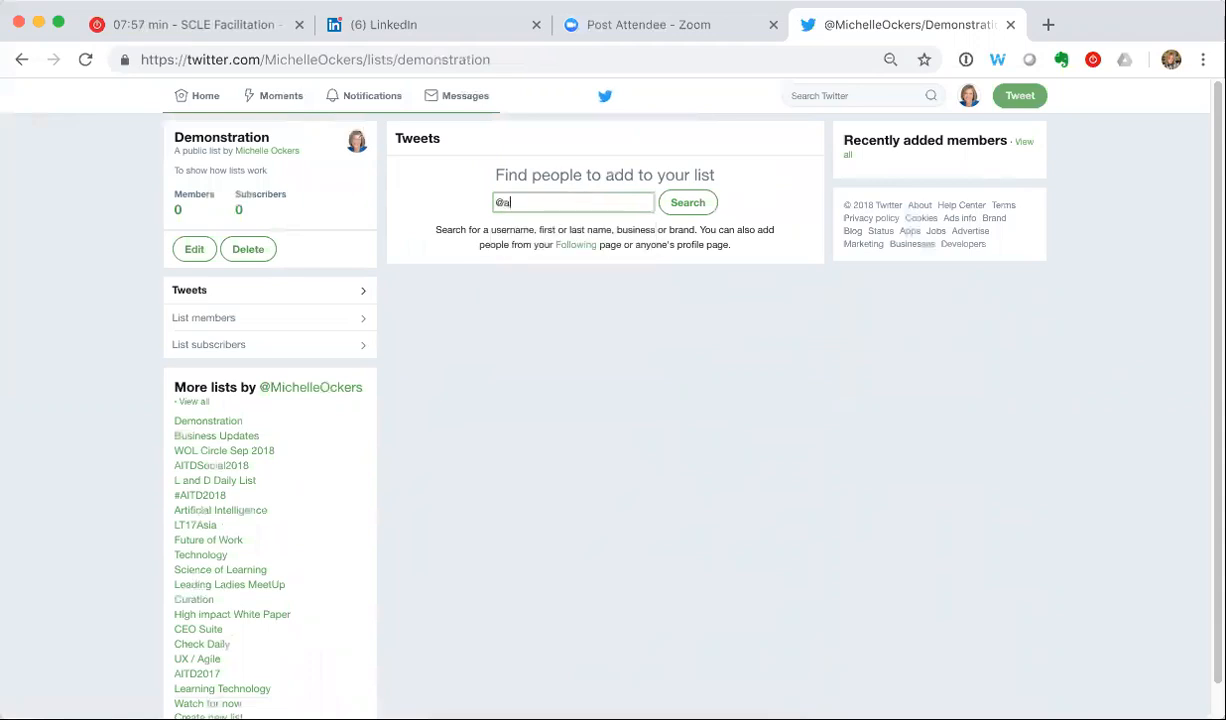
{"action": "type", "text": "itd1"}
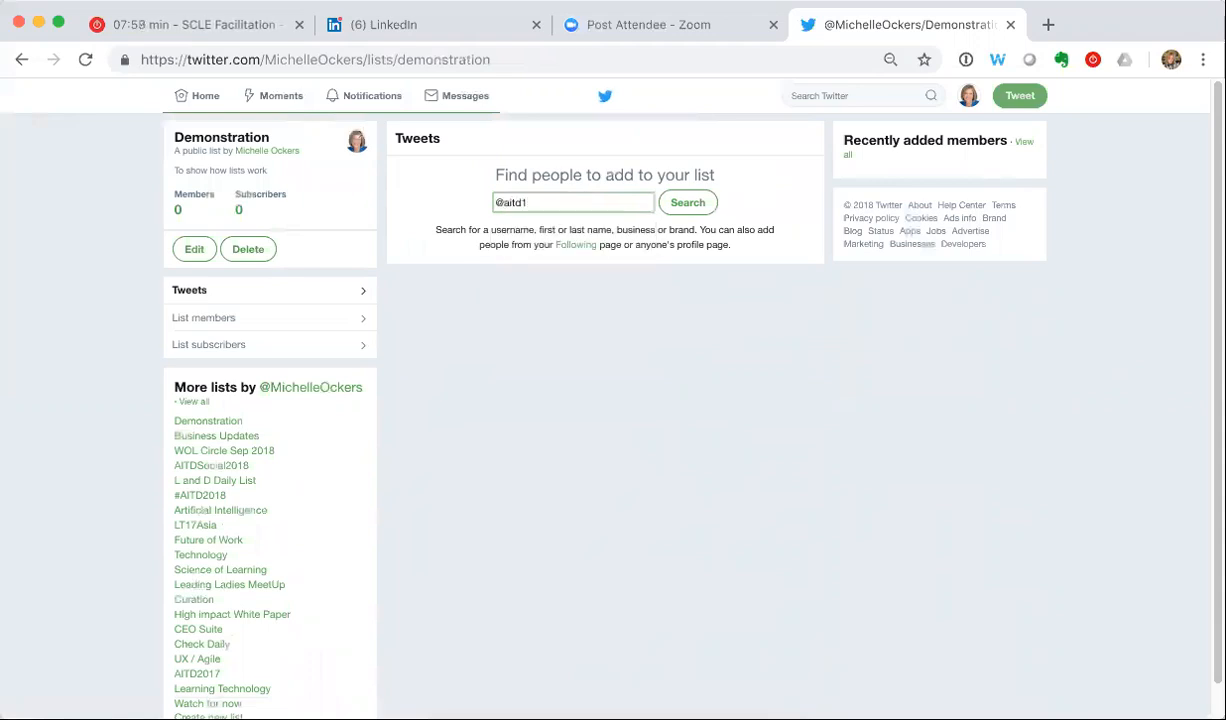
{"action": "left_click", "coordinate": [687, 202]}
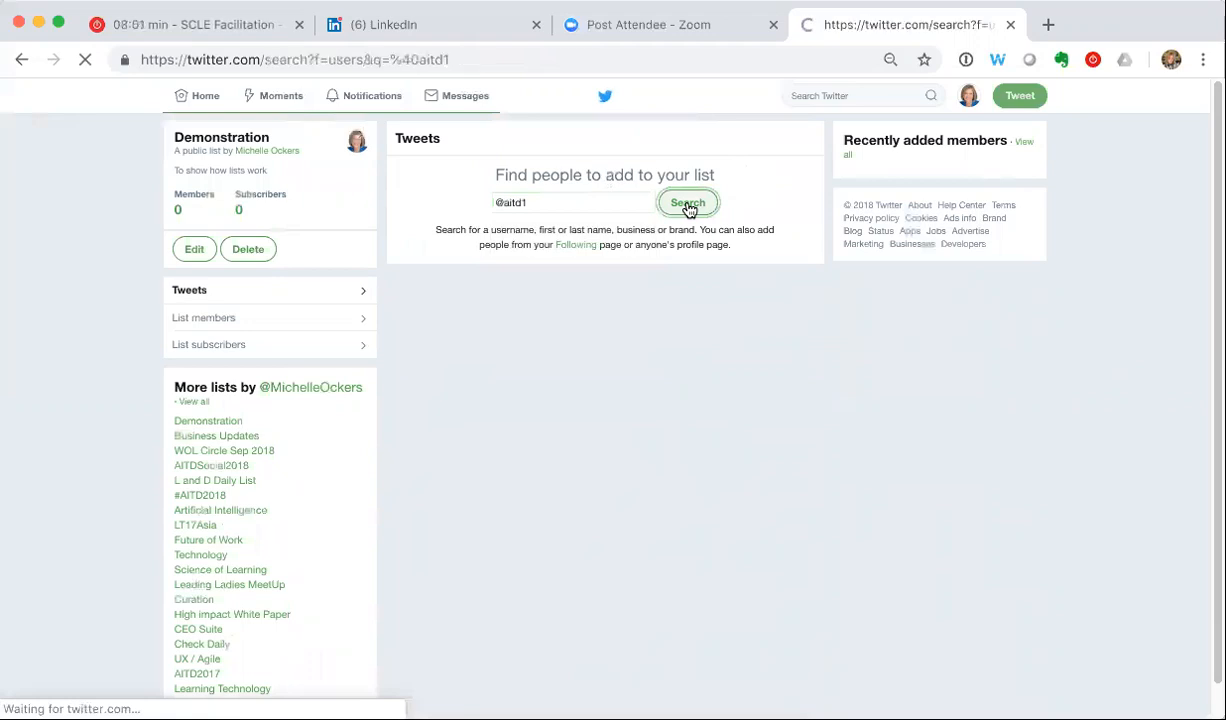
{"action": "left_click", "coordinate": [687, 202]}
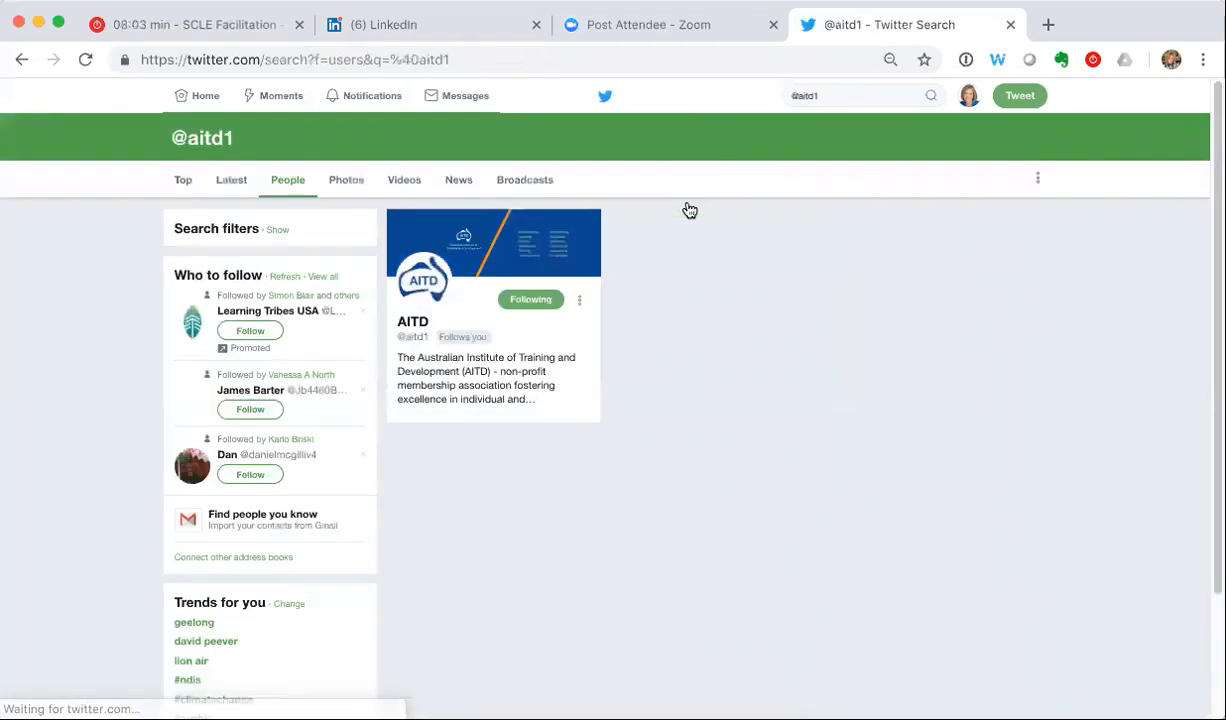
{"action": "mouse_move", "coordinate": [585, 373]}
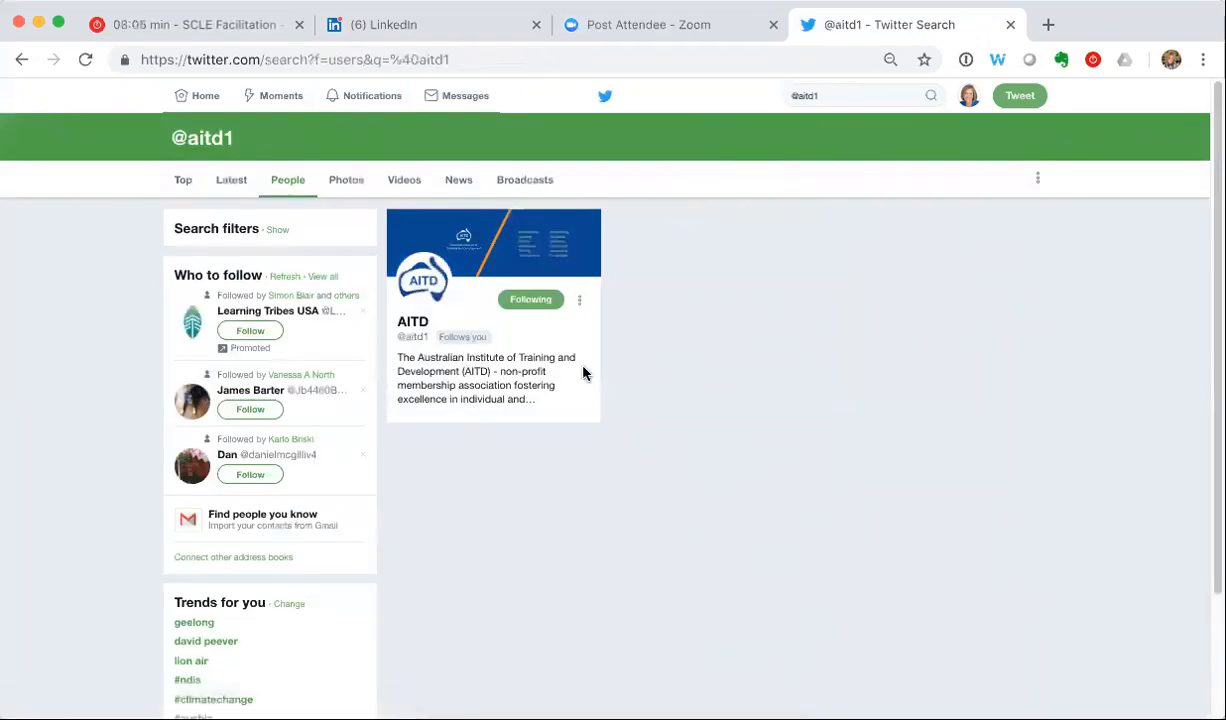
Tick Demonstration in AITD's 'Add or remove from lists' dialog and close it
{"action": "left_click", "coordinate": [580, 300]}
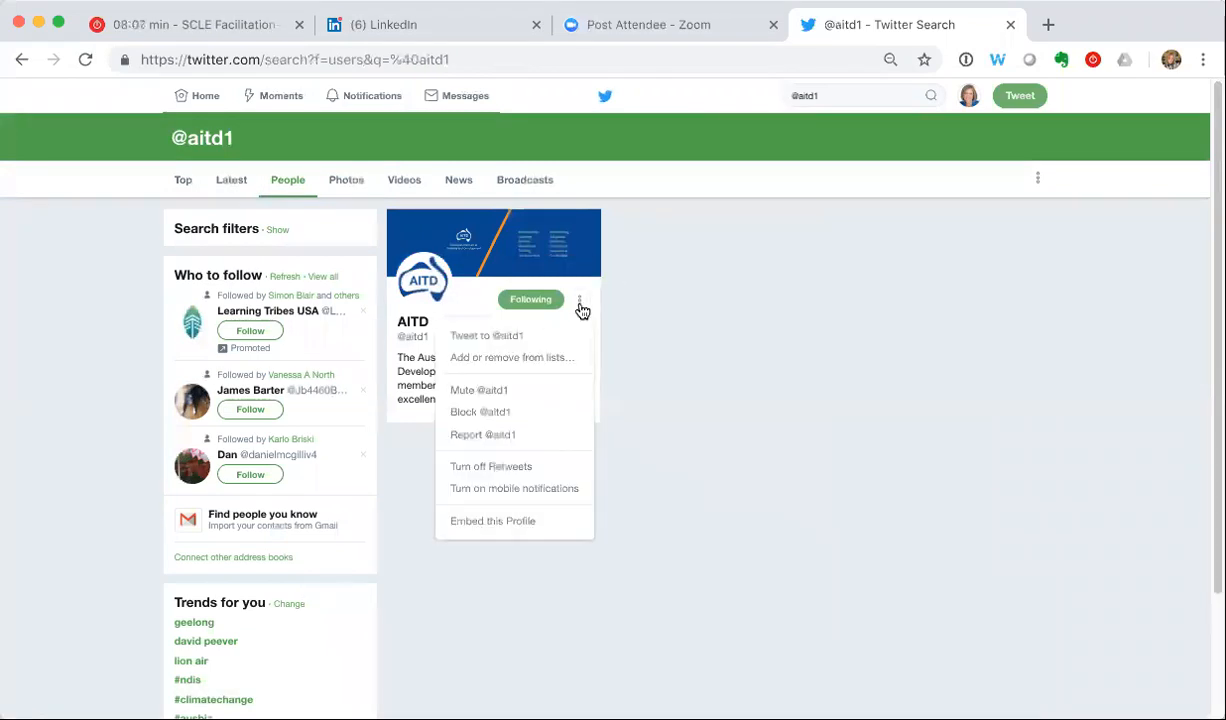
{"action": "mouse_move", "coordinate": [582, 295]}
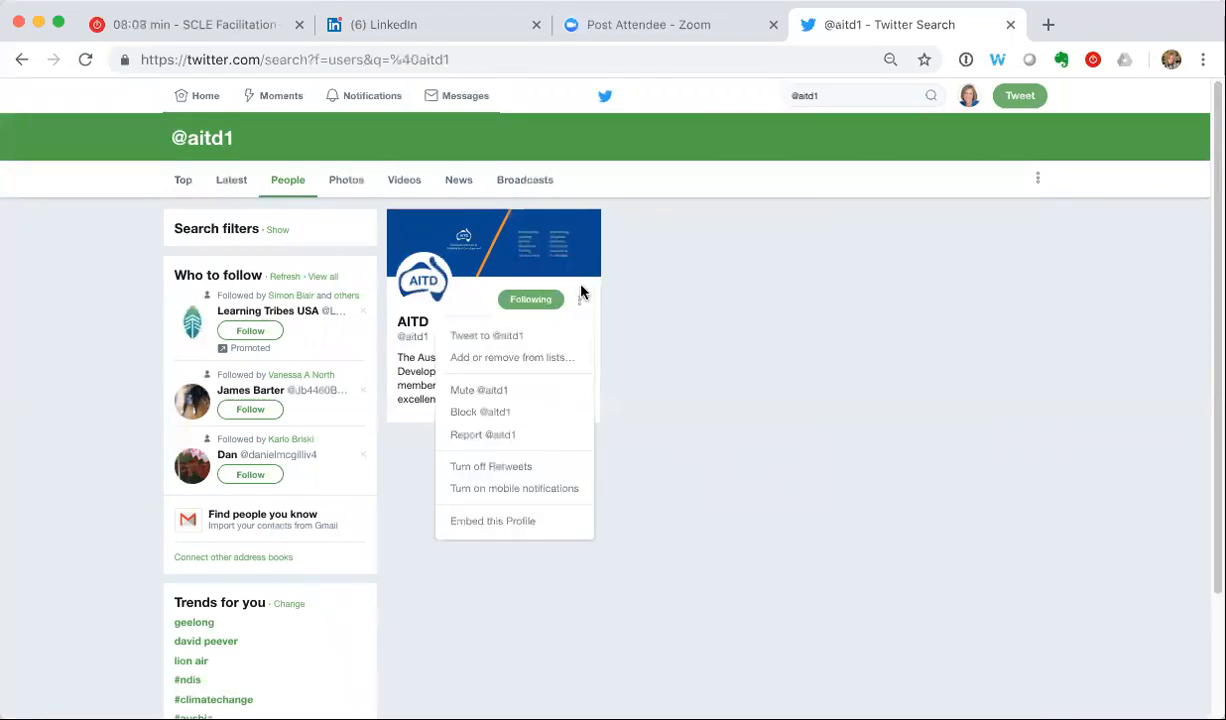
{"action": "mouse_move", "coordinate": [565, 311]}
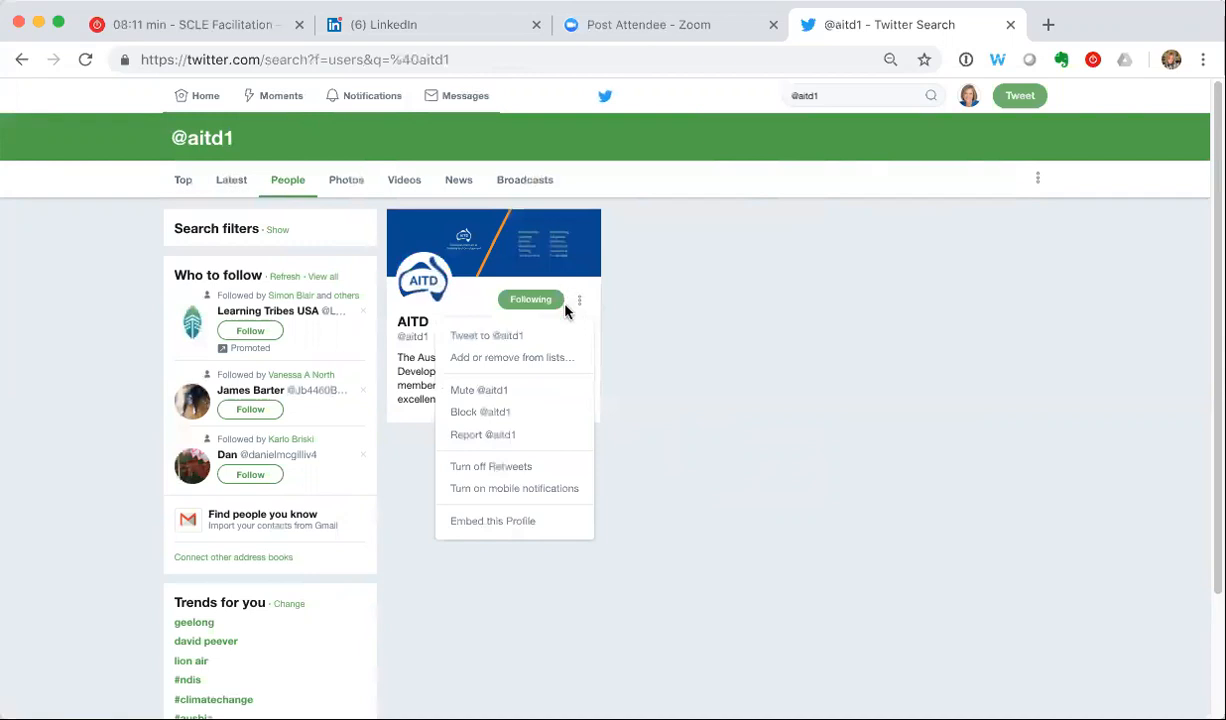
{"action": "mouse_move", "coordinate": [573, 317]}
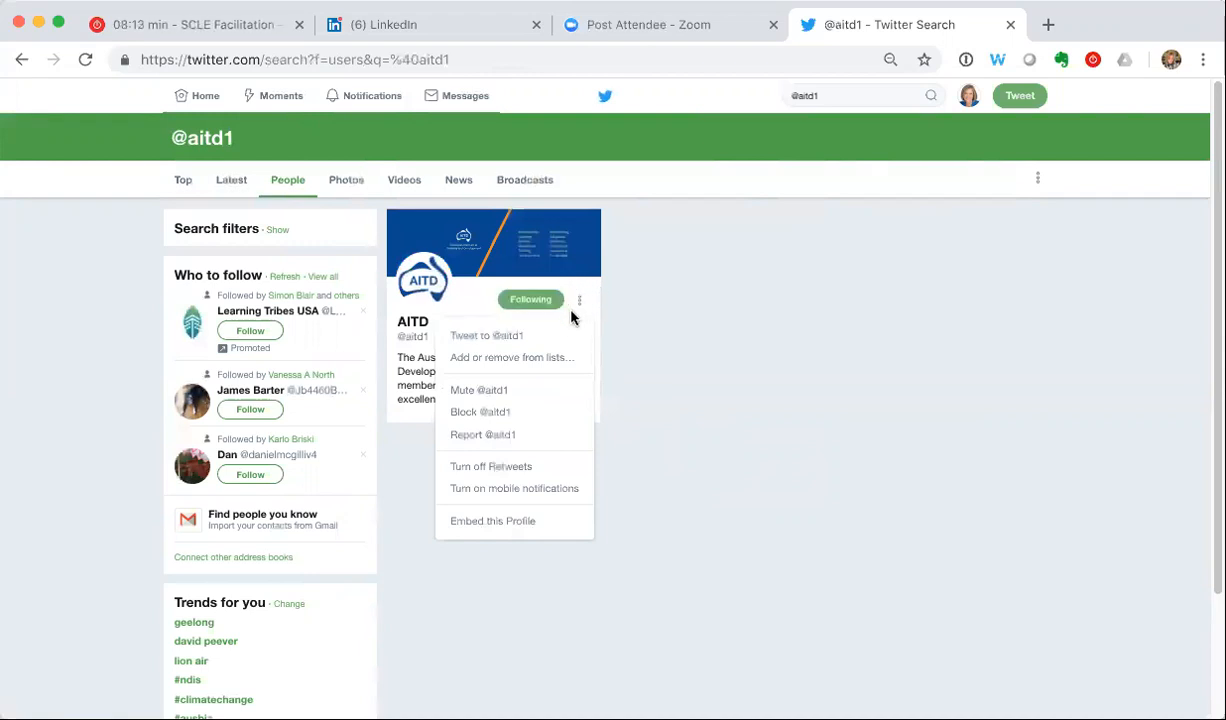
{"action": "mouse_move", "coordinate": [575, 302]}
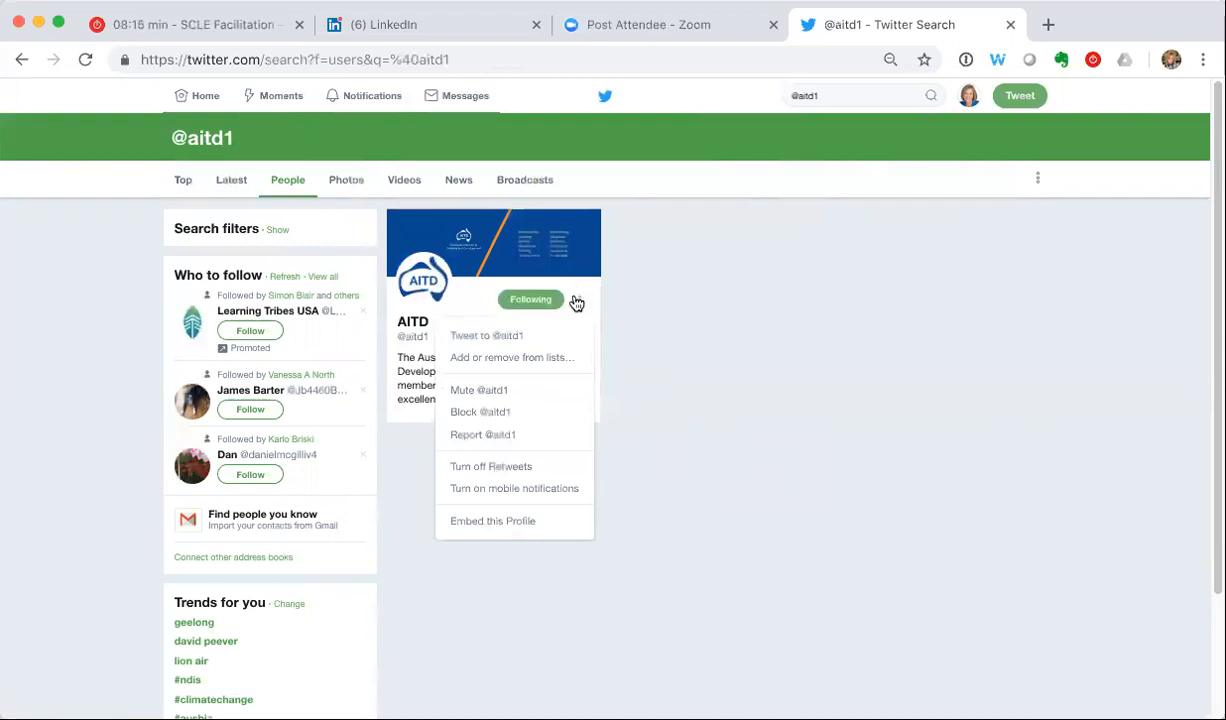
{"action": "mouse_move", "coordinate": [512, 357]}
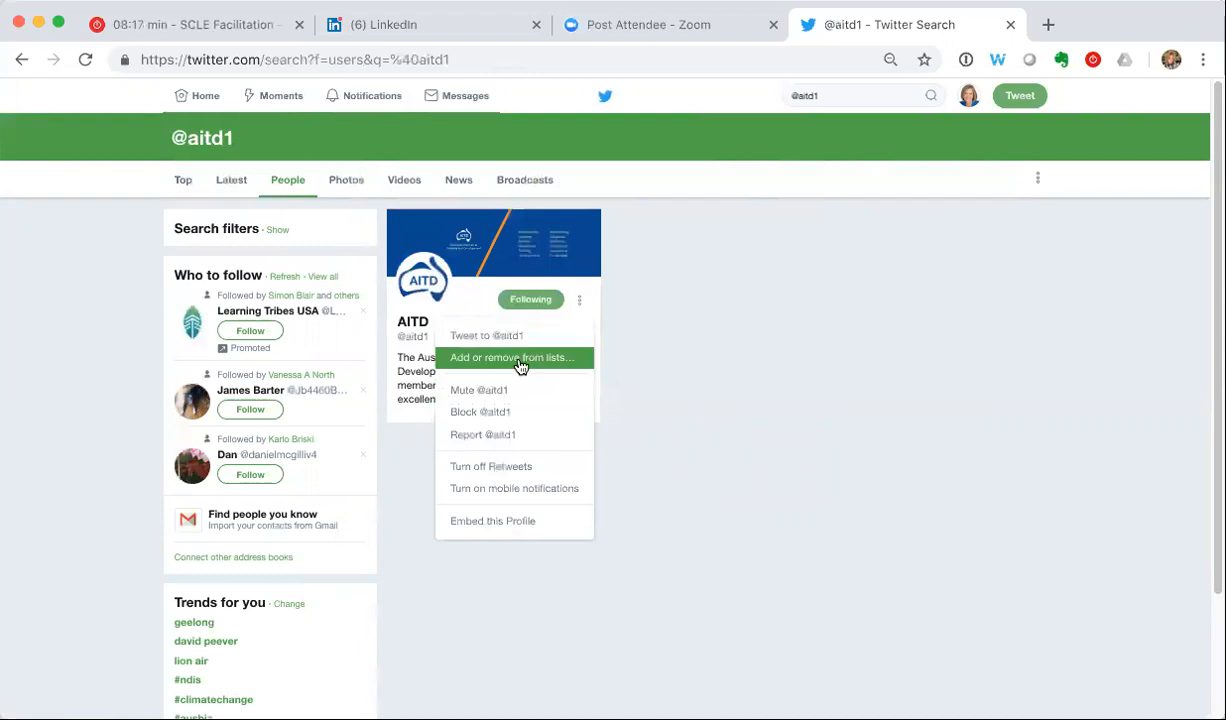
{"action": "left_click", "coordinate": [511, 357]}
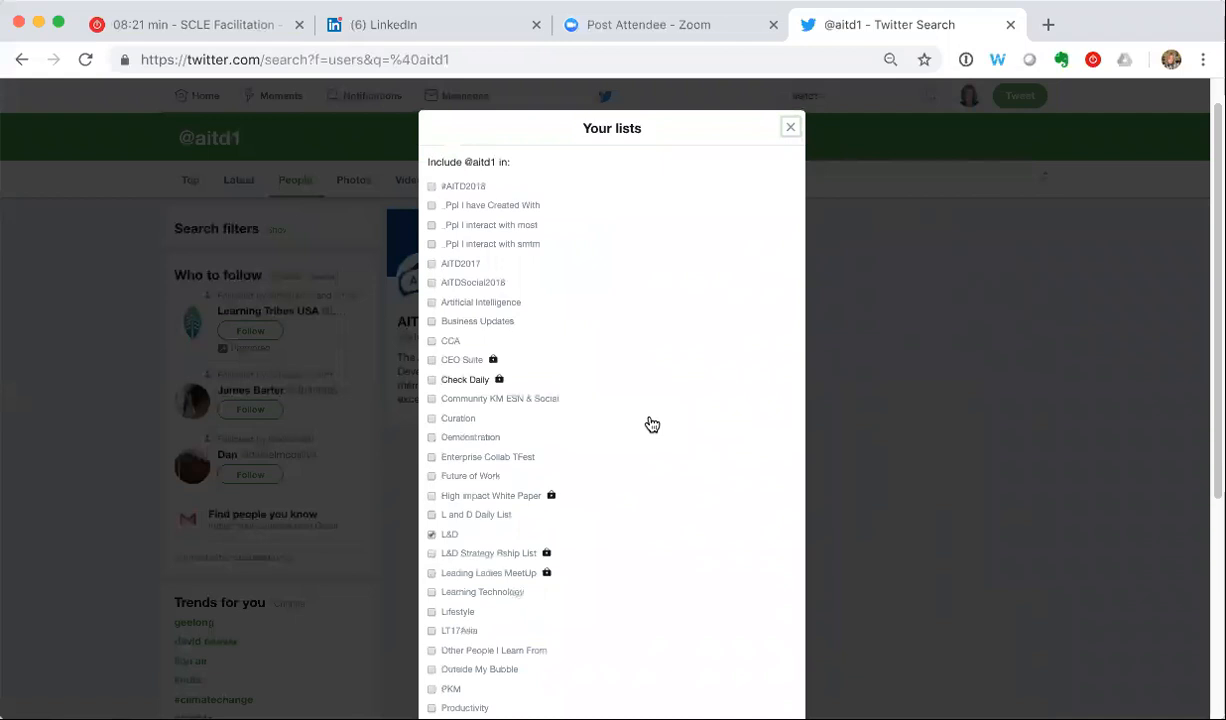
{"action": "scroll", "scroll_direction": "down", "scroll_amount": 3}
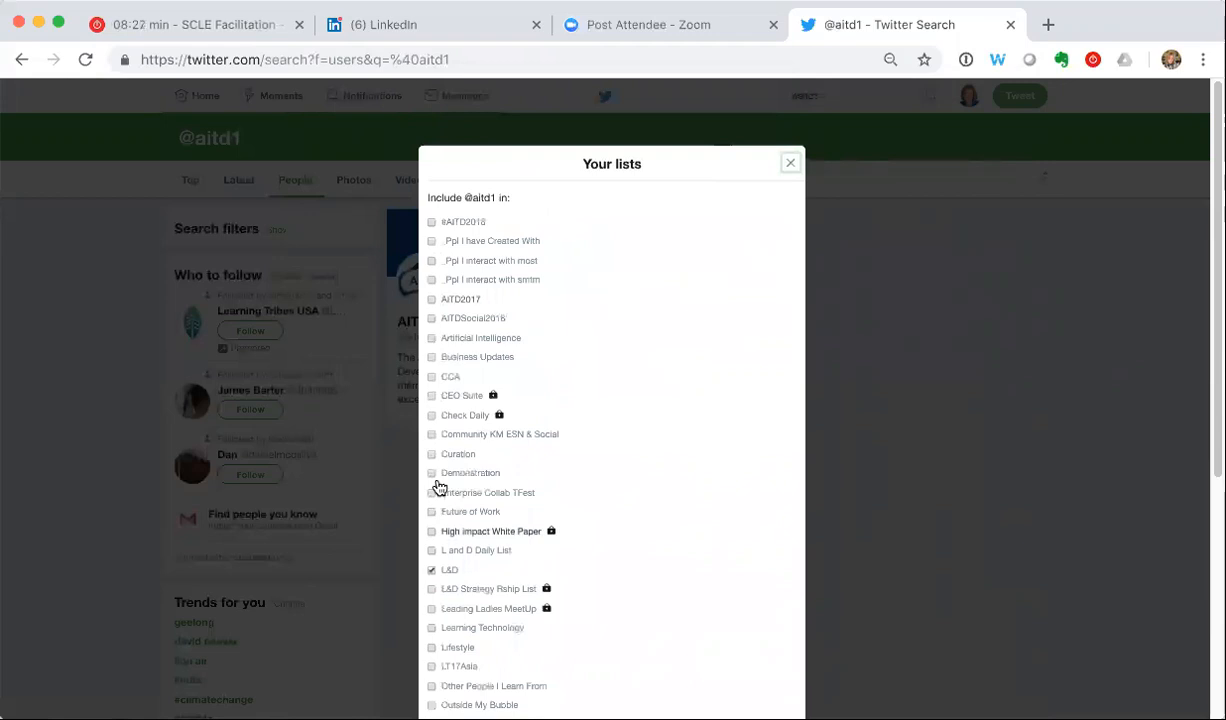
{"action": "left_click", "coordinate": [432, 472]}
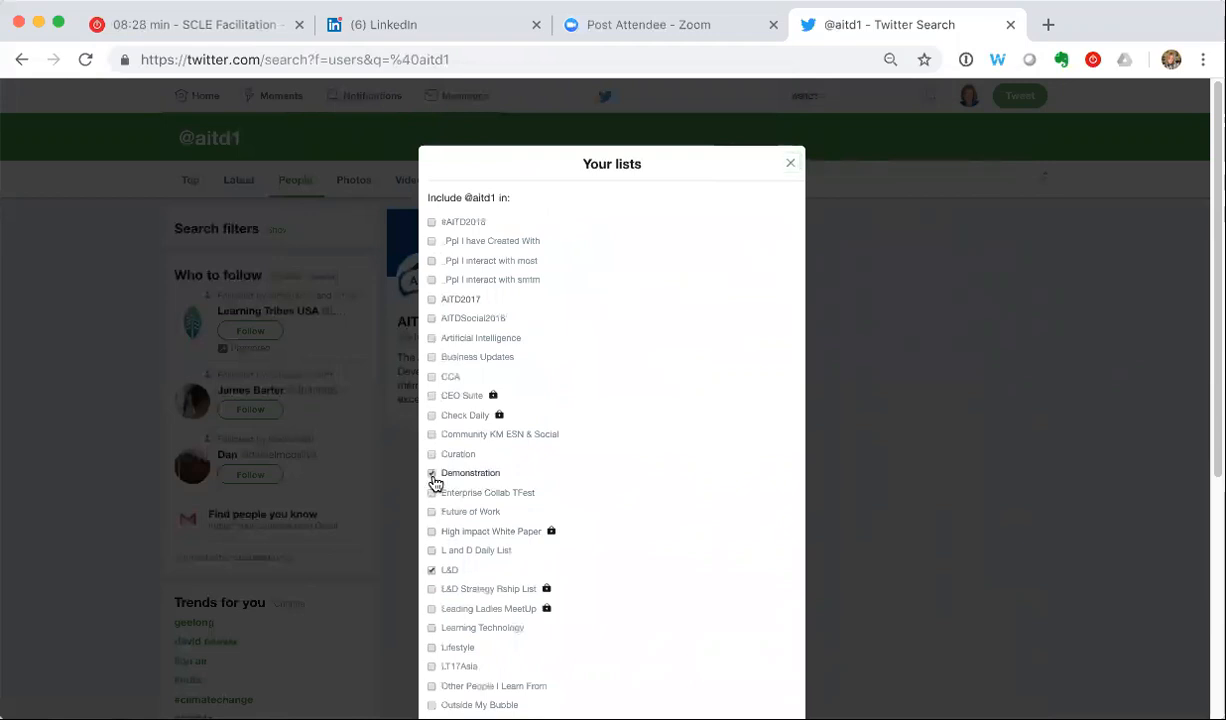
{"action": "scroll", "scroll_direction": "down", "scroll_amount": 3}
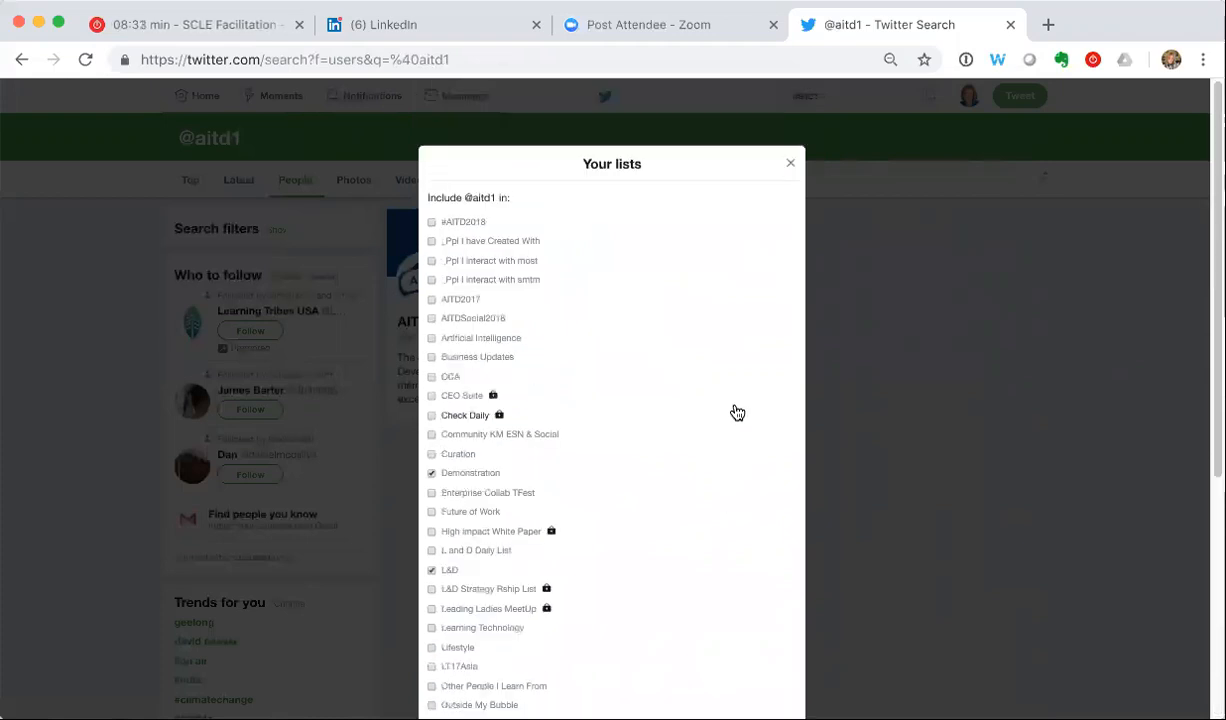
{"action": "left_click", "coordinate": [790, 163]}
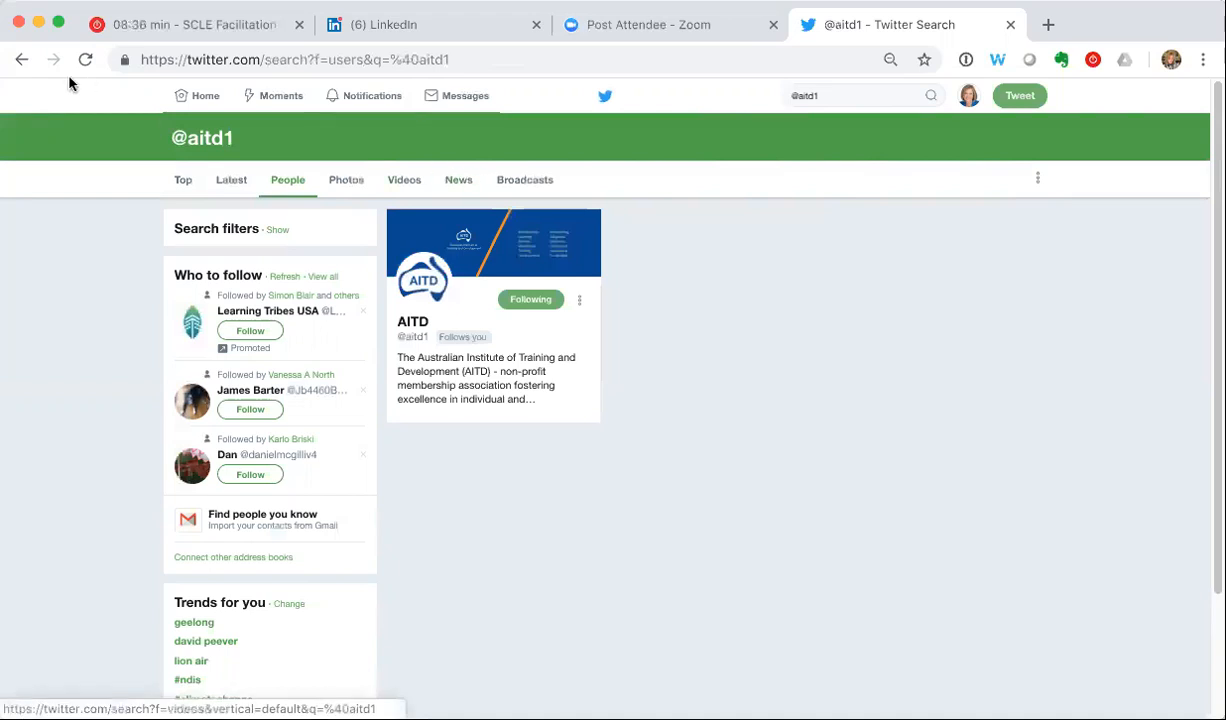
Return to the Demonstration list, check AITD is its only member, then view Tweets
{"action": "left_click", "coordinate": [22, 59]}
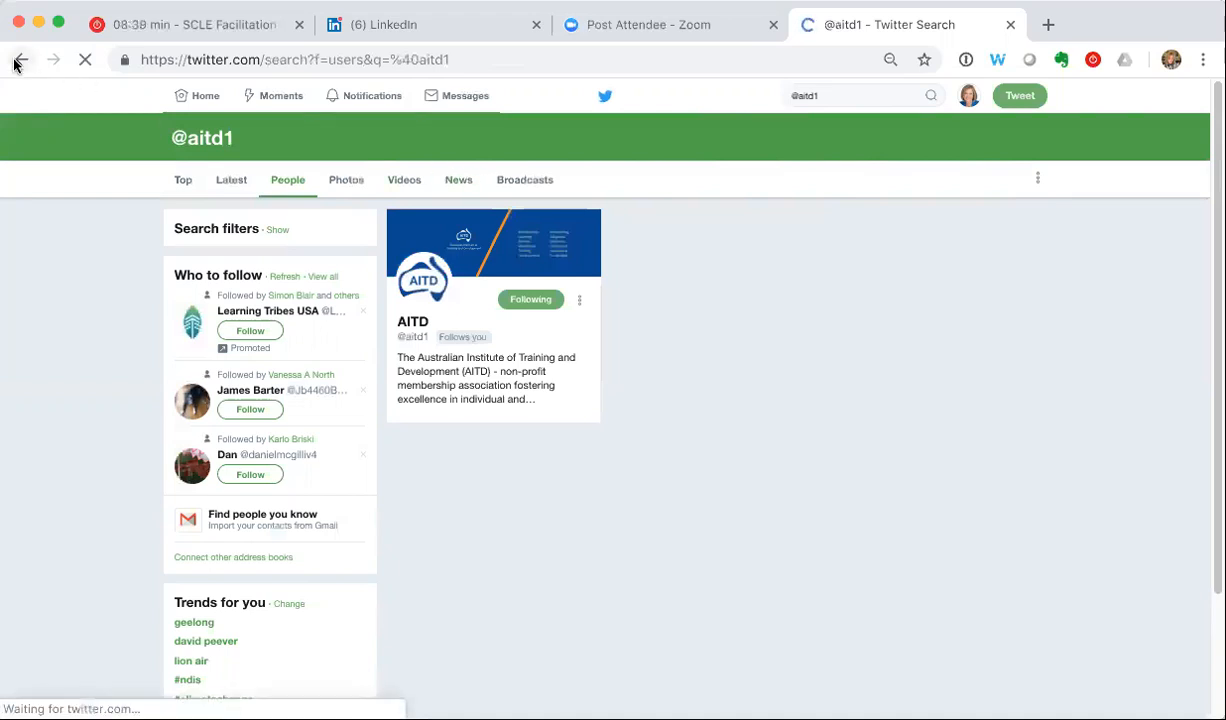
{"action": "left_click", "coordinate": [18, 60]}
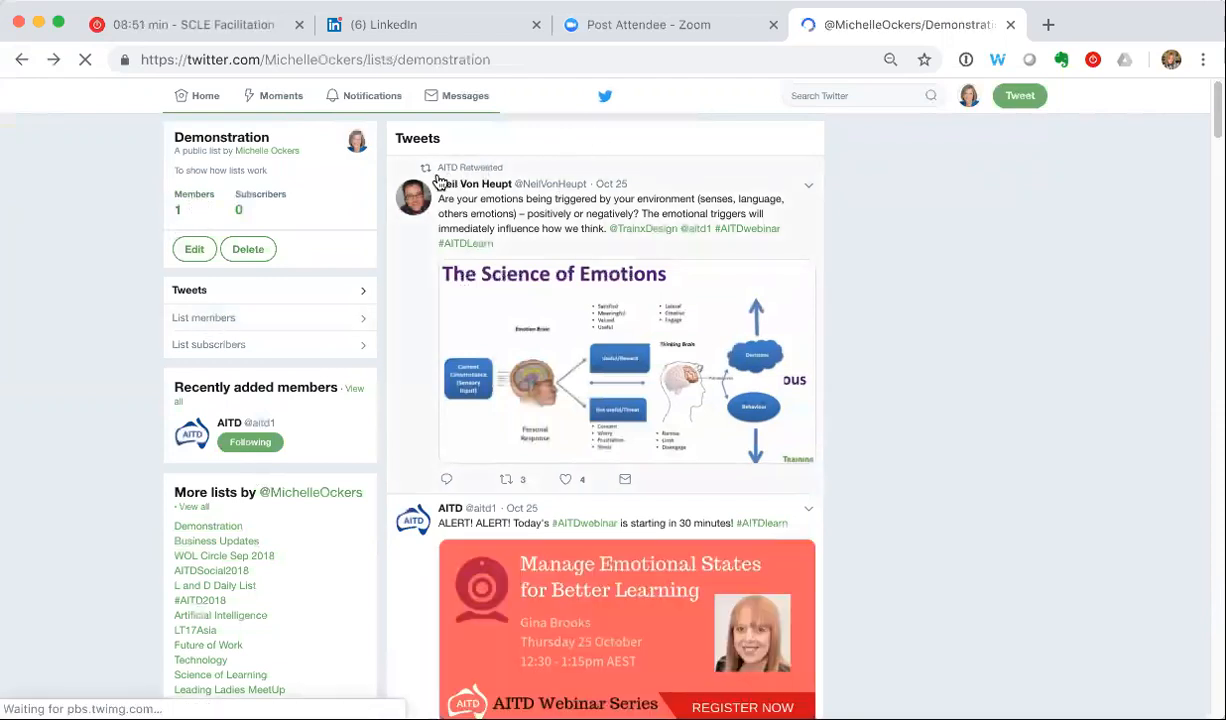
{"action": "left_click", "coordinate": [205, 317]}
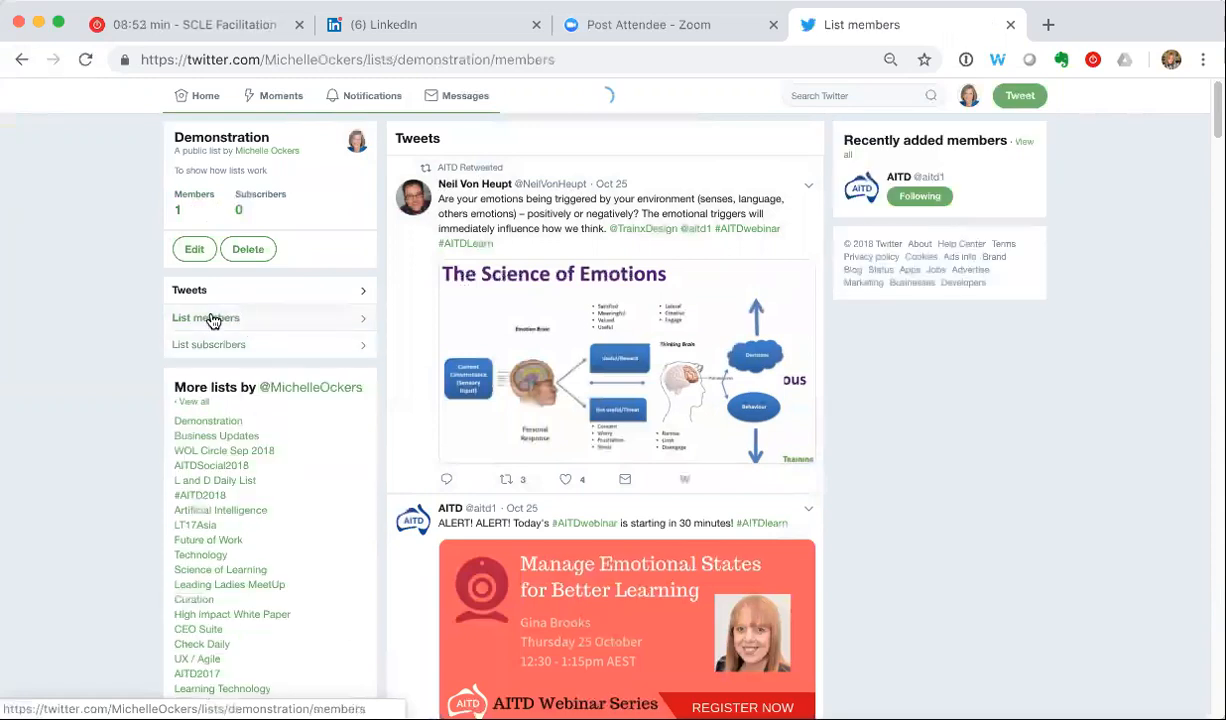
{"action": "left_click", "coordinate": [206, 317]}
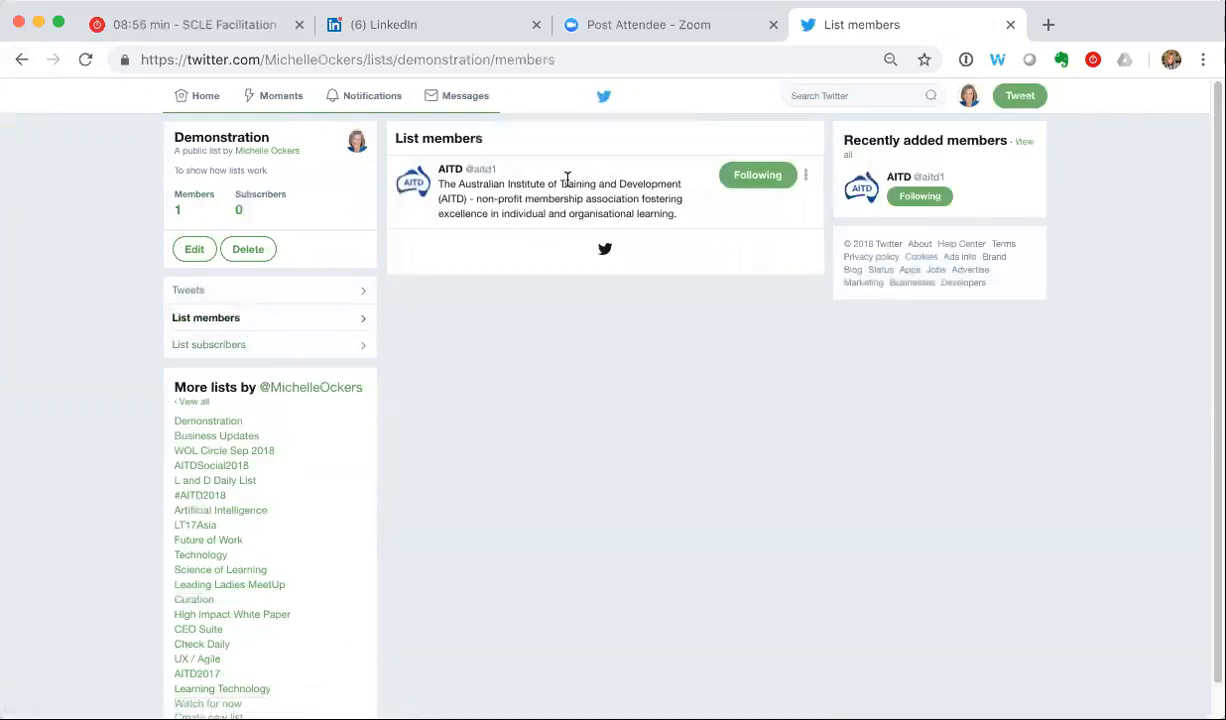
{"action": "left_click", "coordinate": [188, 290]}
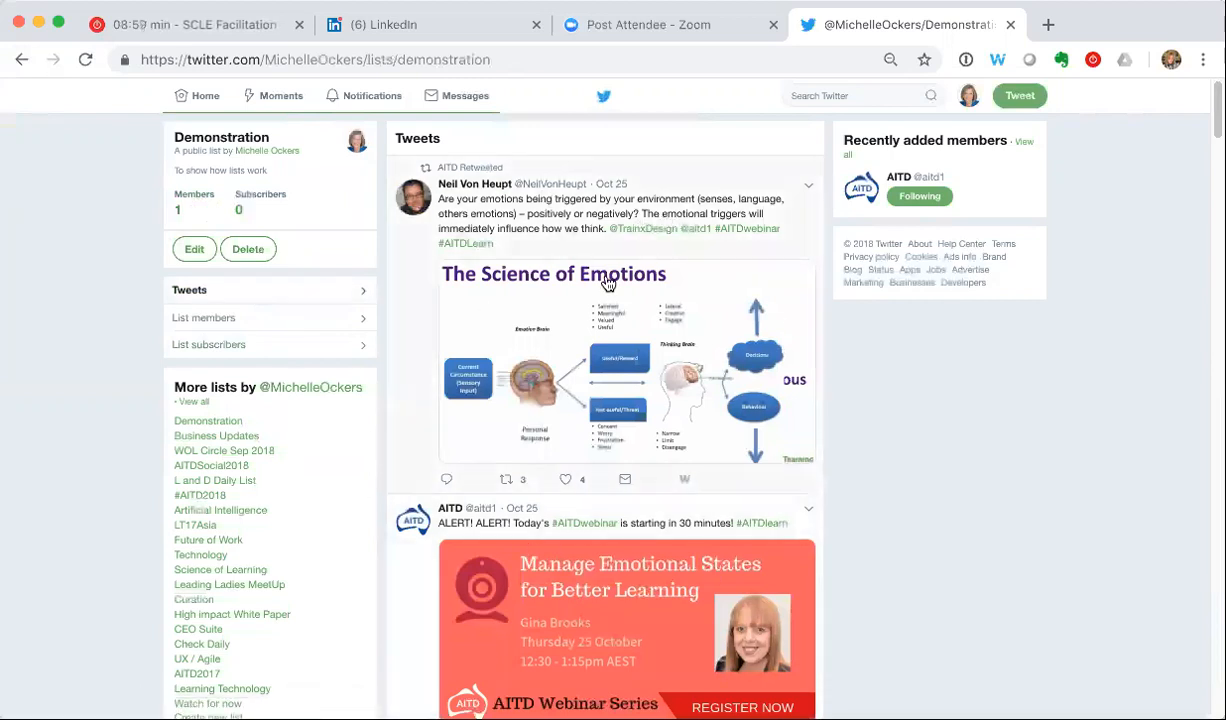
{"action": "mouse_move", "coordinate": [321, 347]}
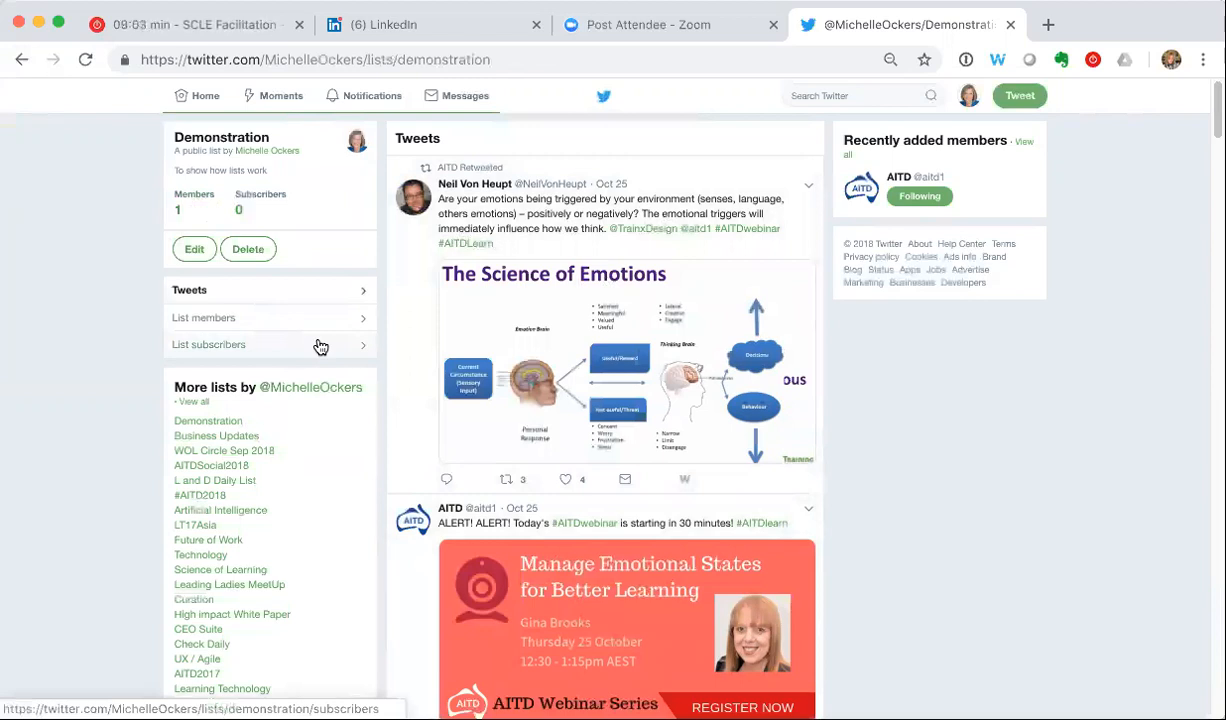
Begin a search for '@' in the top search box, then abandon it
{"action": "left_click", "coordinate": [860, 95]}
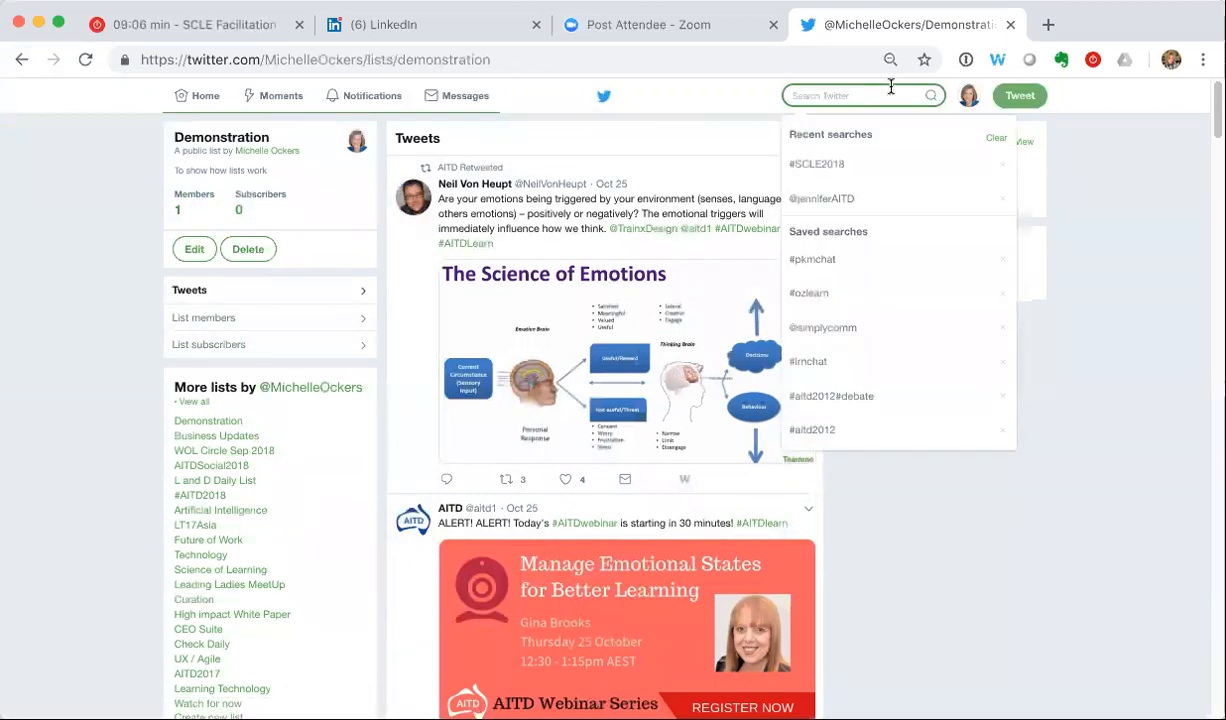
{"action": "type", "text": "@"}
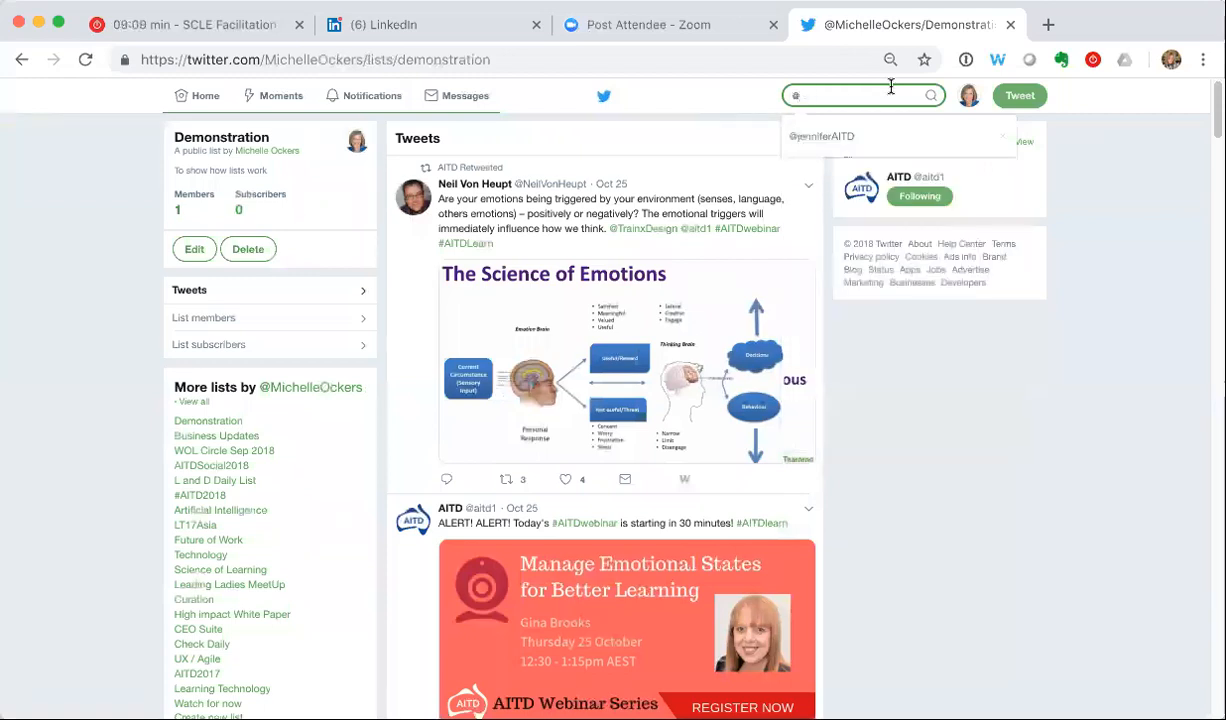
{"action": "left_click", "coordinate": [860, 95]}
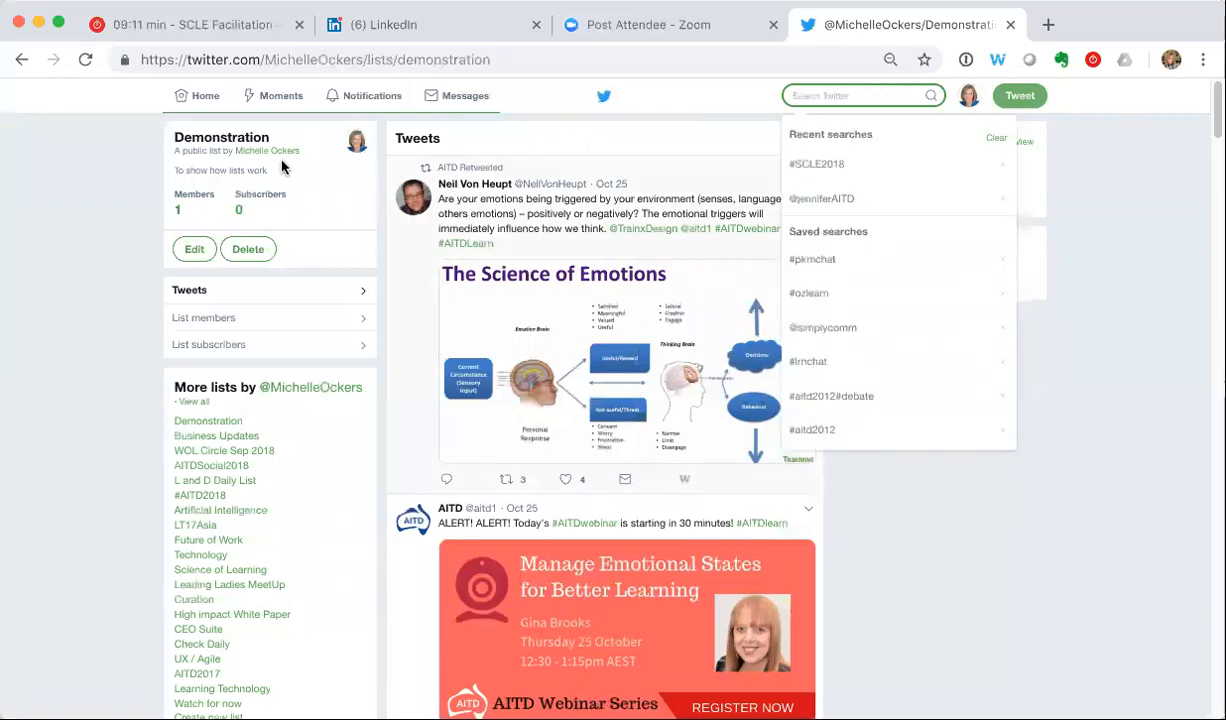
{"action": "left_click", "coordinate": [205, 95]}
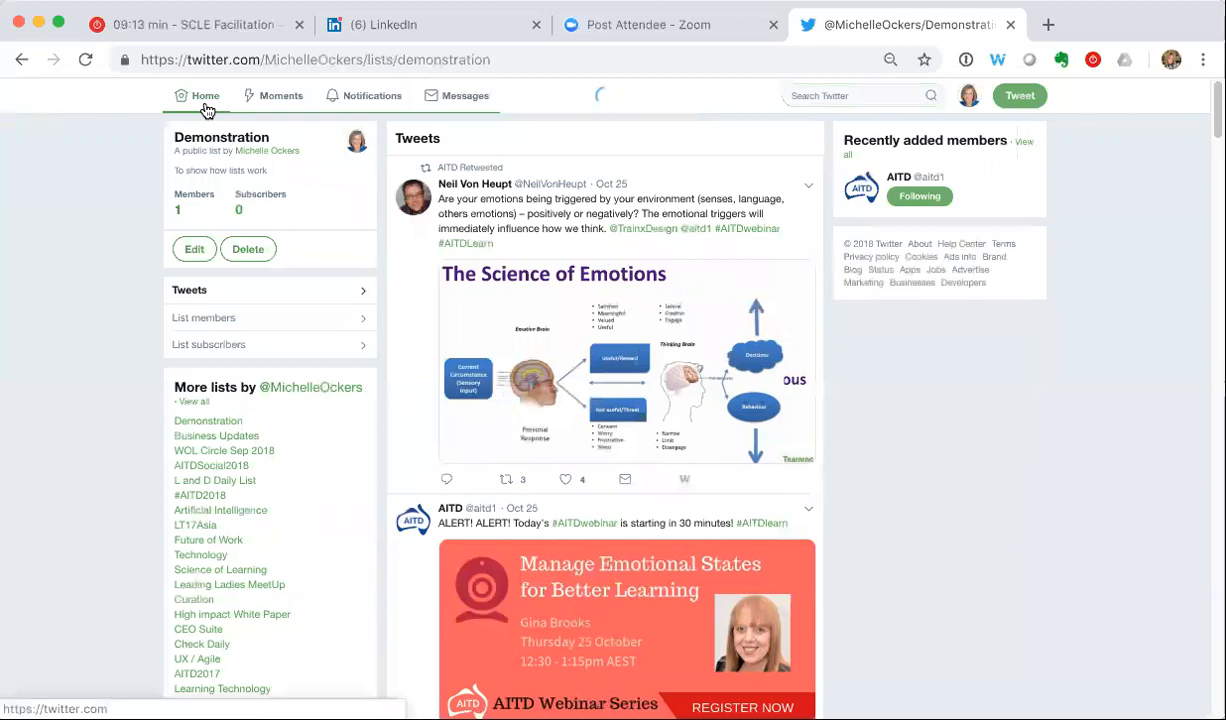
{"action": "left_click", "coordinate": [205, 95]}
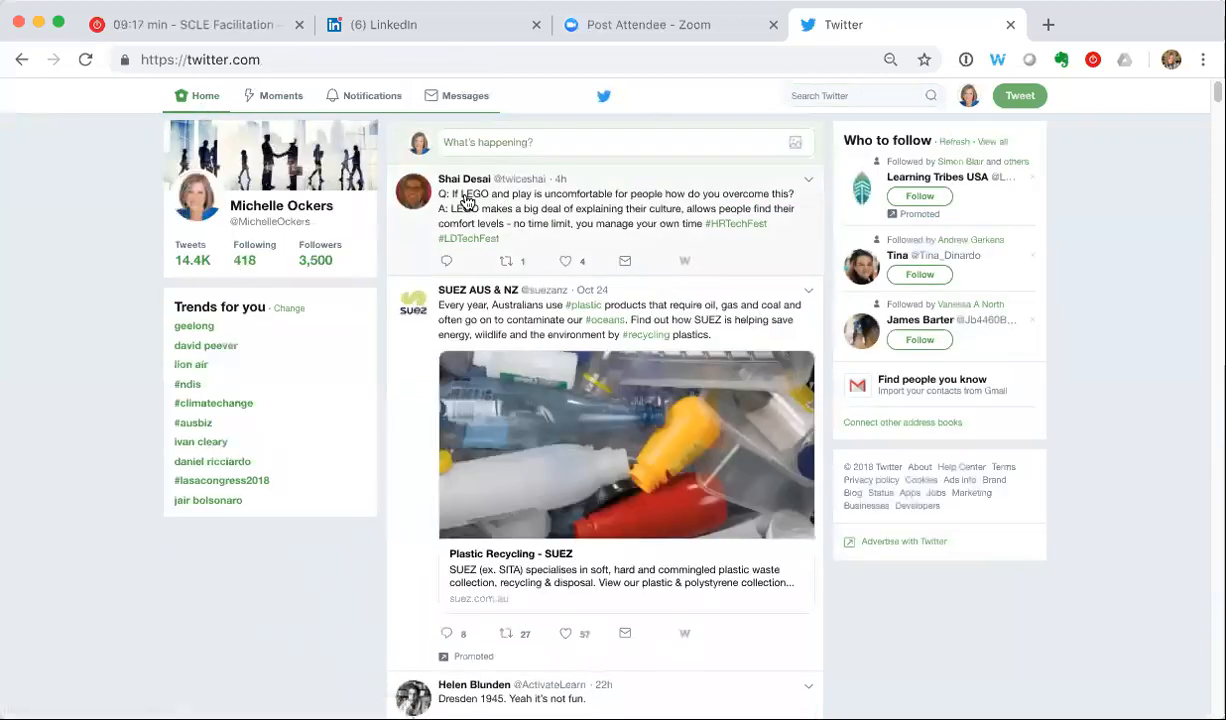
{"action": "mouse_move", "coordinate": [548, 208]}
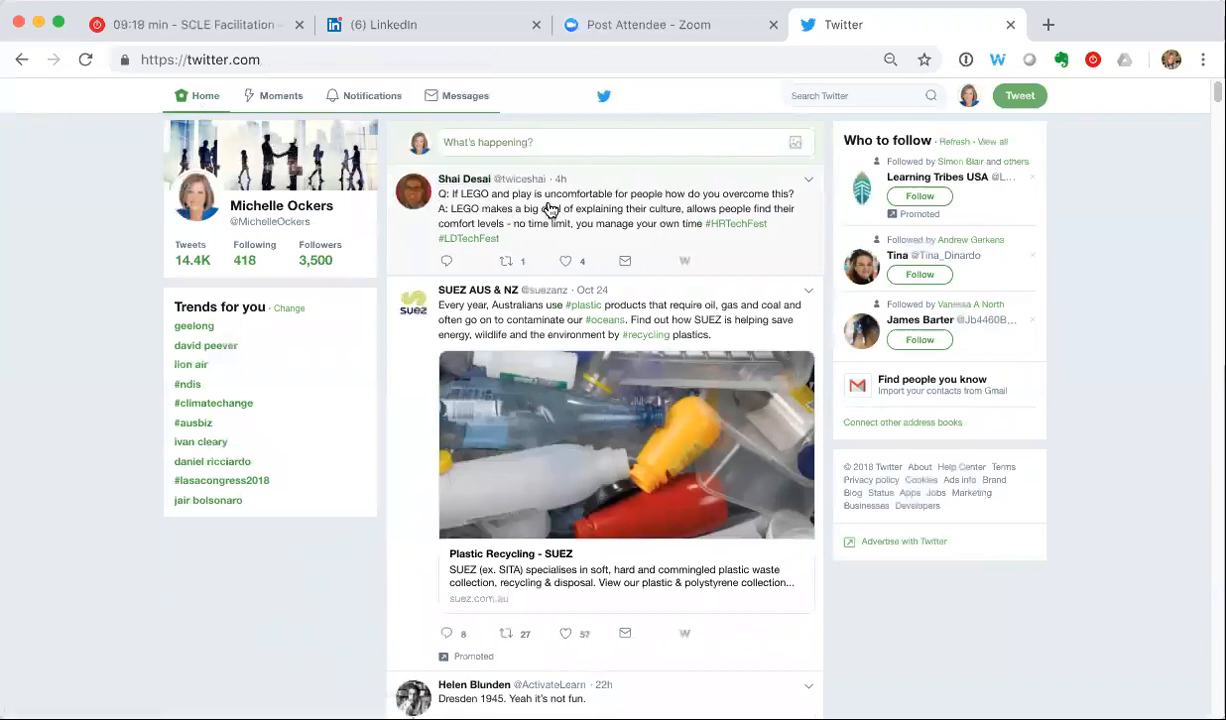
{"action": "mouse_move", "coordinate": [413, 191]}
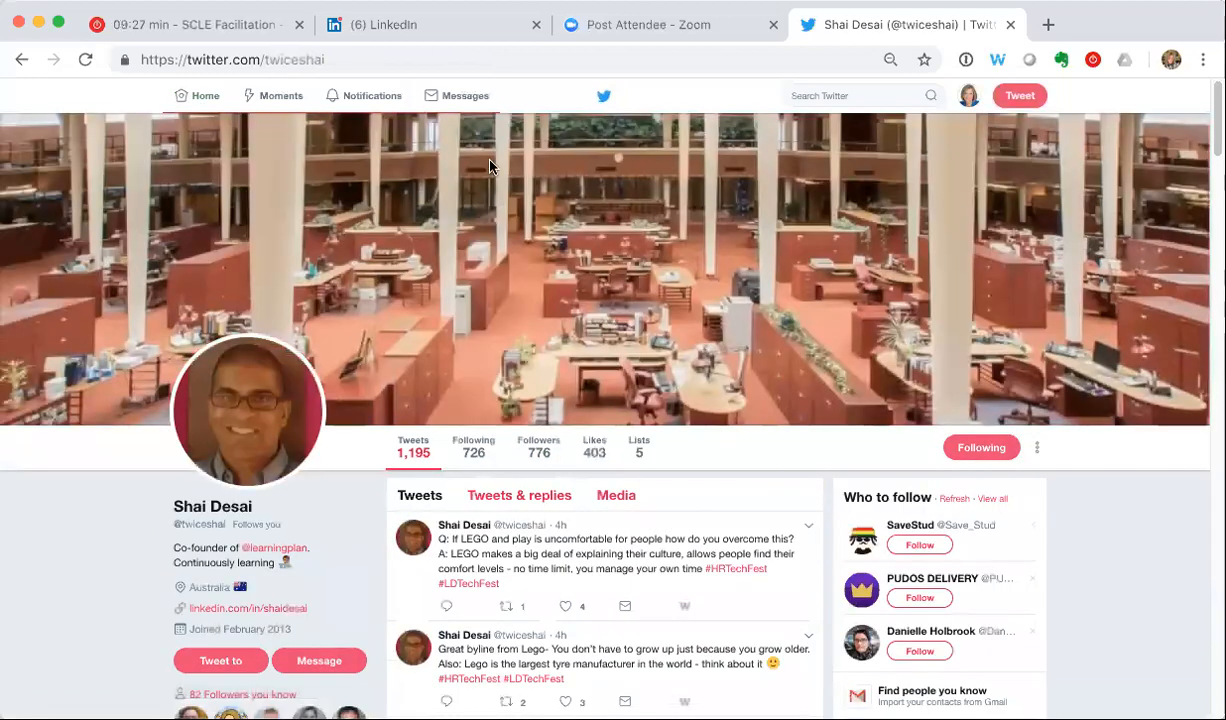
{"action": "scroll", "scroll_direction": "down", "scroll_amount": 3}
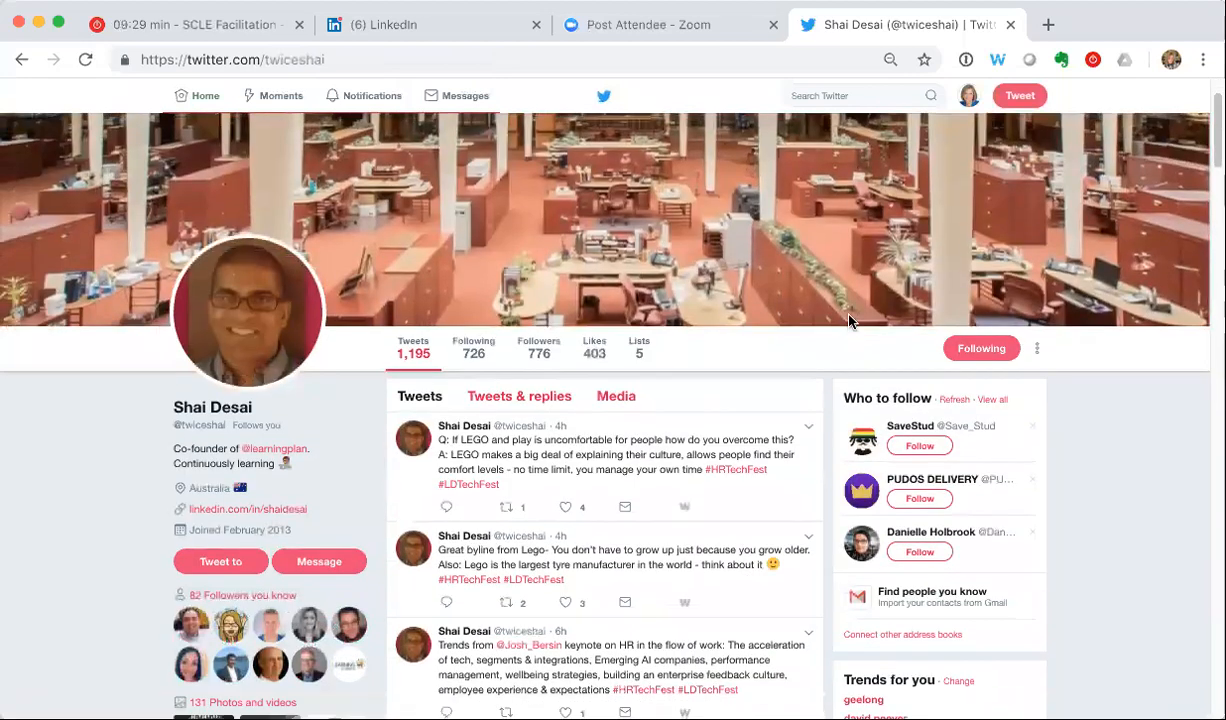
{"action": "mouse_move", "coordinate": [1037, 348]}
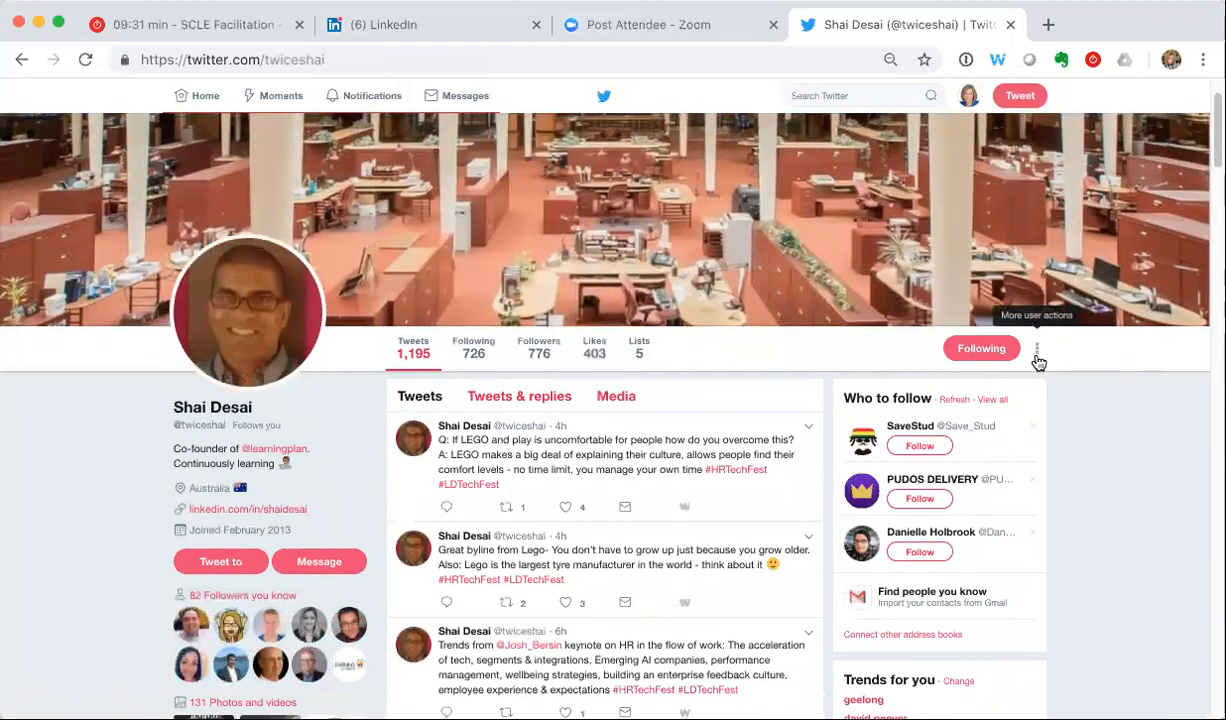
{"action": "mouse_move", "coordinate": [1037, 363]}
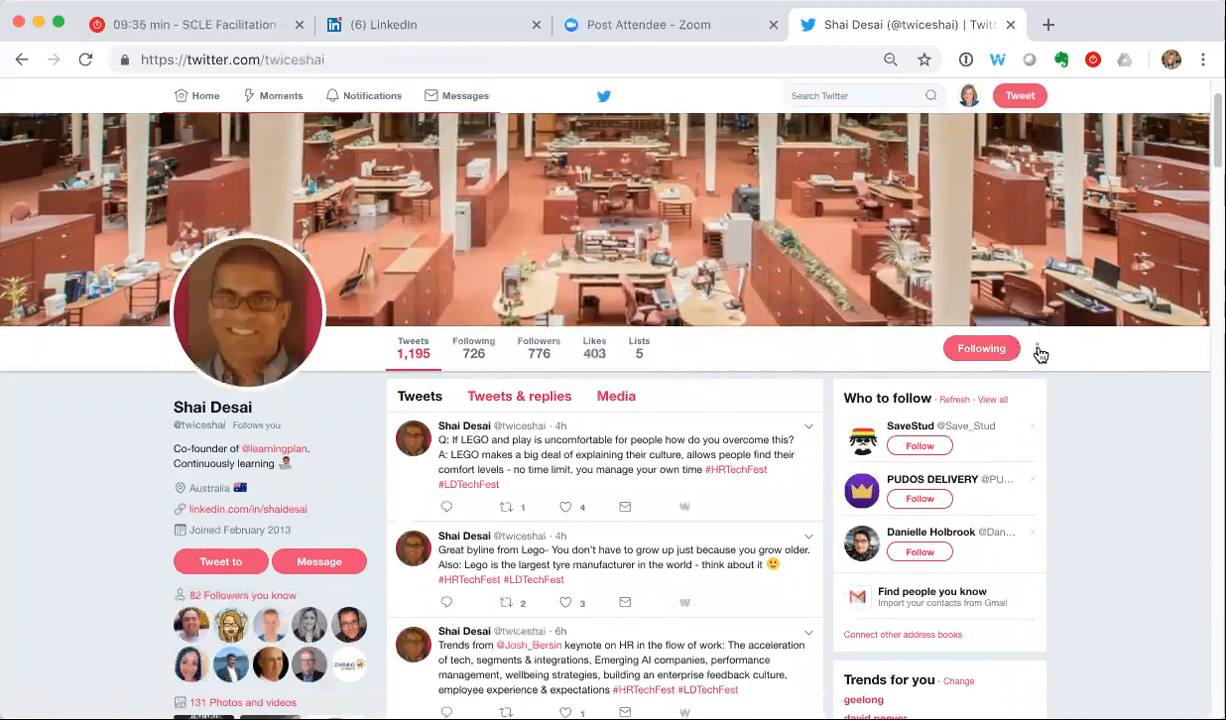
{"action": "left_click", "coordinate": [1038, 348]}
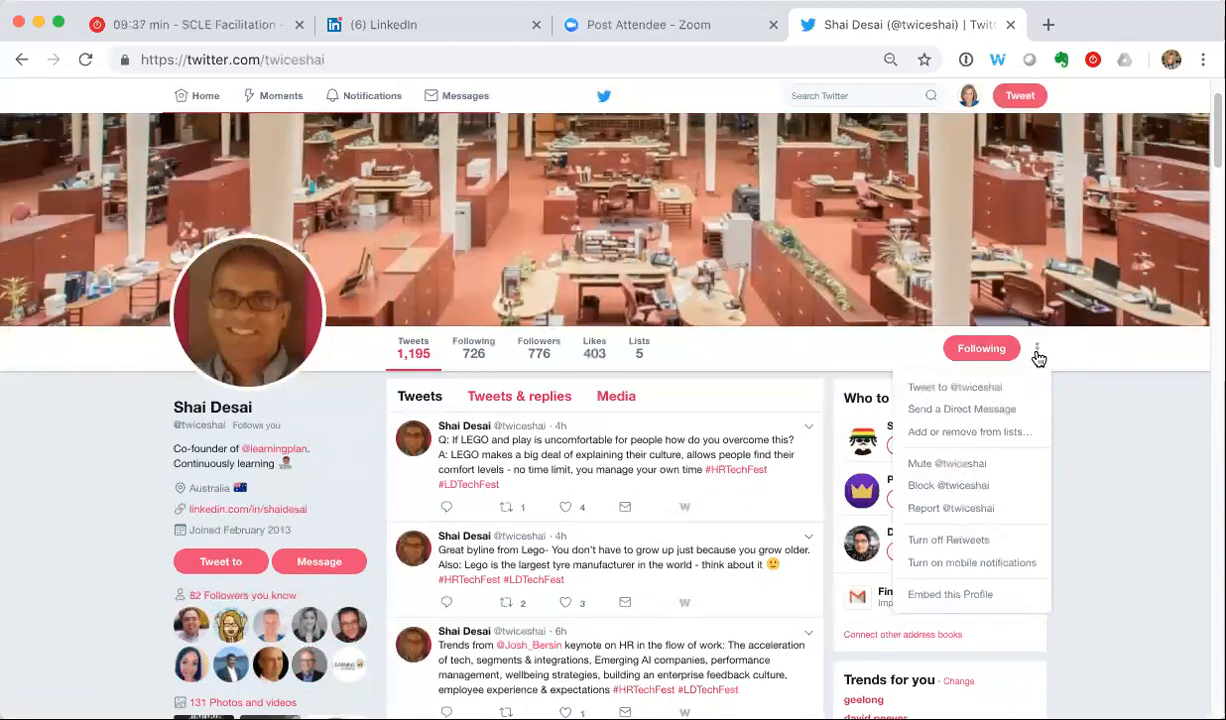
{"action": "mouse_move", "coordinate": [947, 431]}
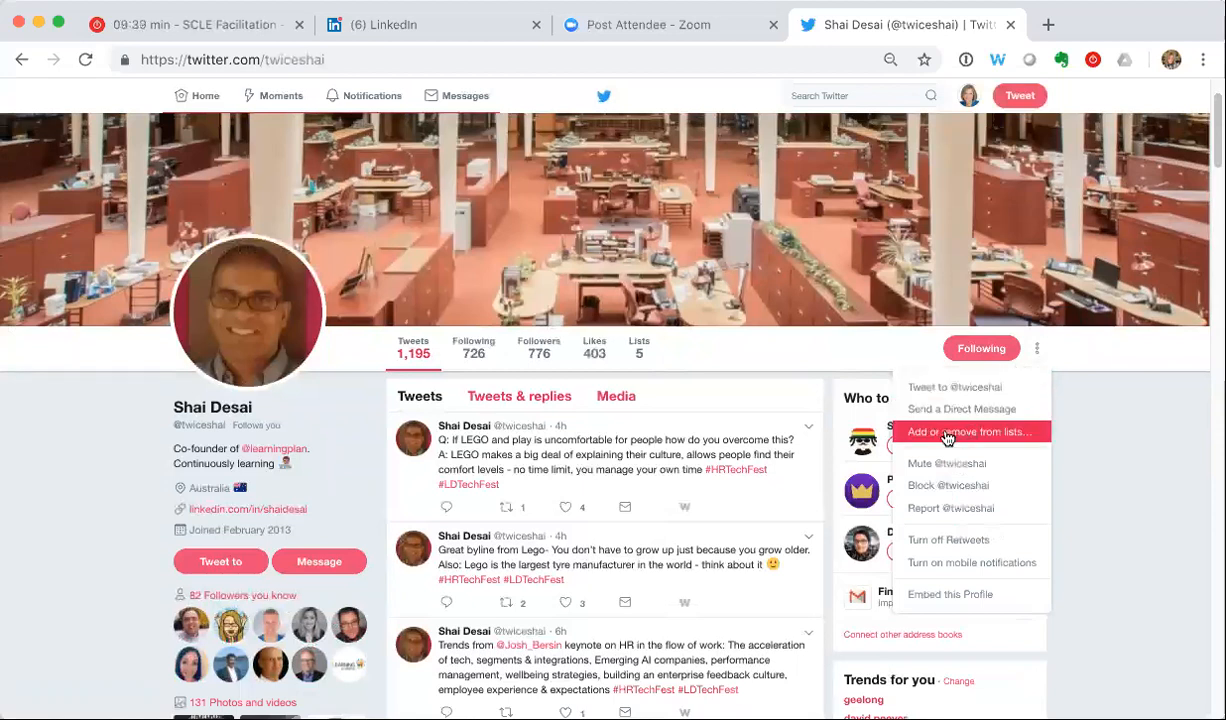
{"action": "left_click", "coordinate": [968, 431]}
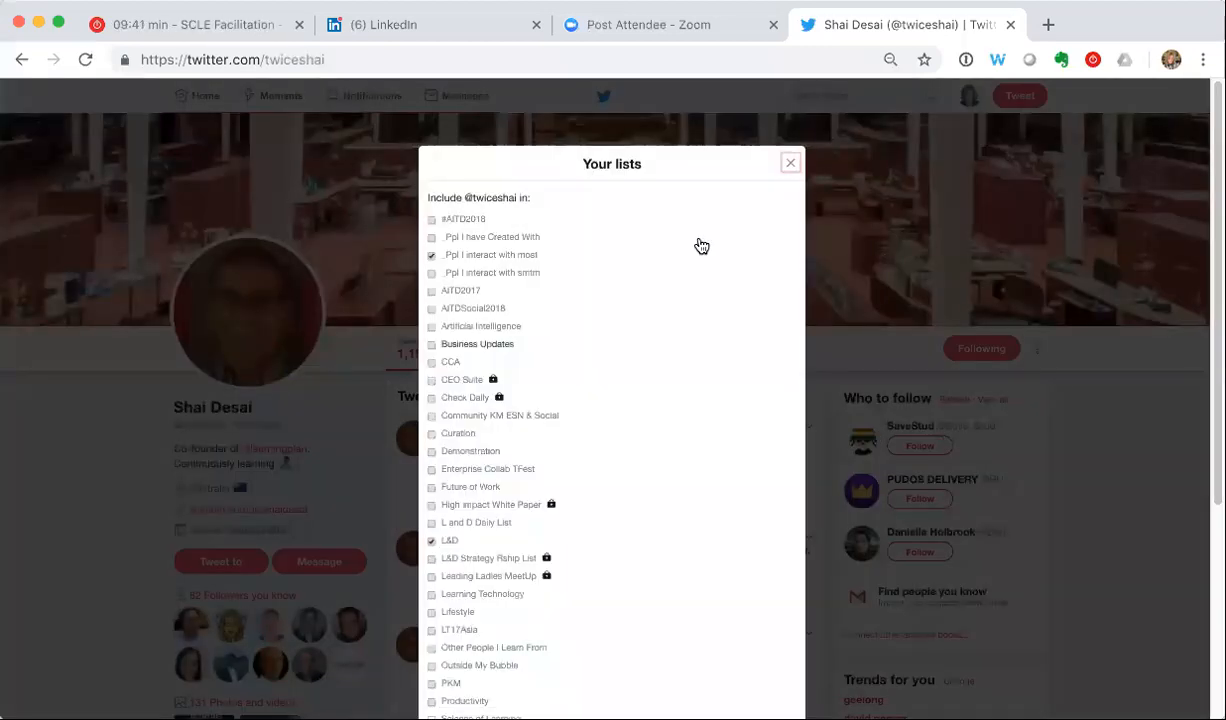
{"action": "scroll", "scroll_direction": "down", "scroll_amount": 3}
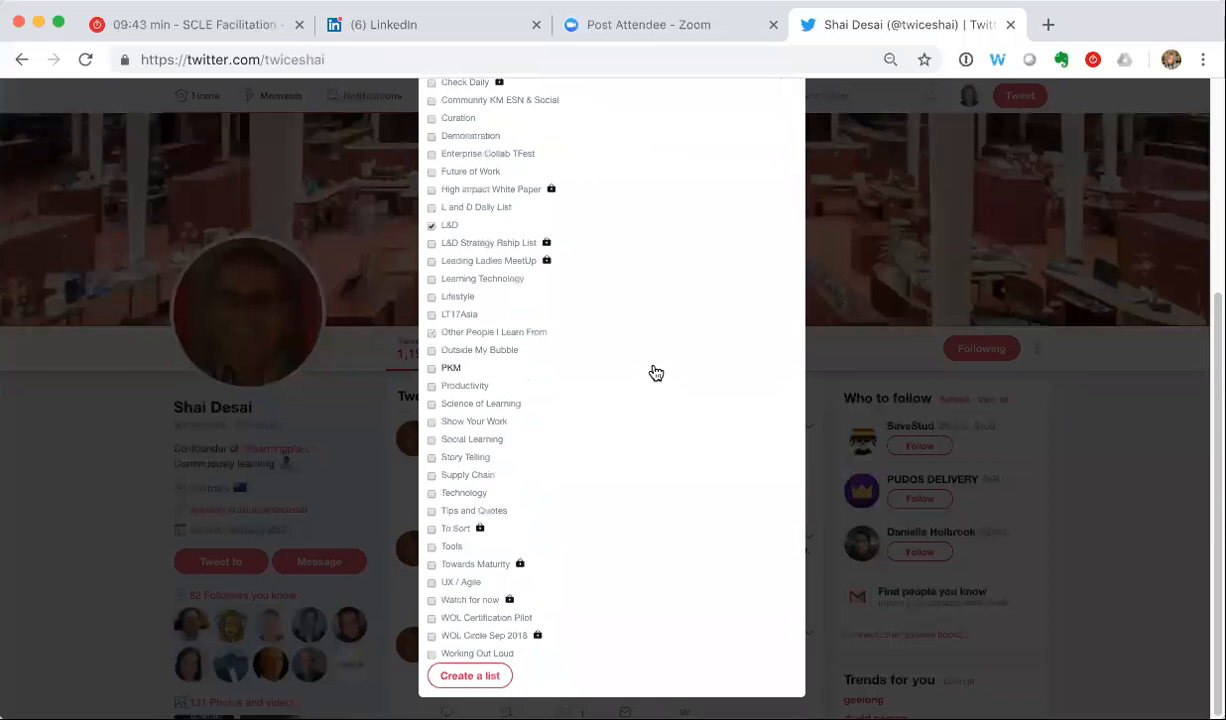
{"action": "scroll", "scroll_direction": "up", "scroll_amount": 3}
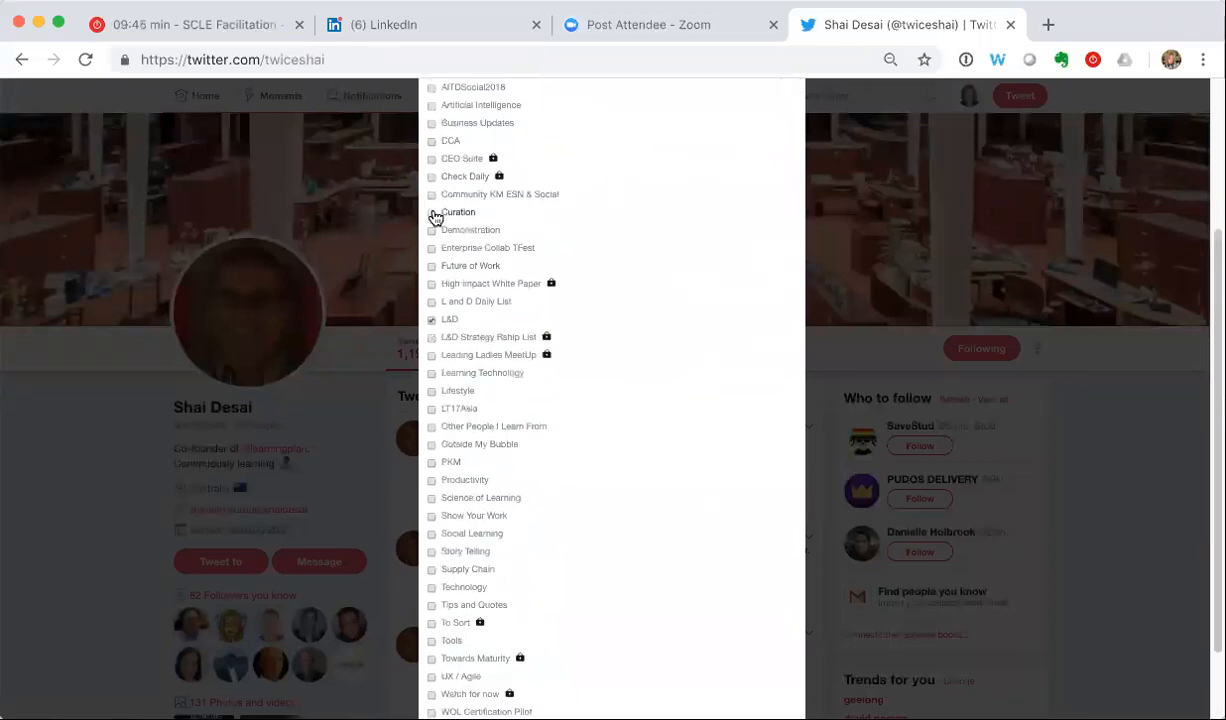
{"action": "left_click", "coordinate": [432, 230]}
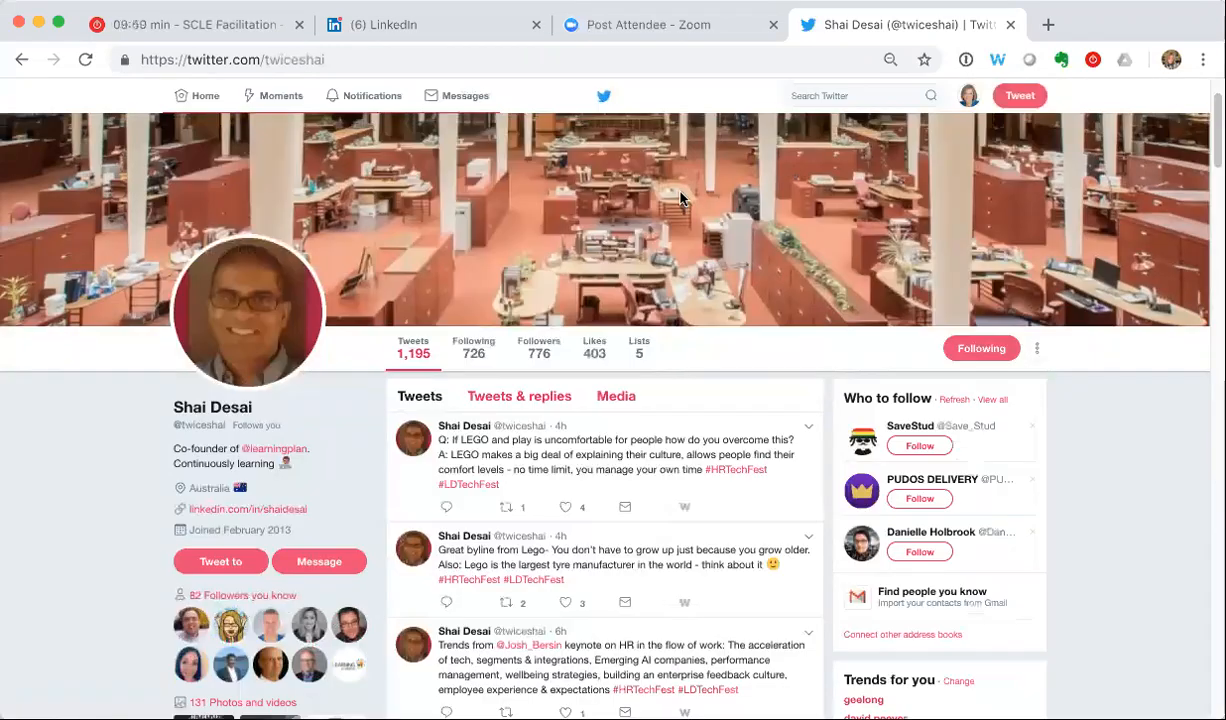
Open the Demonstration list through the account menu's Lists page
{"action": "left_click", "coordinate": [967, 95]}
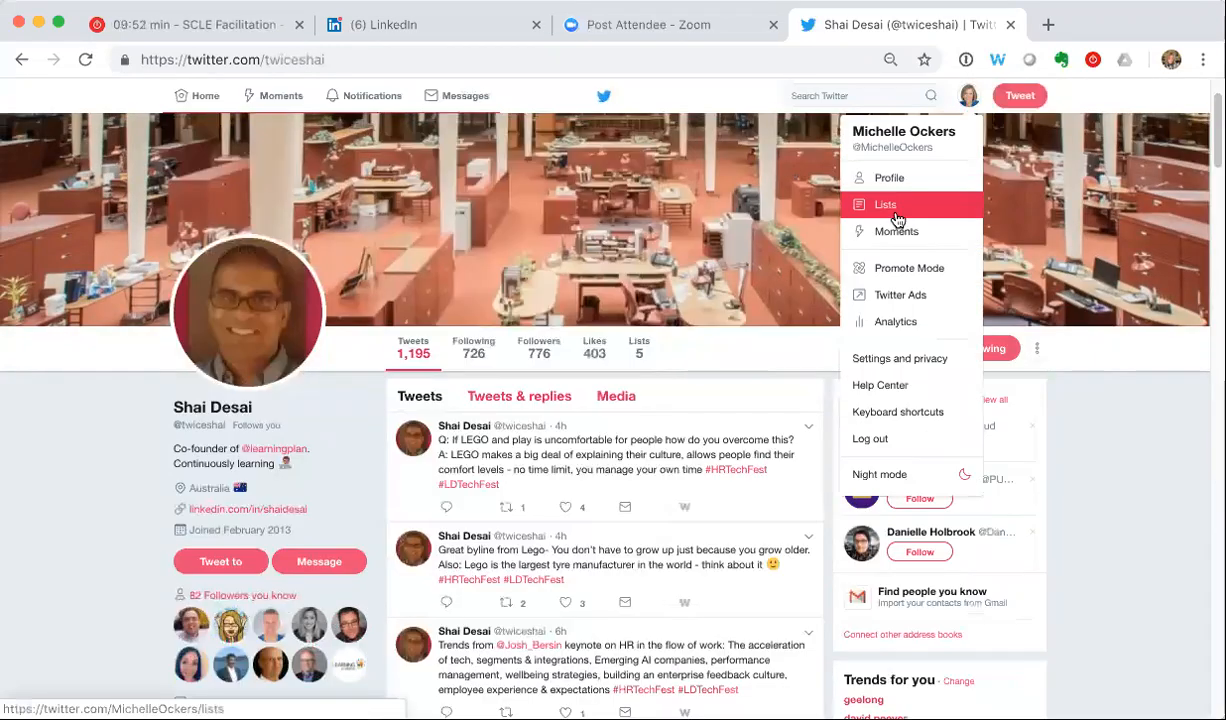
{"action": "left_click", "coordinate": [885, 204]}
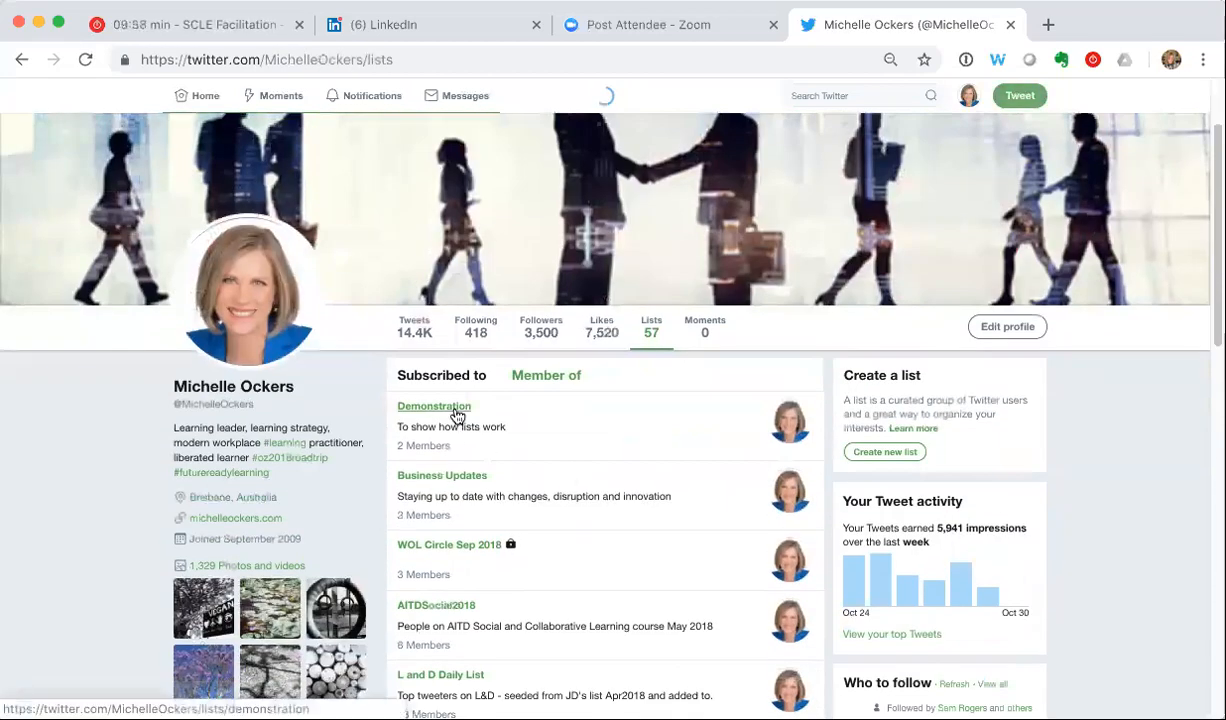
{"action": "left_click", "coordinate": [434, 406]}
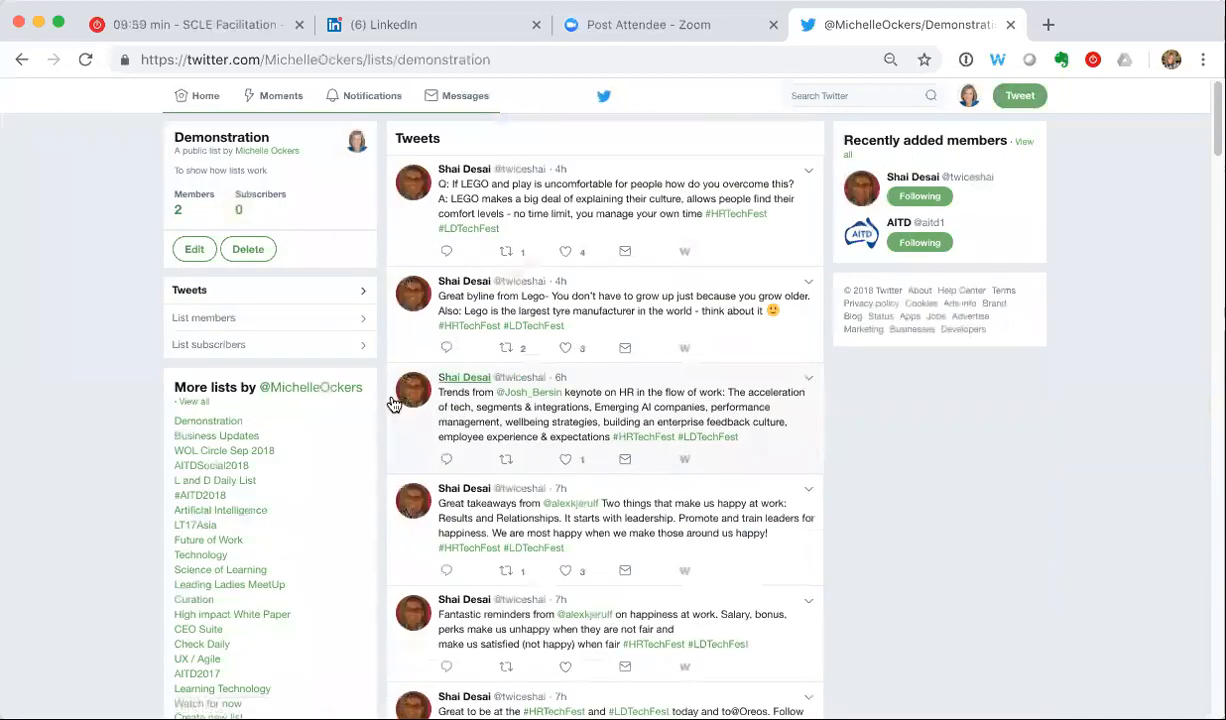
{"action": "mouse_move", "coordinate": [443, 340]}
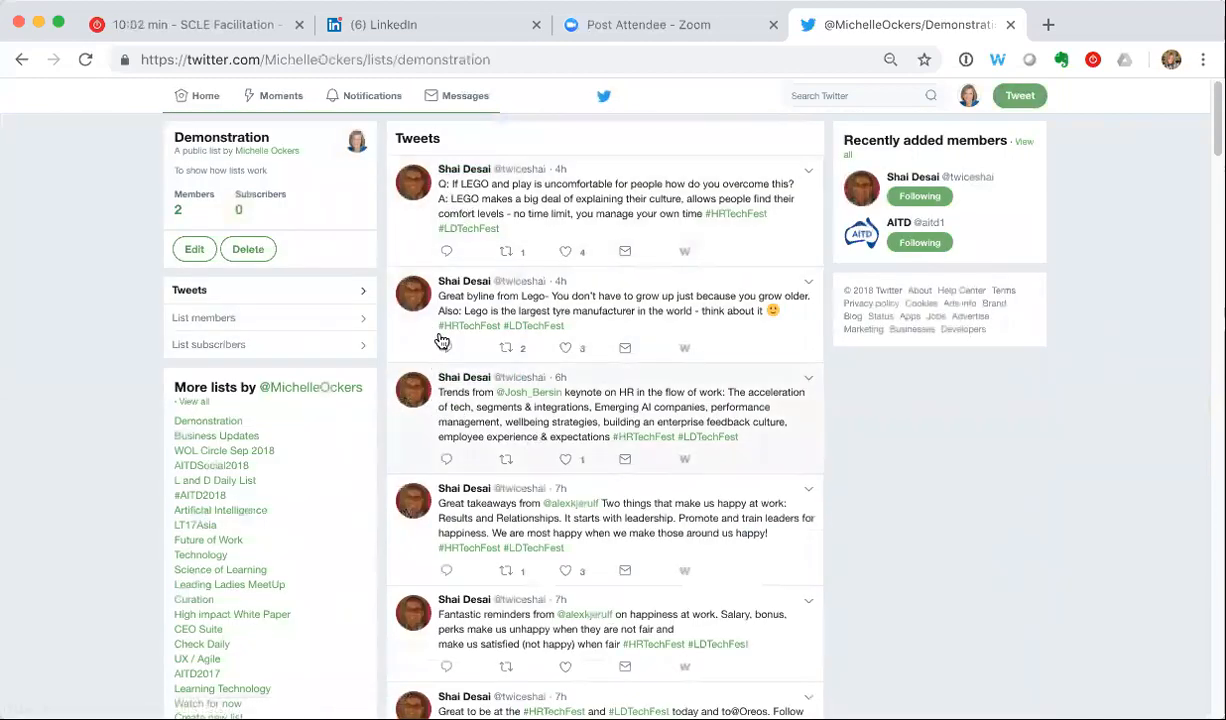
{"action": "mouse_move", "coordinate": [363, 265]}
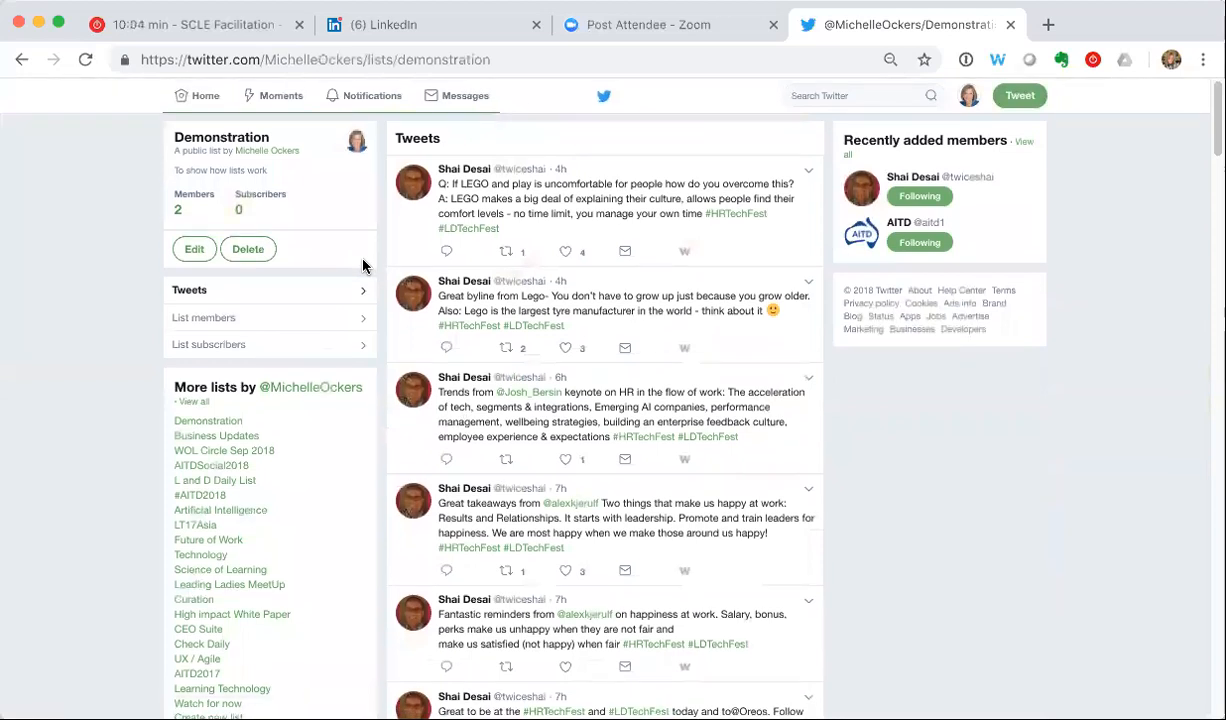
{"action": "scroll", "scroll_direction": "down", "scroll_amount": 3}
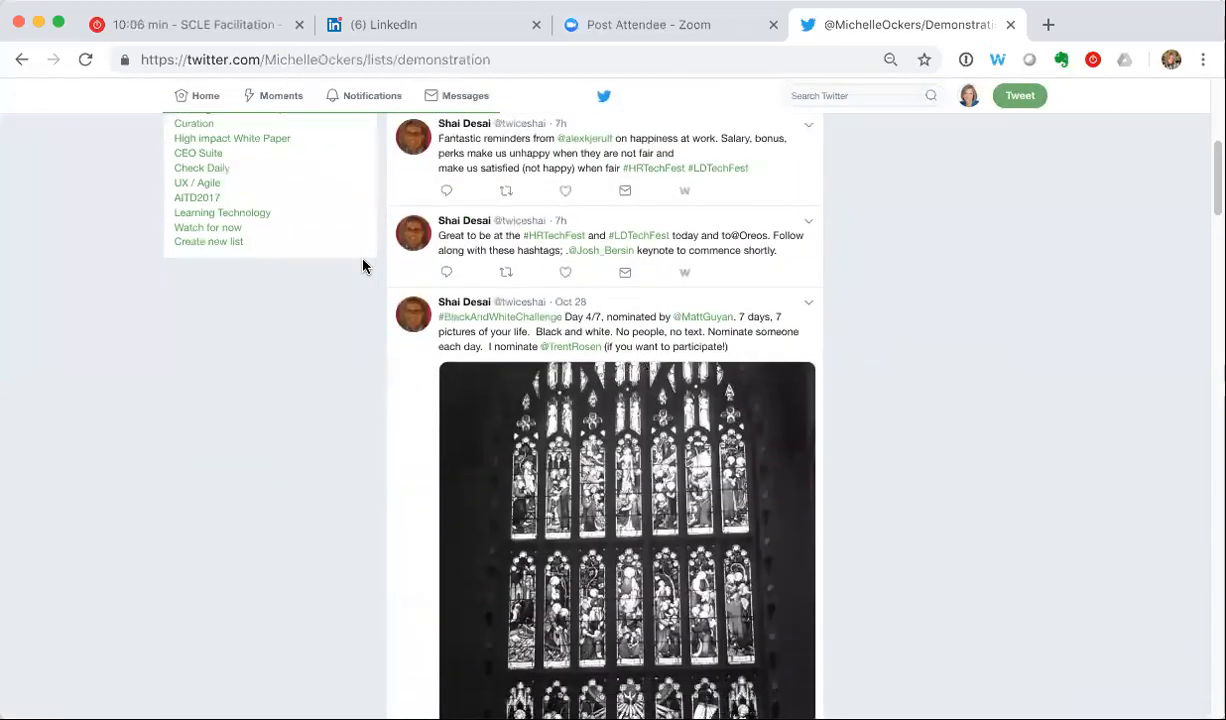
{"action": "scroll", "scroll_direction": "up", "scroll_amount": 3}
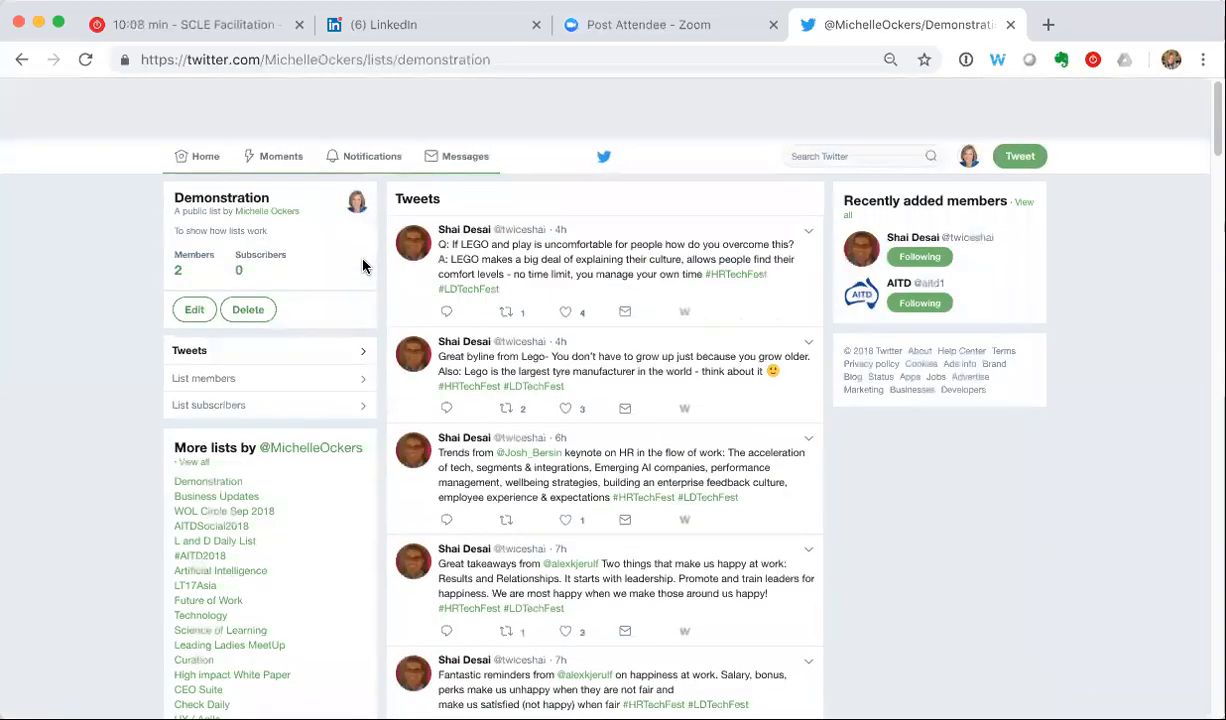
{"action": "scroll", "scroll_direction": "down", "scroll_amount": 3}
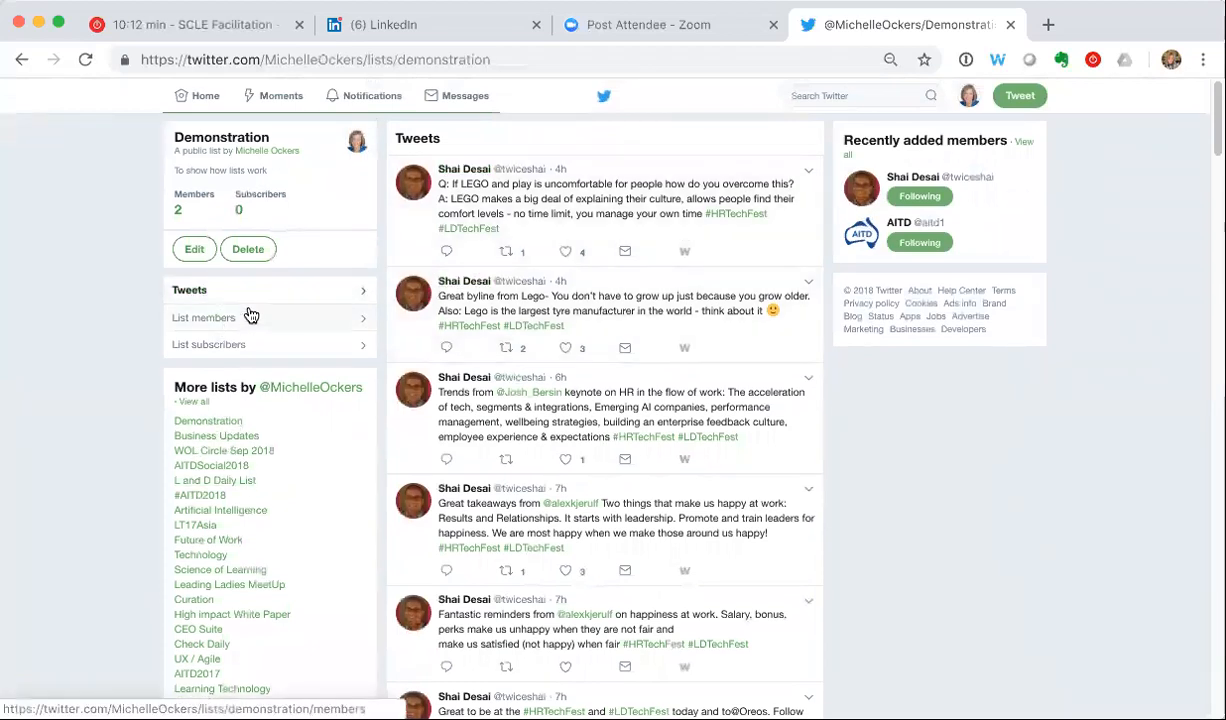
{"action": "scroll", "scroll_direction": "down", "scroll_amount": 3}
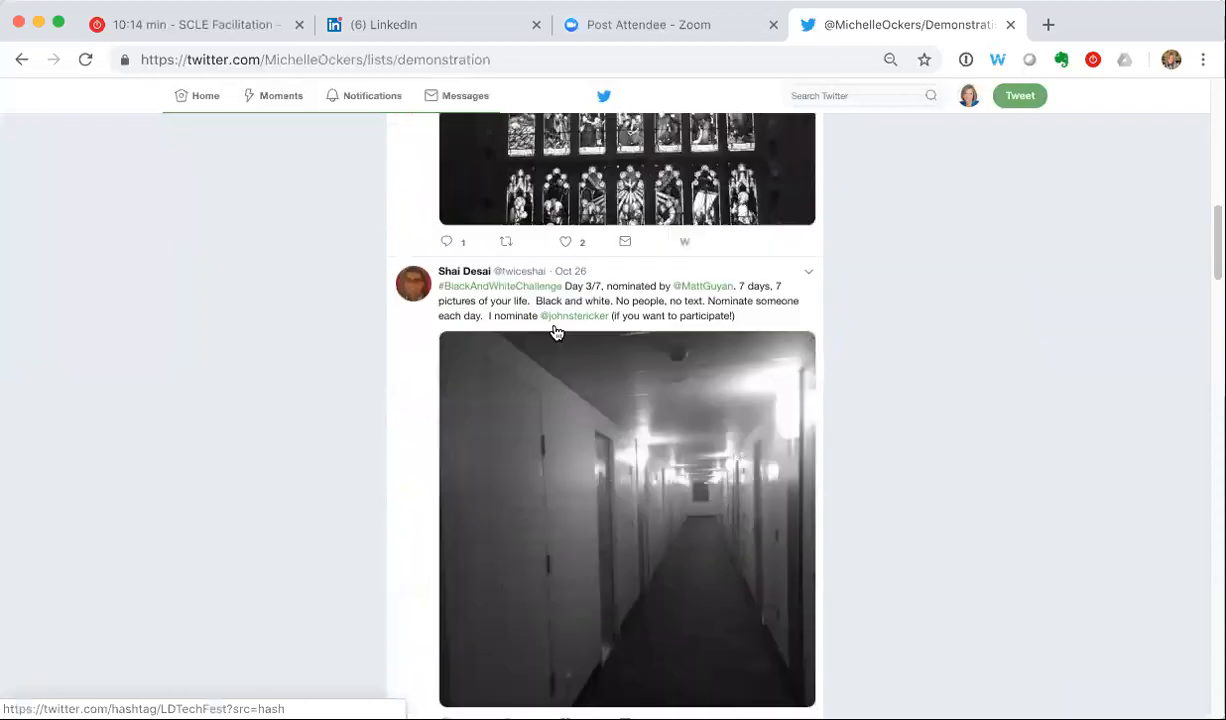
{"action": "scroll", "scroll_direction": "down", "scroll_amount": 3}
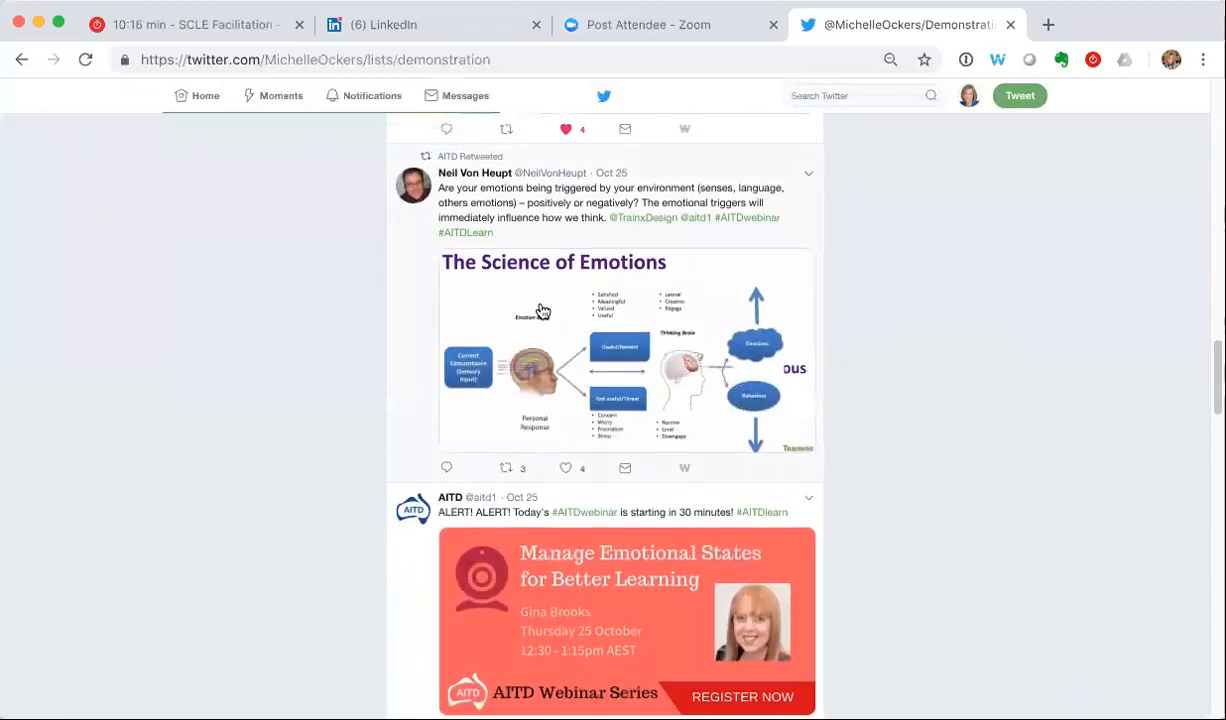
{"action": "mouse_move", "coordinate": [665, 204]}
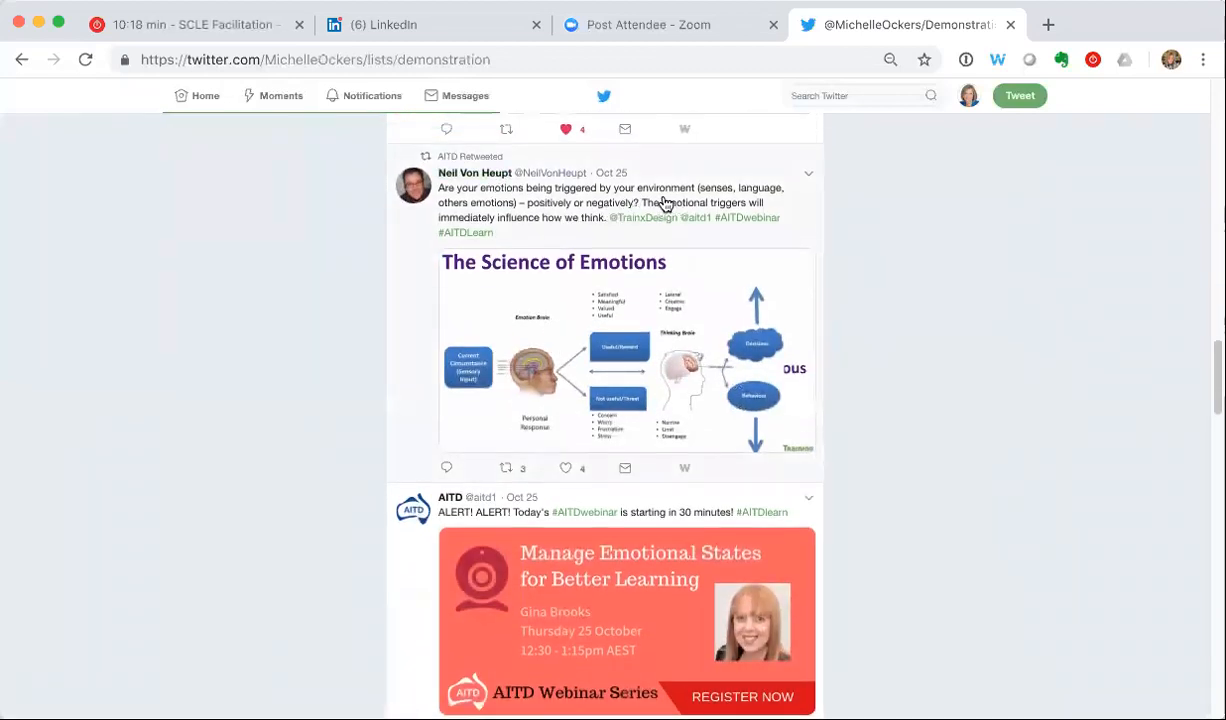
{"action": "scroll", "scroll_direction": "up", "scroll_amount": 3}
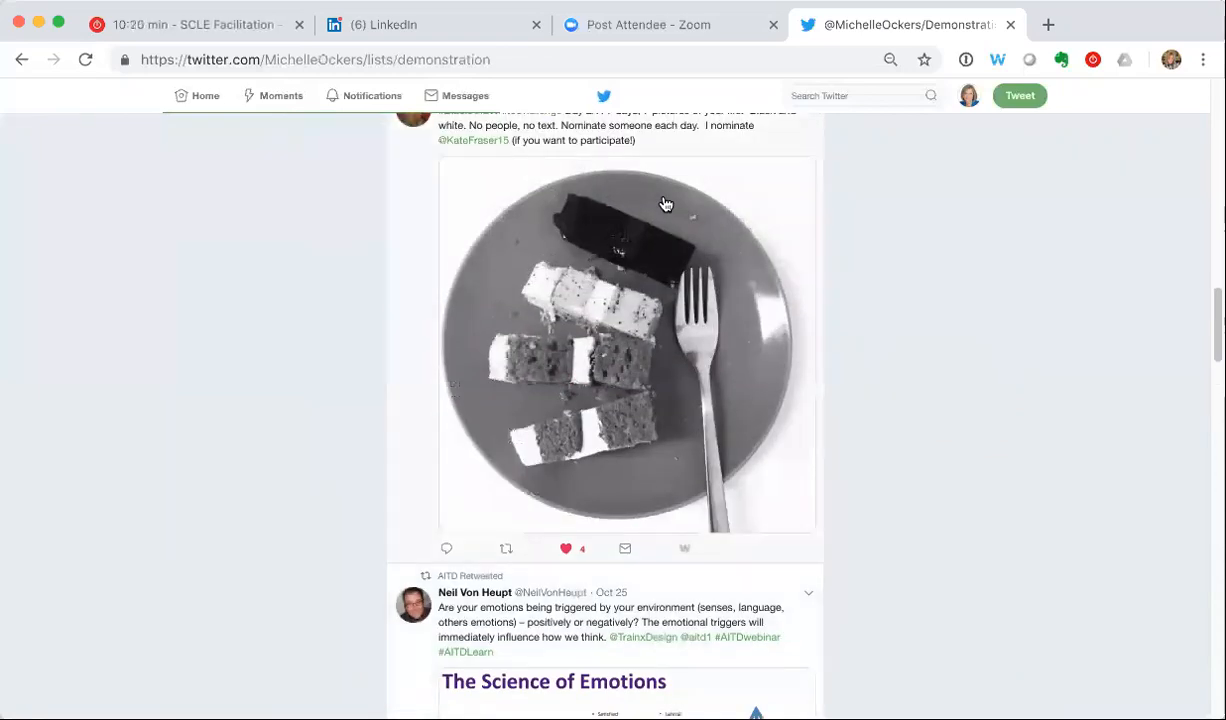
{"action": "scroll", "scroll_direction": "up", "scroll_amount": 3}
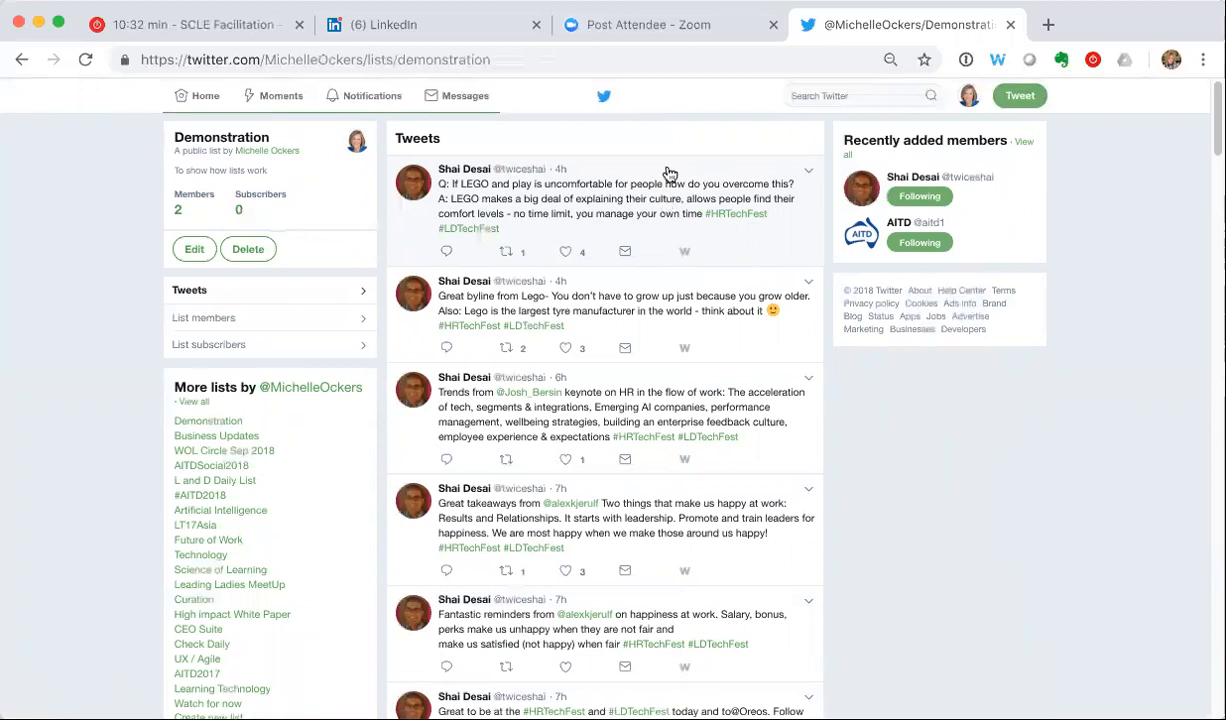
{"action": "left_click", "coordinate": [860, 95]}
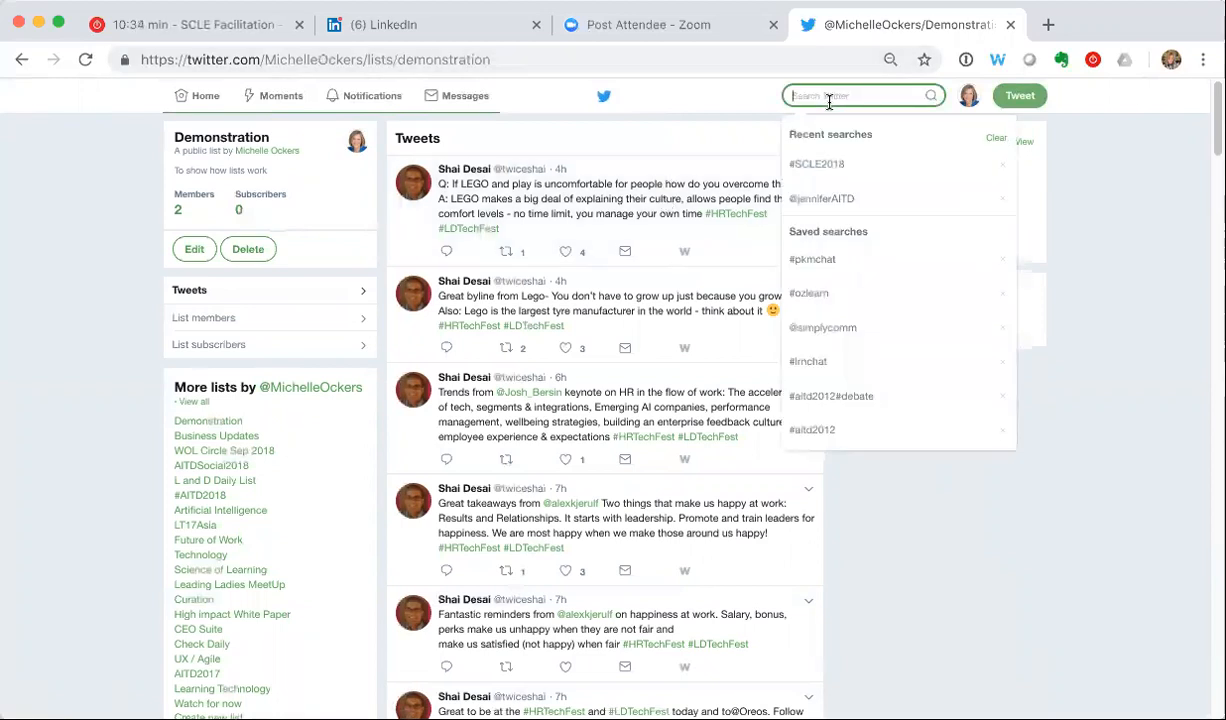
{"action": "type", "text": "@j"}
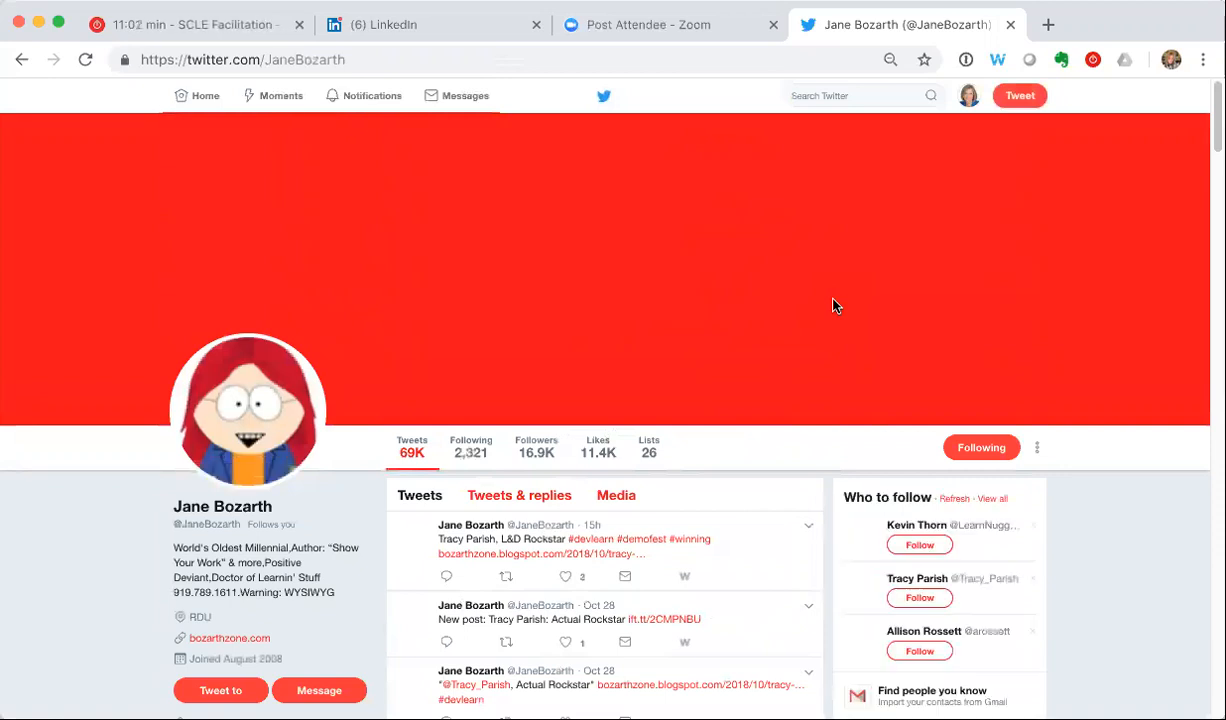
{"action": "mouse_move", "coordinate": [390, 465]}
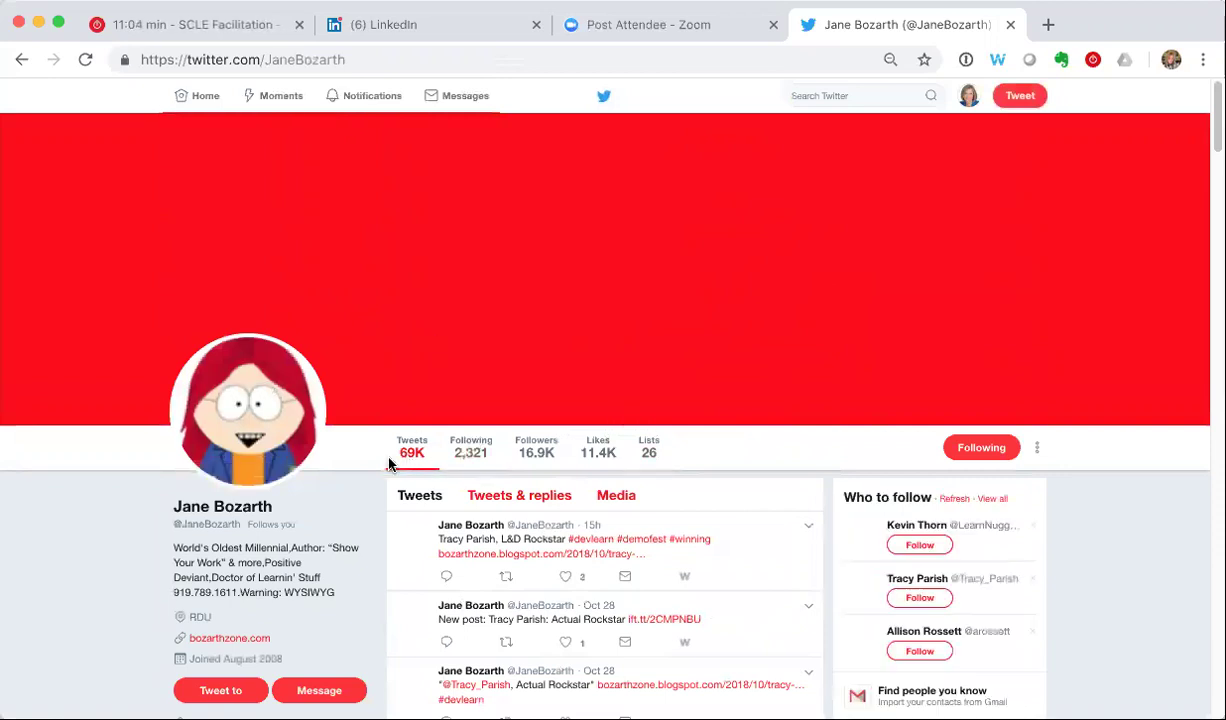
{"action": "mouse_move", "coordinate": [597, 453]}
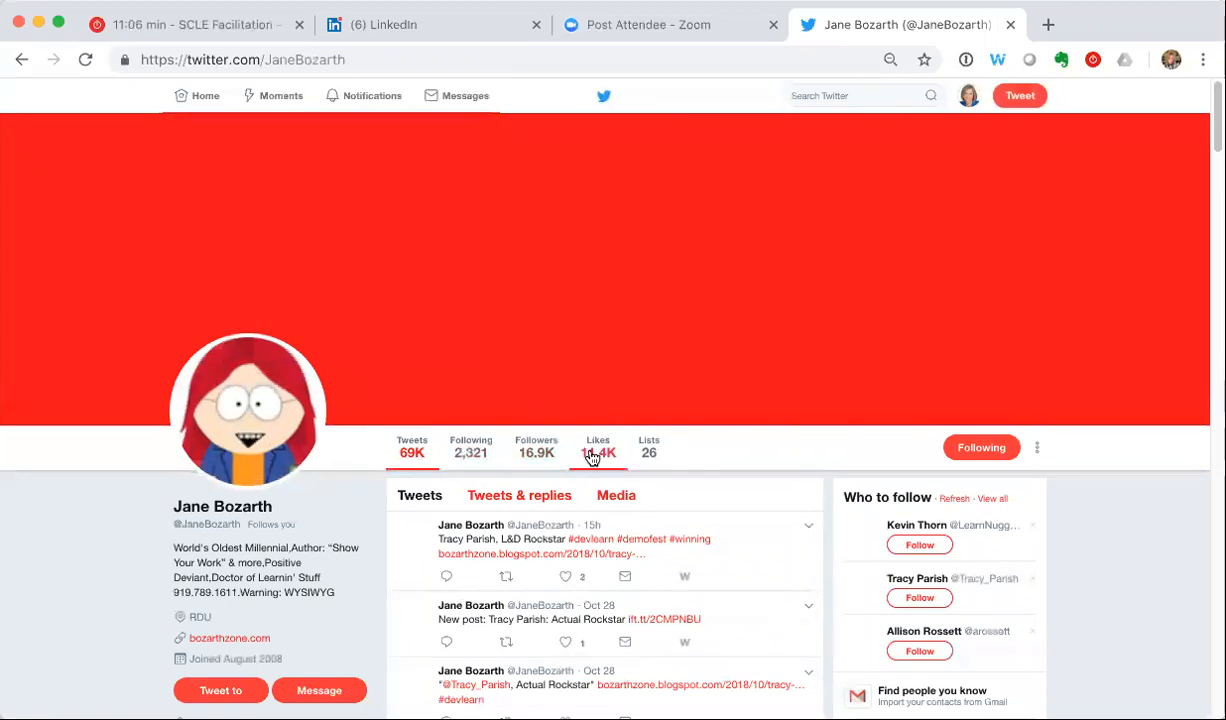
{"action": "mouse_move", "coordinate": [649, 453]}
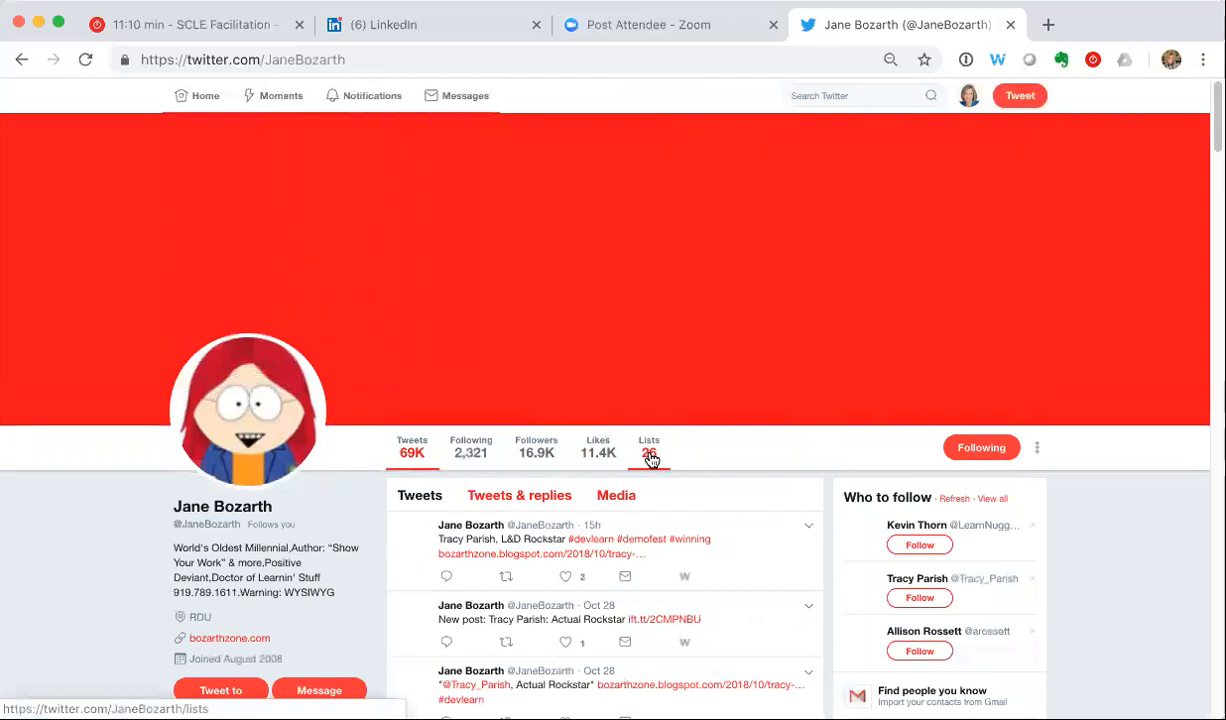
Browse Jane Bozarth's lists and open the public Narrating Work list
{"action": "left_click", "coordinate": [649, 446]}
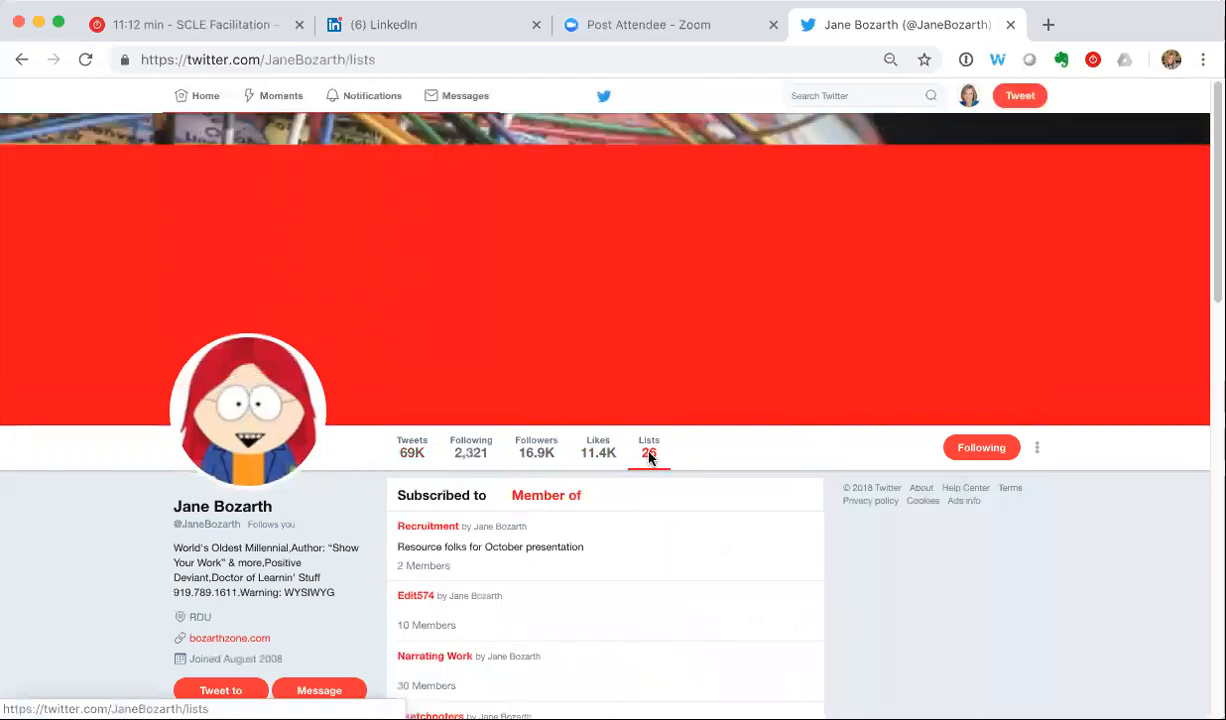
{"action": "scroll", "scroll_direction": "down", "scroll_amount": 3}
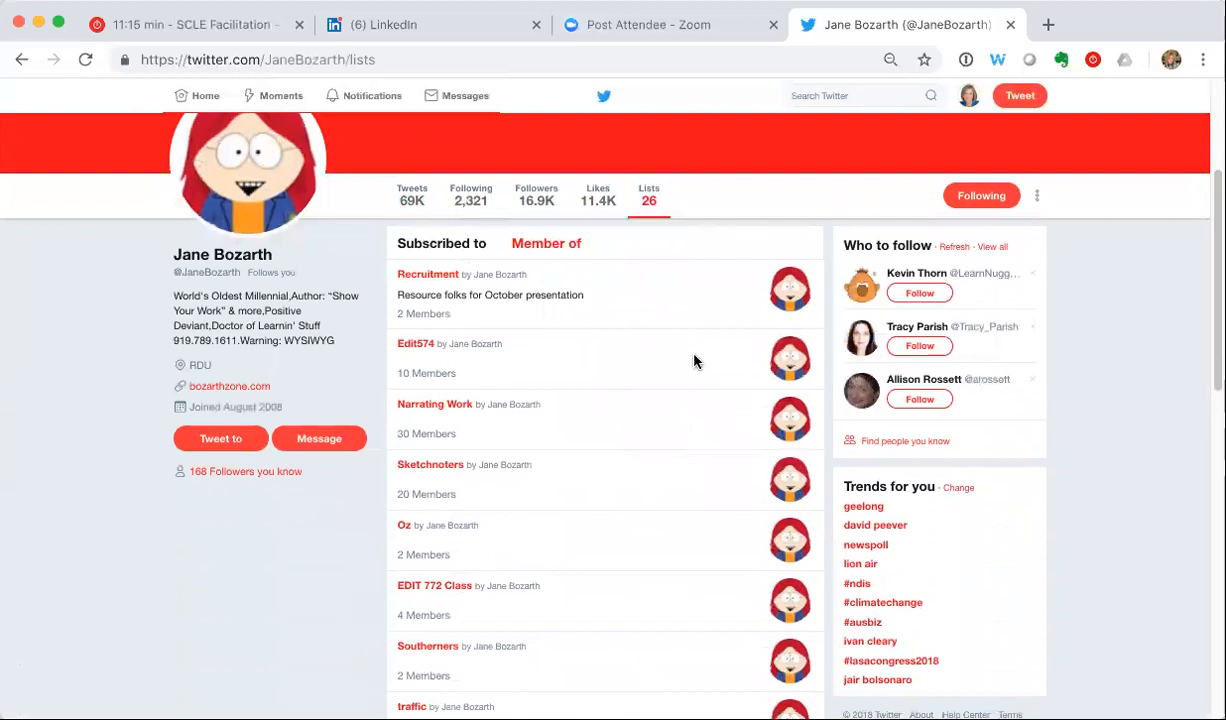
{"action": "mouse_move", "coordinate": [434, 404]}
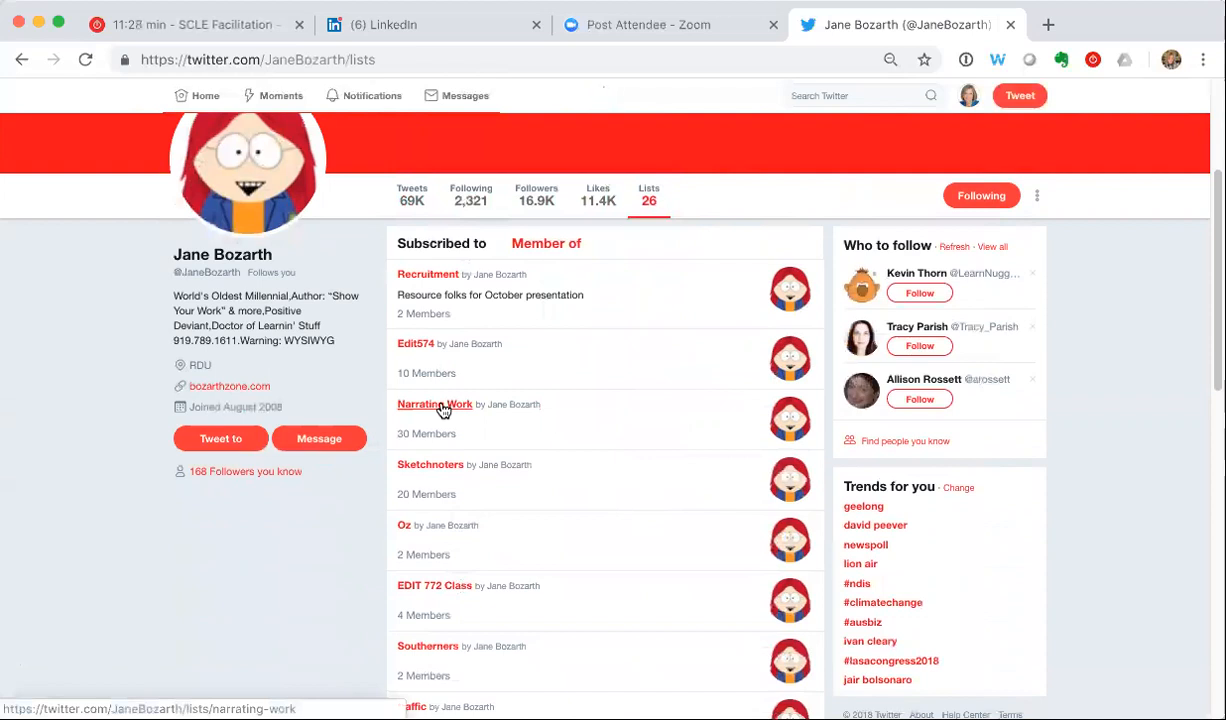
{"action": "left_click", "coordinate": [434, 404]}
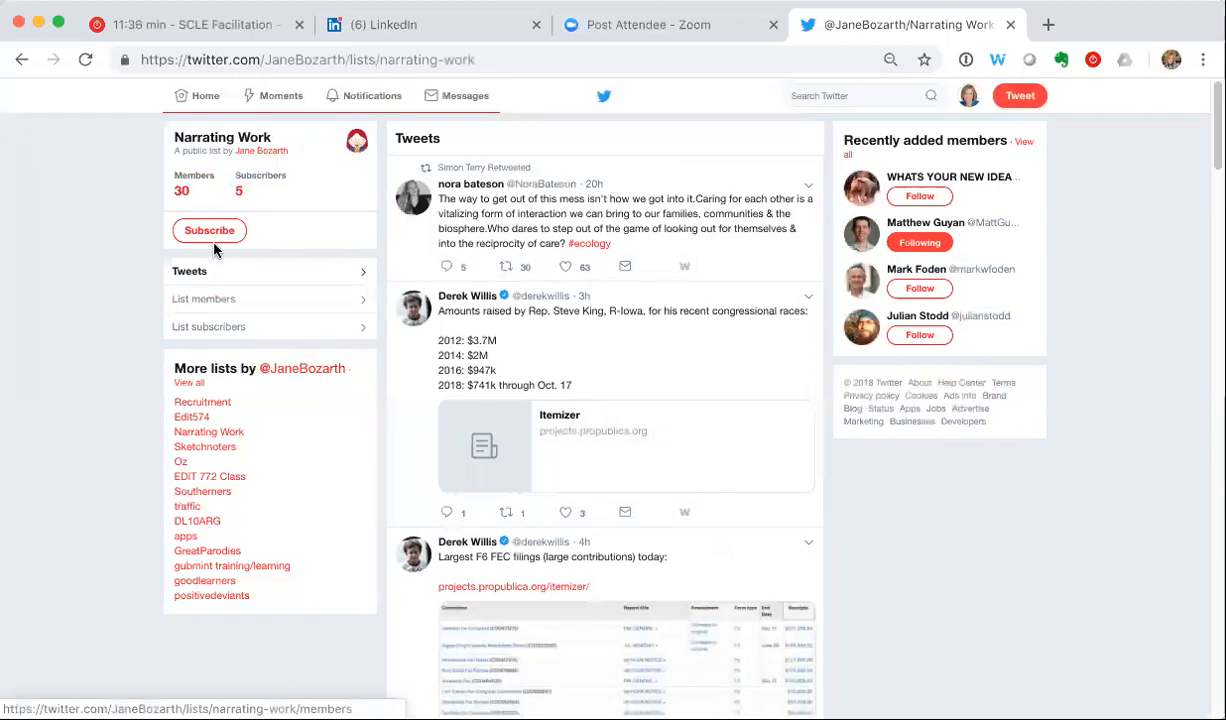
{"action": "left_click", "coordinate": [209, 230]}
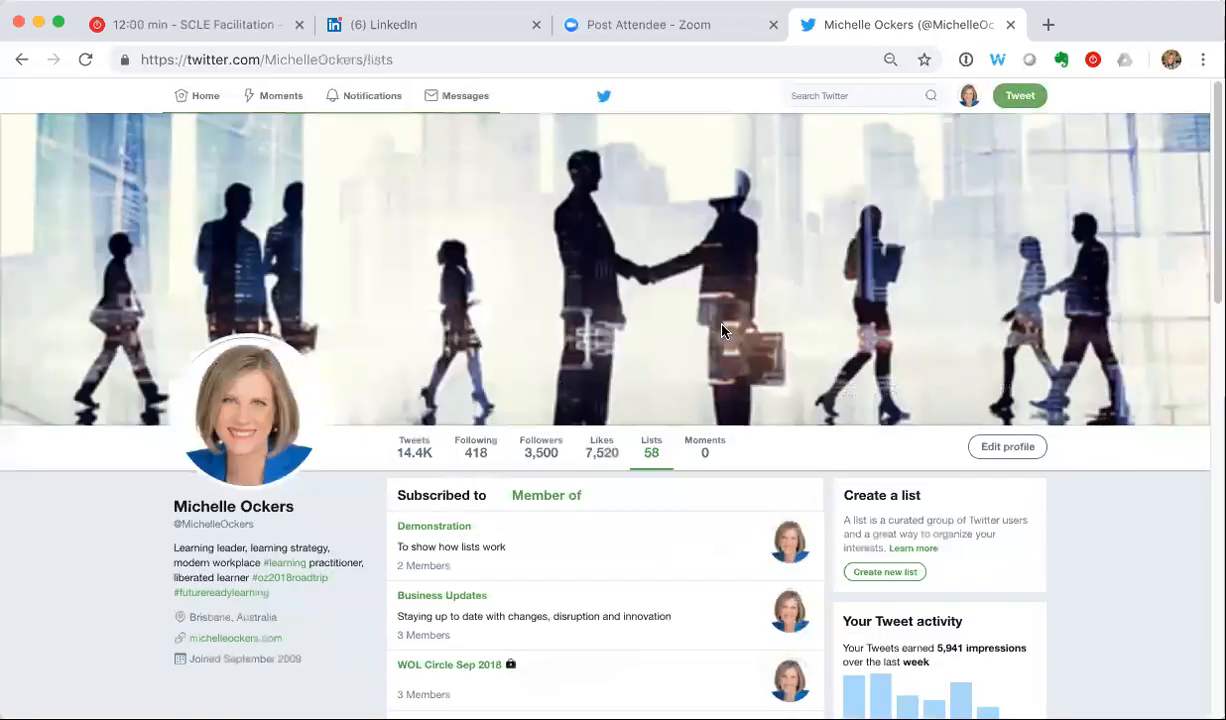
{"action": "mouse_move", "coordinate": [590, 575]}
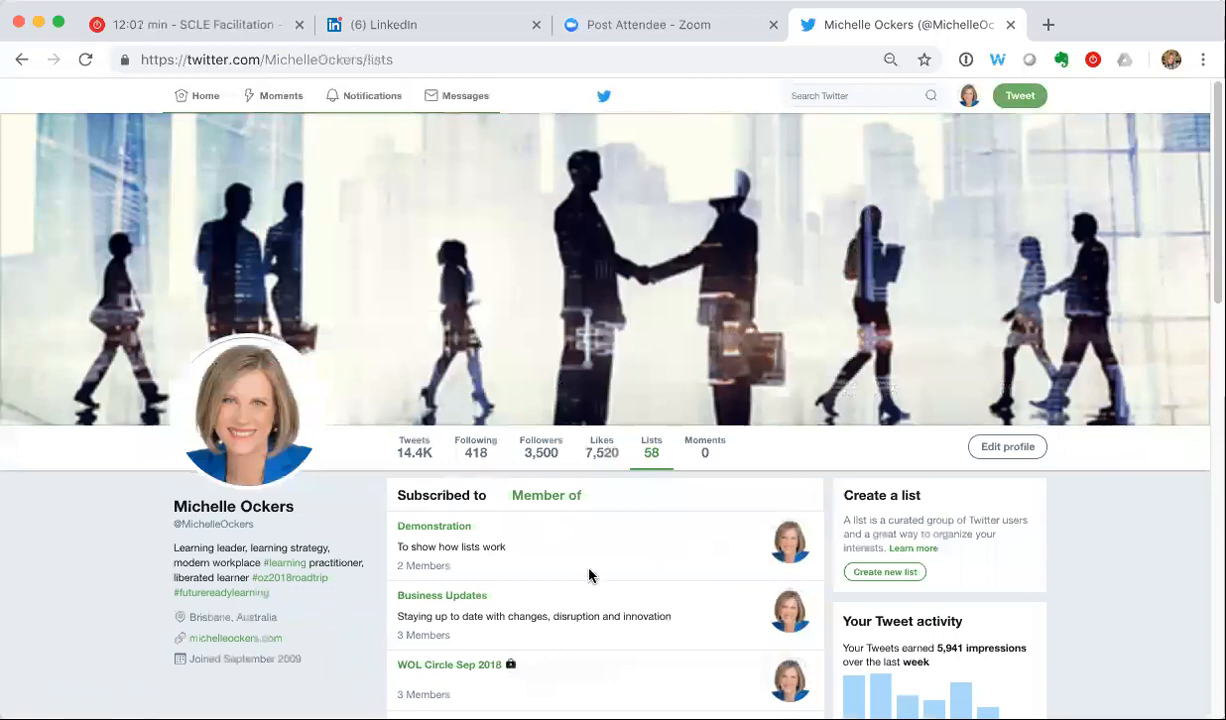
{"action": "scroll", "scroll_direction": "down", "scroll_amount": 3}
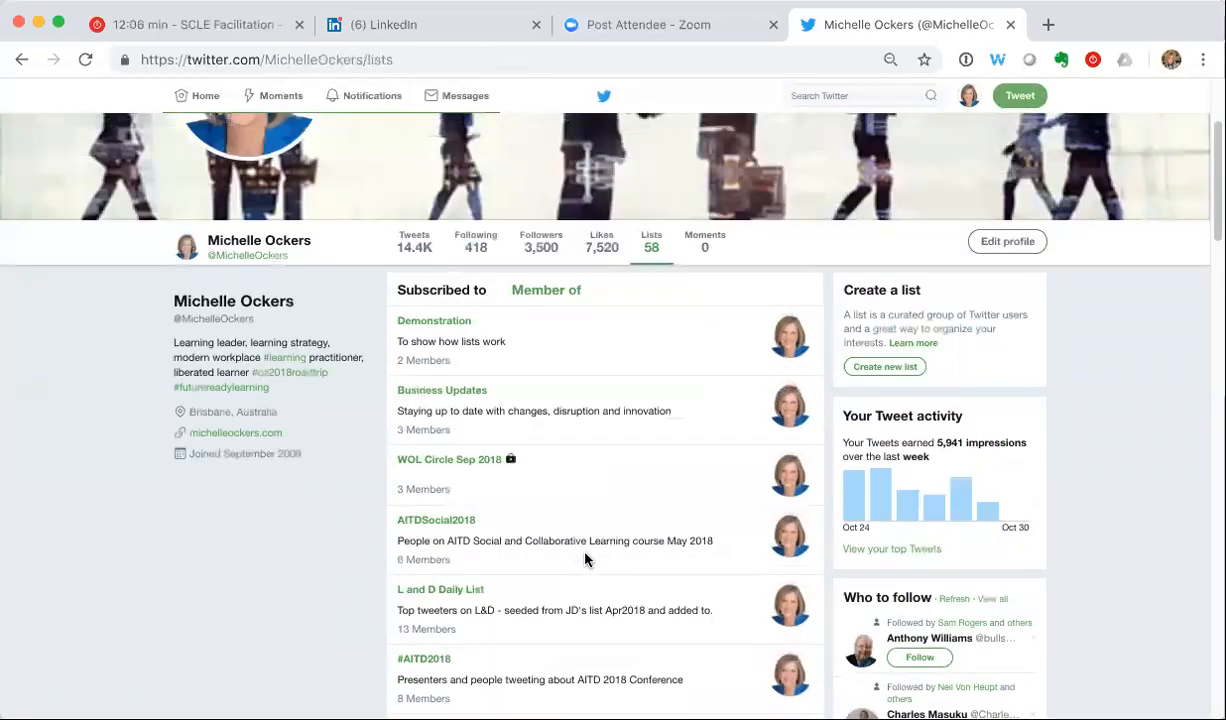
{"action": "scroll", "scroll_direction": "up", "scroll_amount": 3}
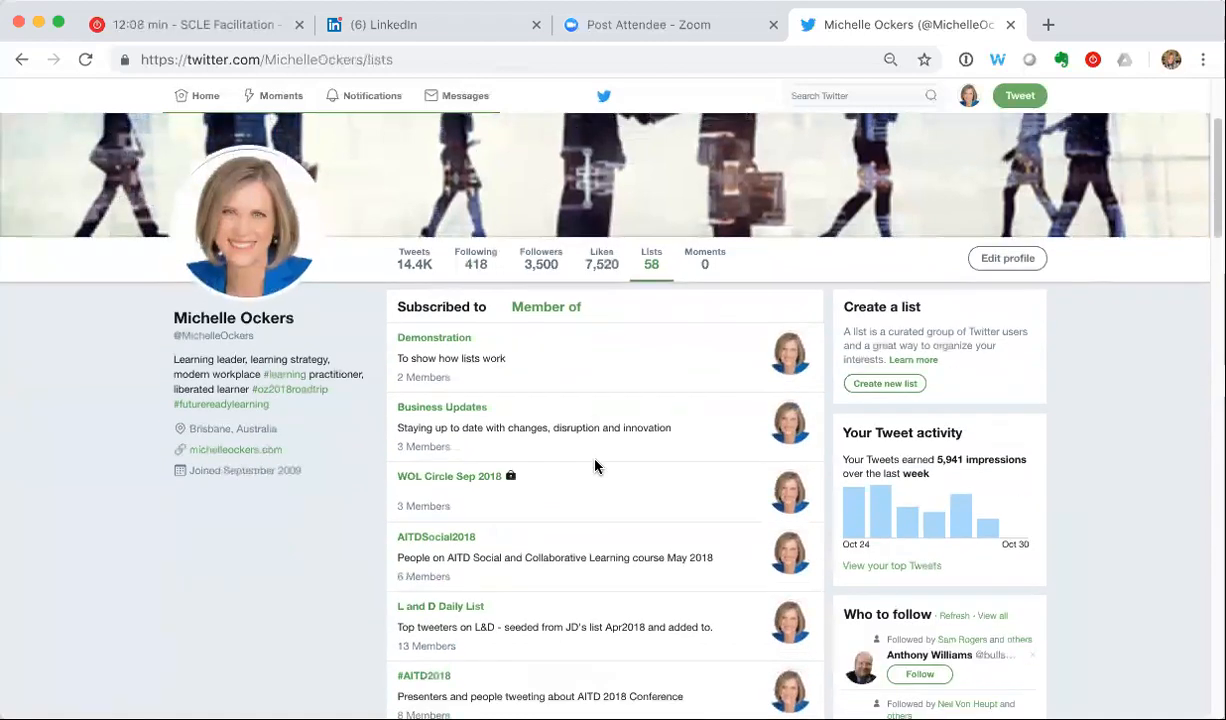
{"action": "scroll", "scroll_direction": "down", "scroll_amount": 3}
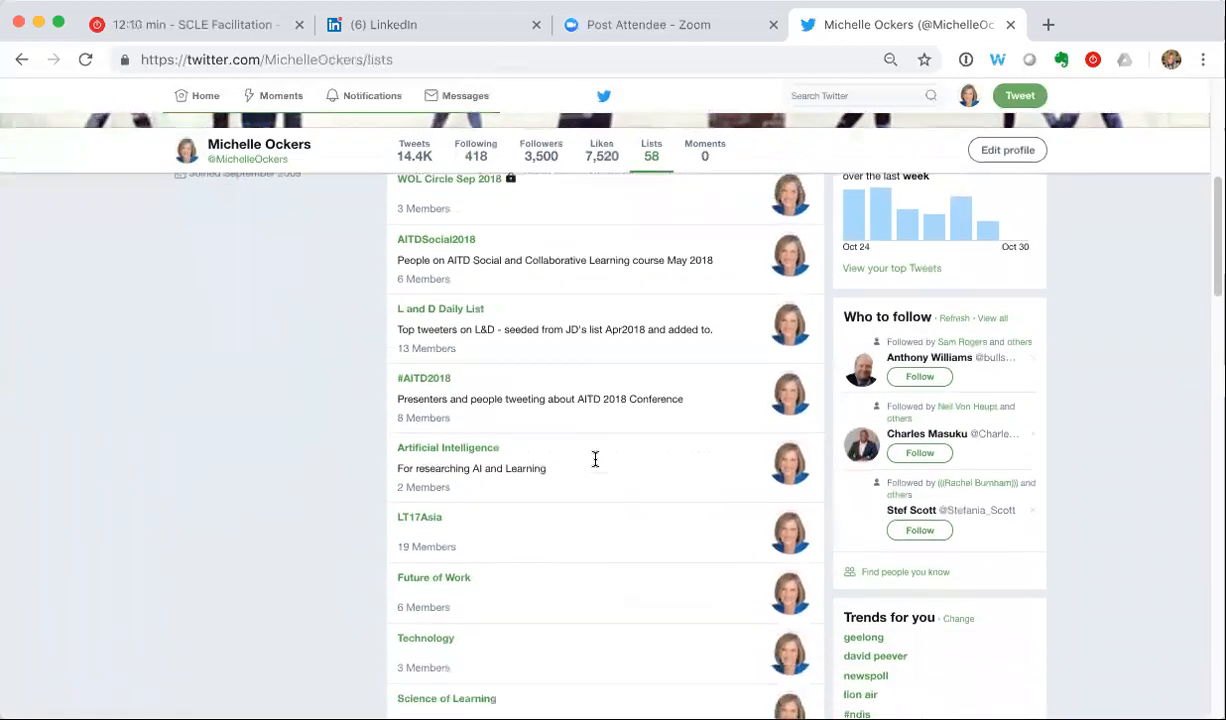
{"action": "scroll", "scroll_direction": "down", "scroll_amount": 3}
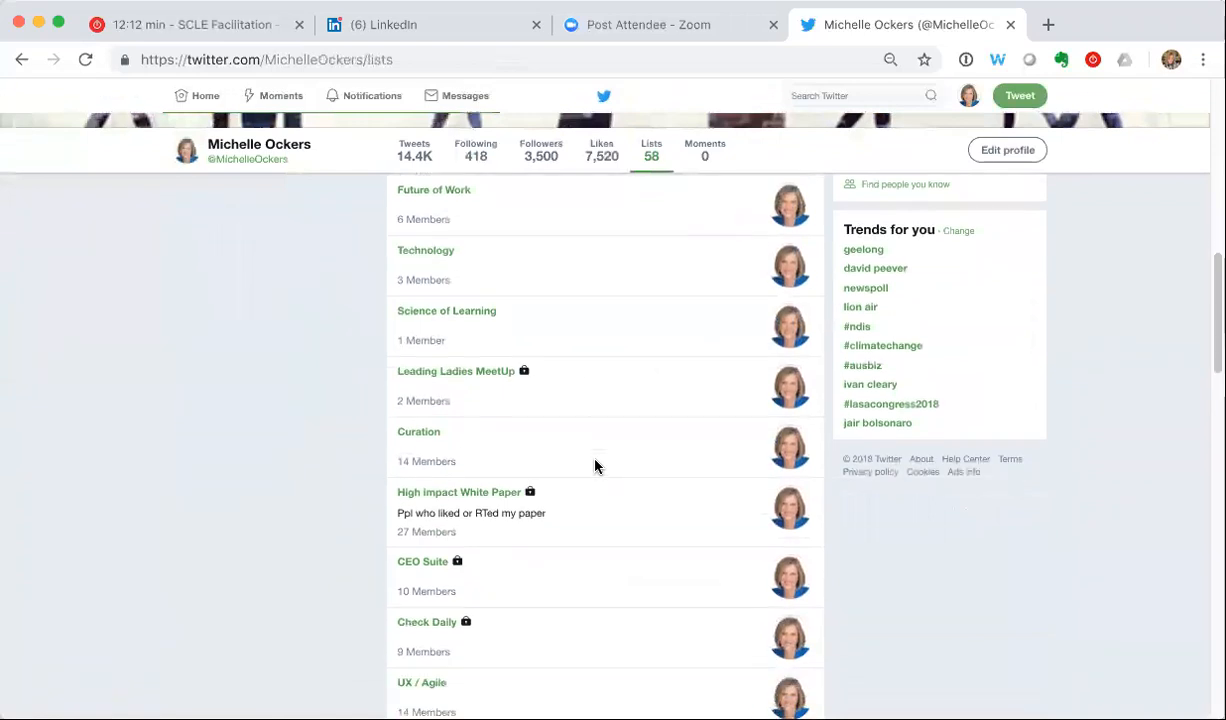
{"action": "scroll", "scroll_direction": "down", "scroll_amount": 3}
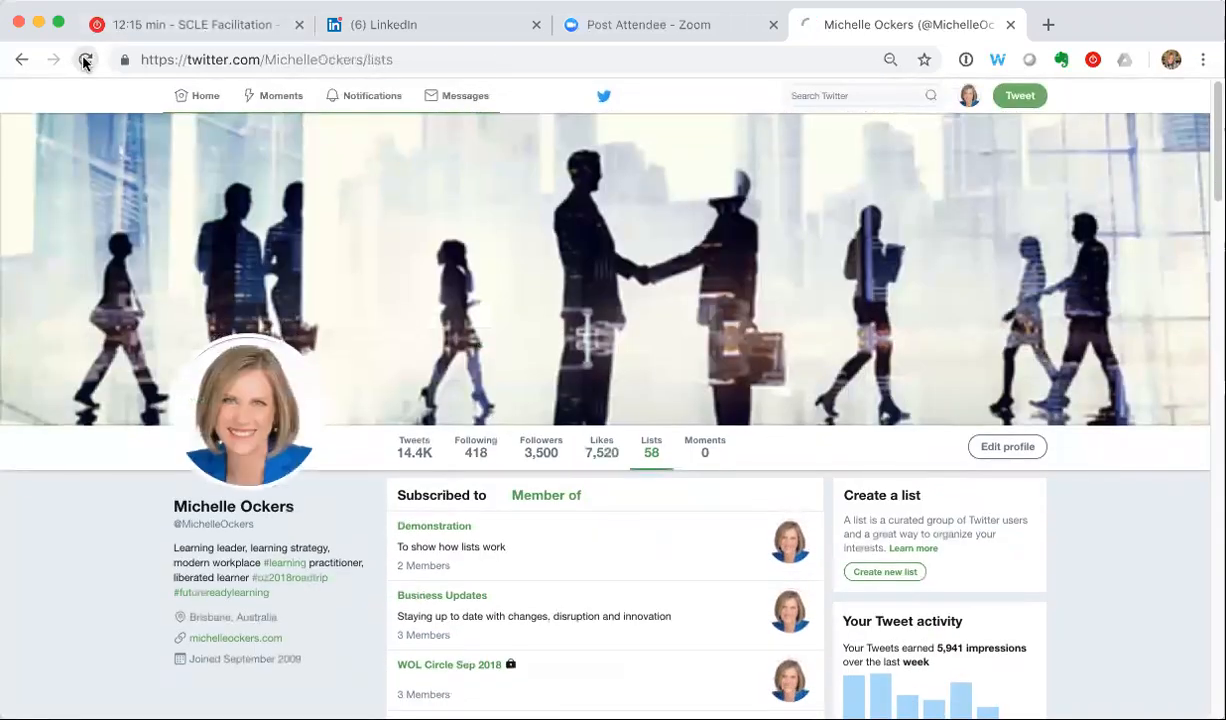
{"action": "left_click", "coordinate": [85, 59]}
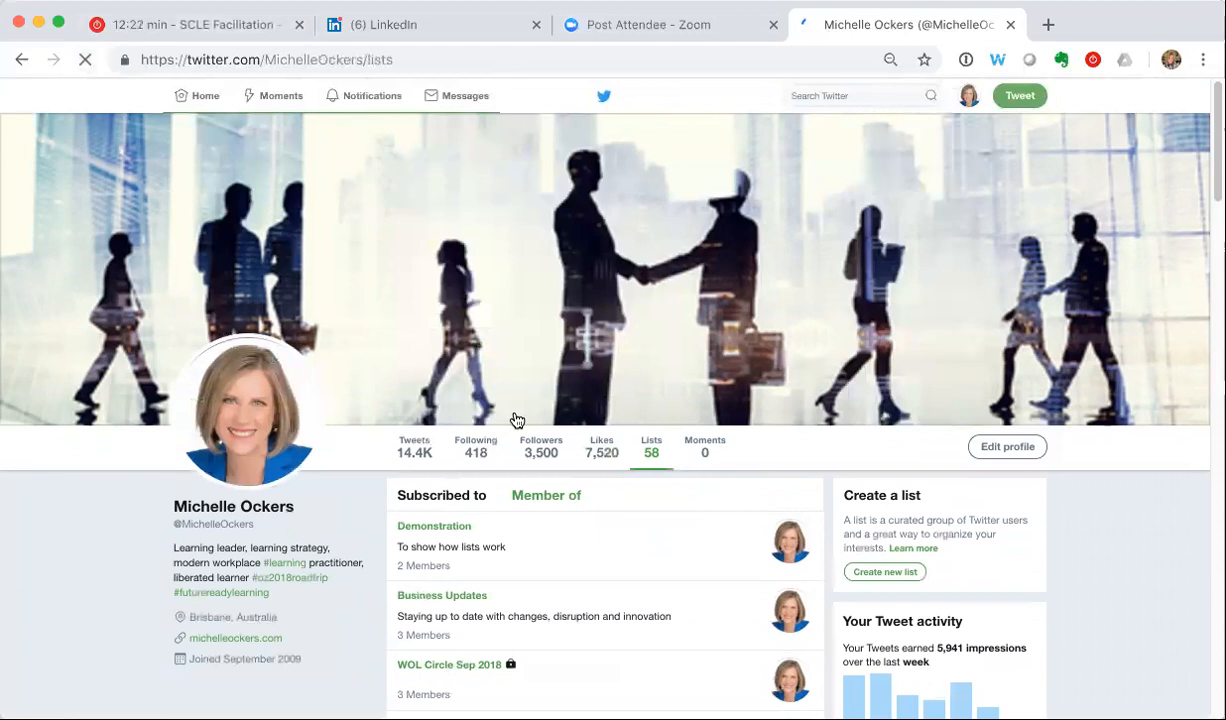
{"action": "scroll", "scroll_direction": "down", "scroll_amount": 3}
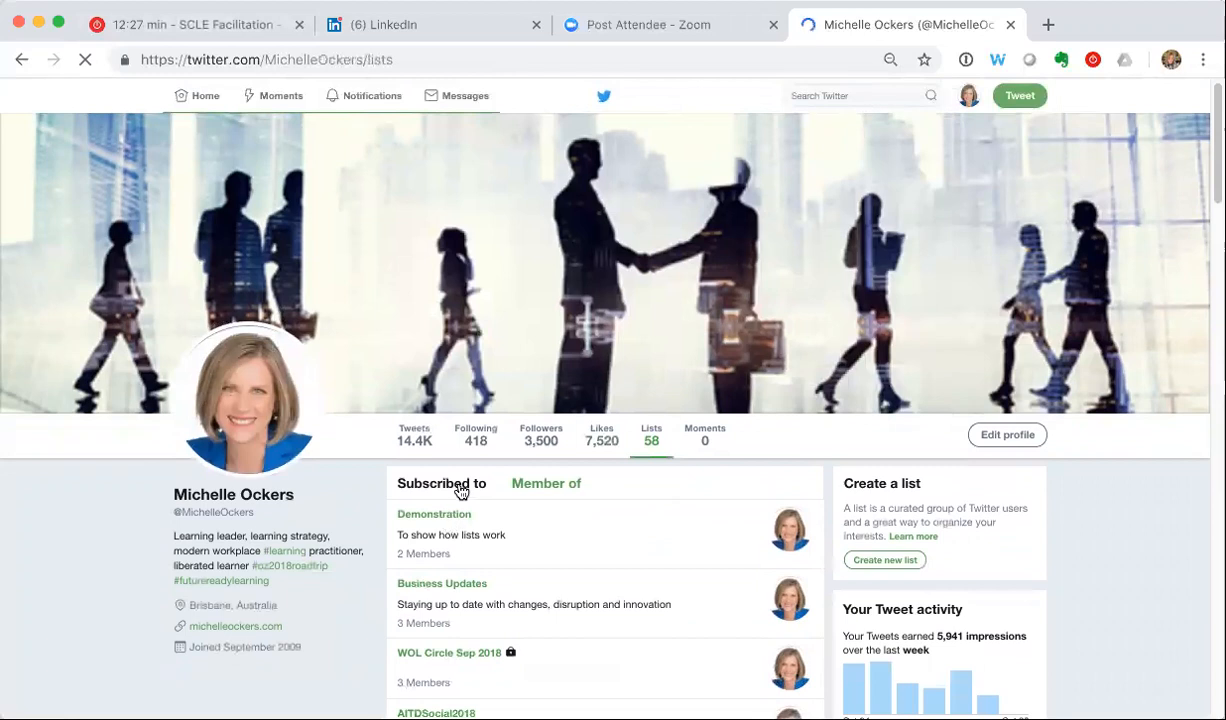
{"action": "mouse_move", "coordinate": [456, 551]}
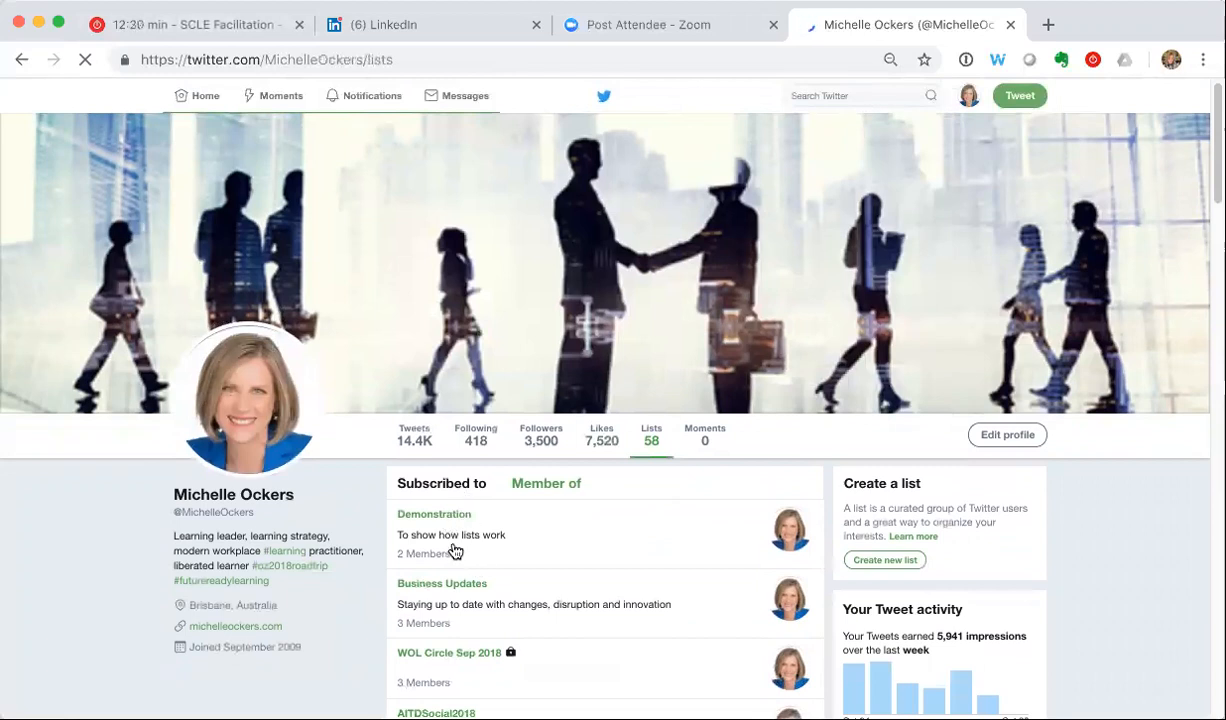